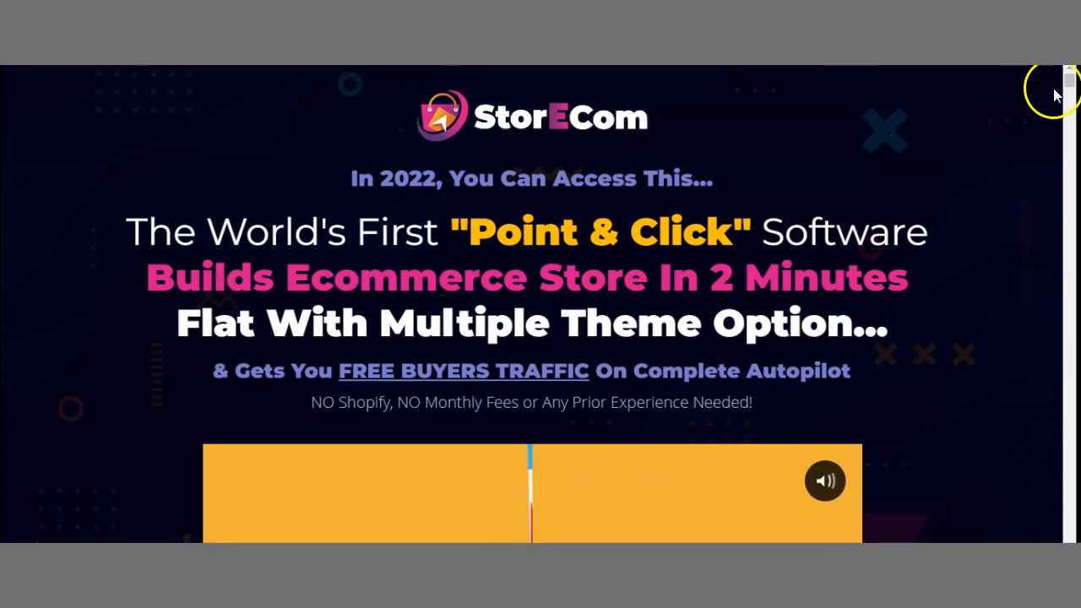
# Scroll past the headline and Wistia demo video to the checkmarked benefits list
pyautogui.scroll(-3)
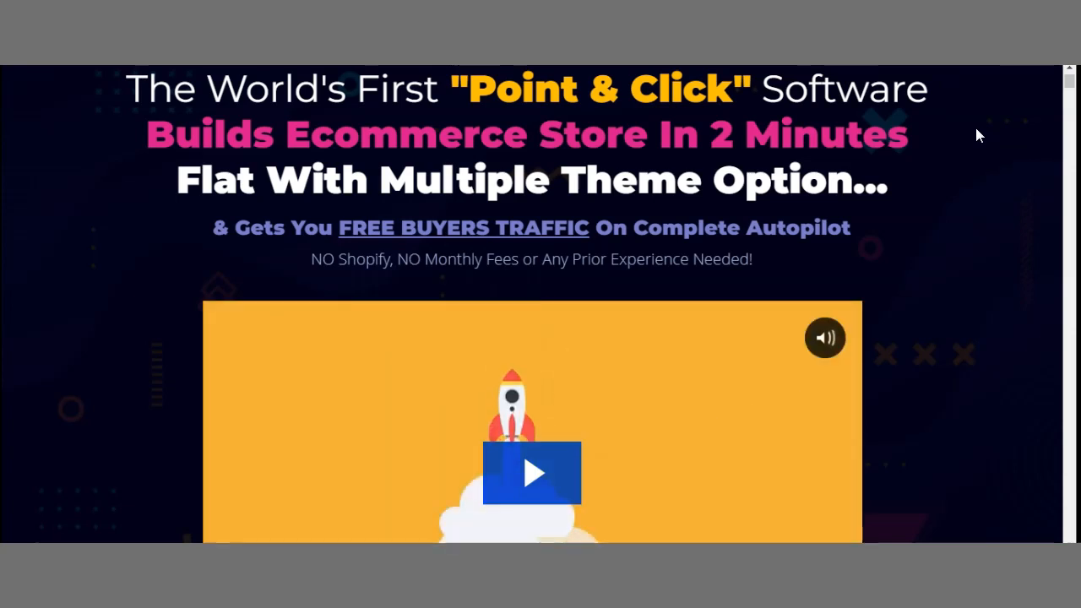
pyautogui.scroll(-3)
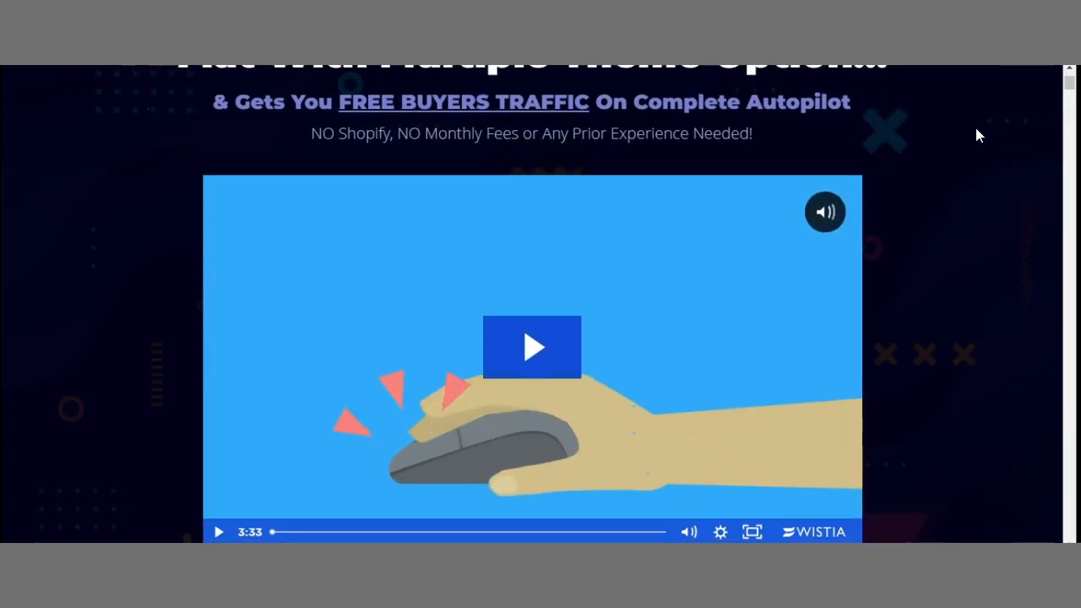
pyautogui.scroll(-3)
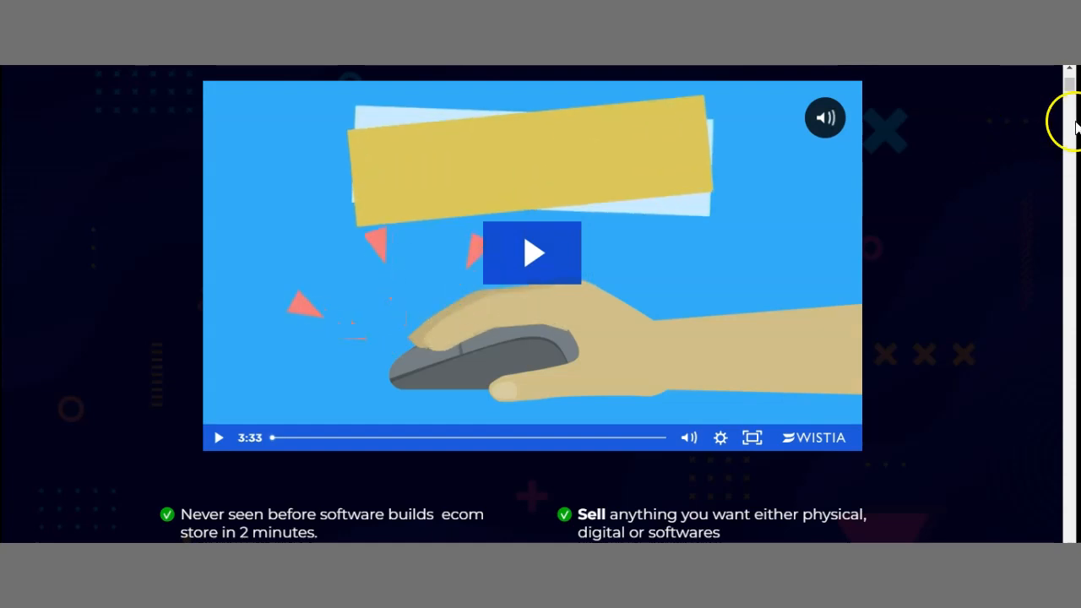
pyautogui.scroll(-3)
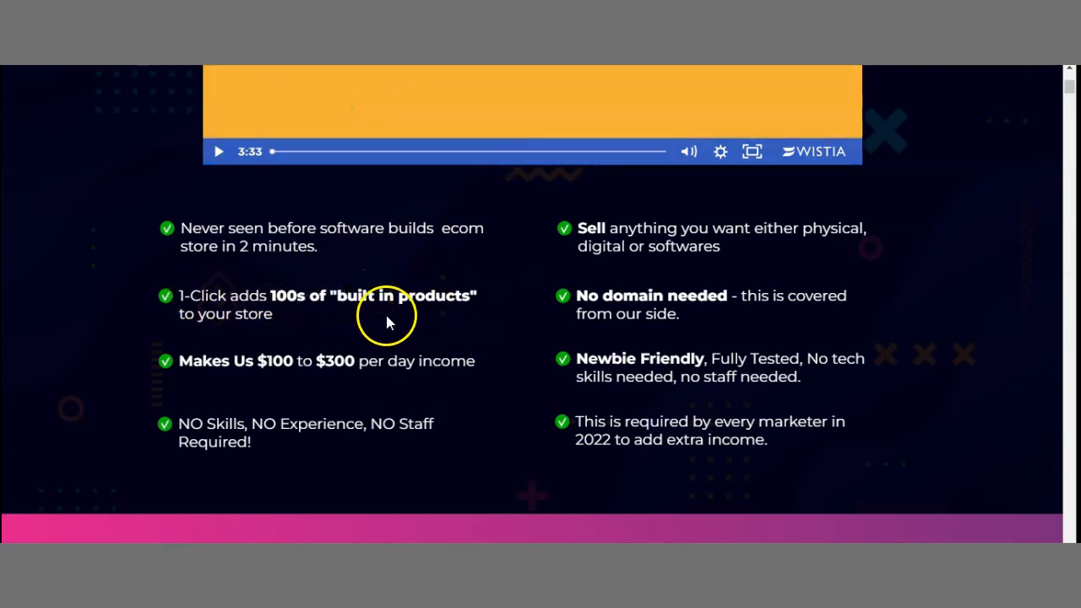
pyautogui.moveTo(293, 370)
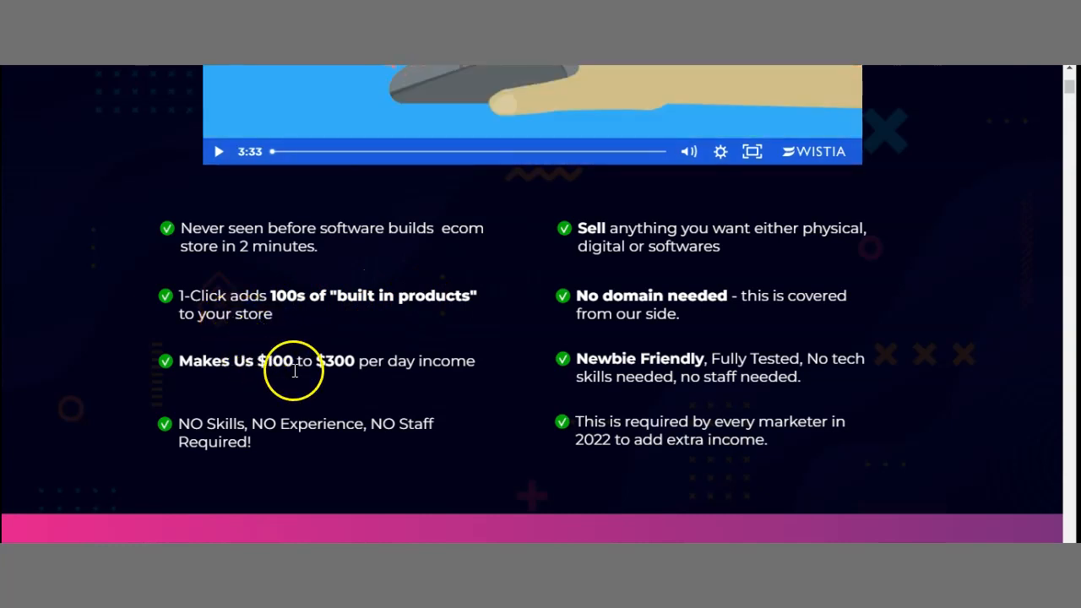
pyautogui.moveTo(463, 388)
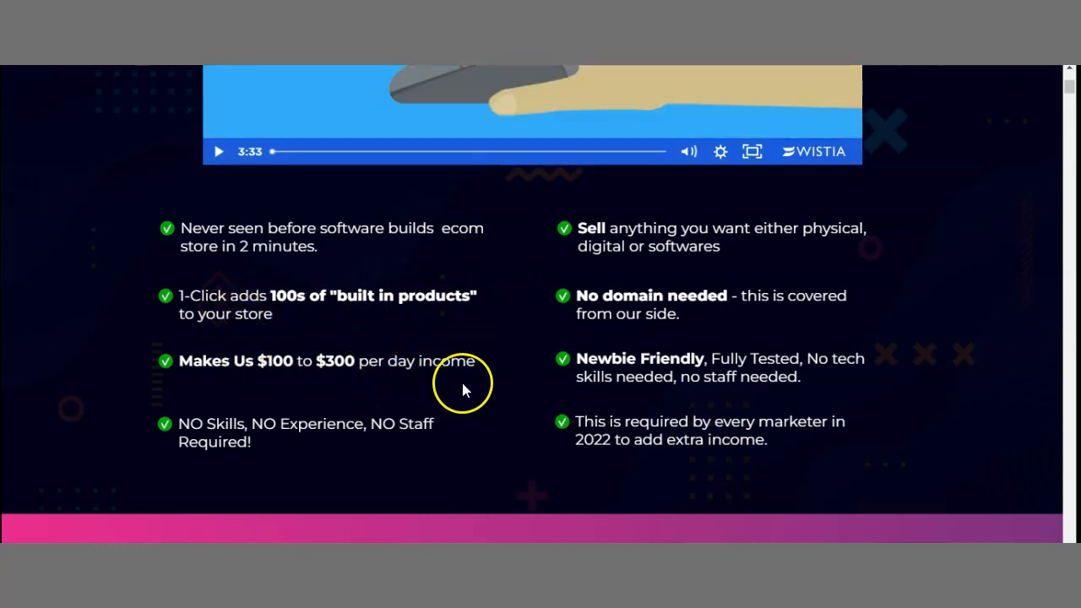
pyautogui.moveTo(237, 456)
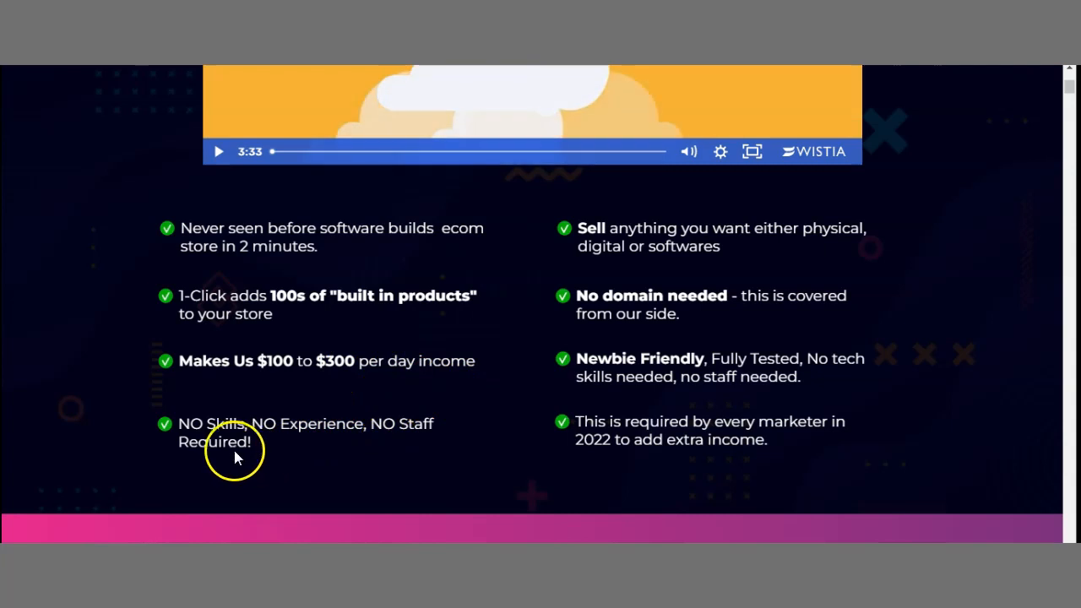
pyautogui.moveTo(734, 228)
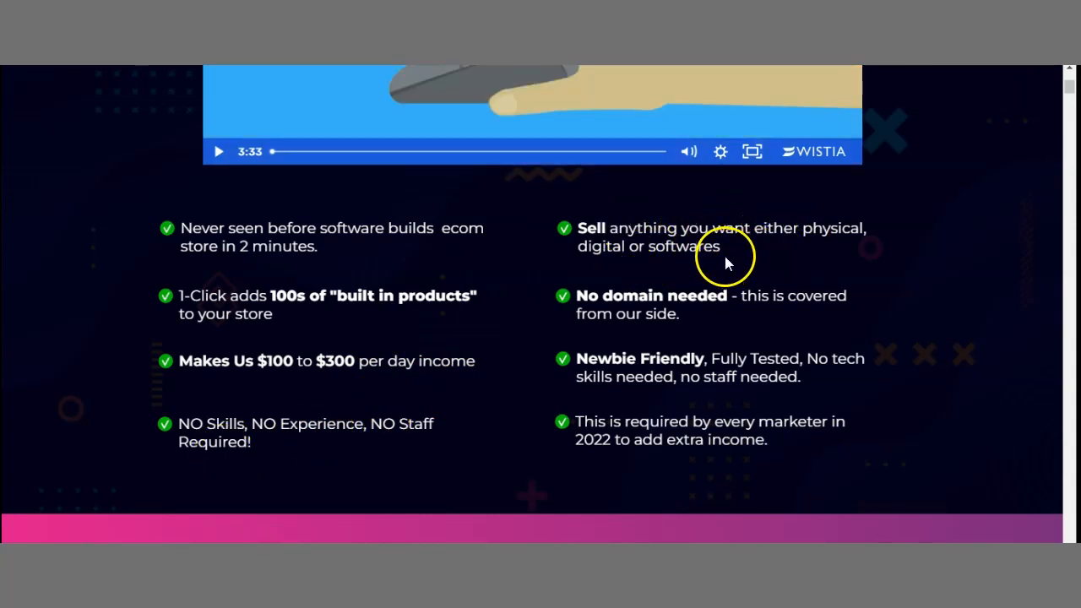
pyautogui.moveTo(680, 311)
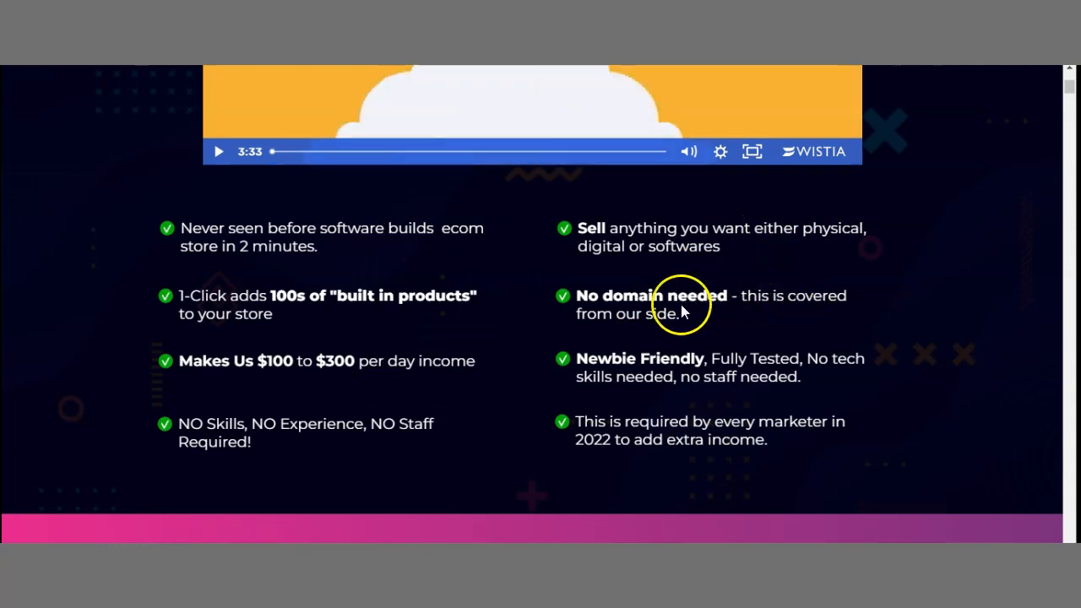
pyautogui.moveTo(728, 367)
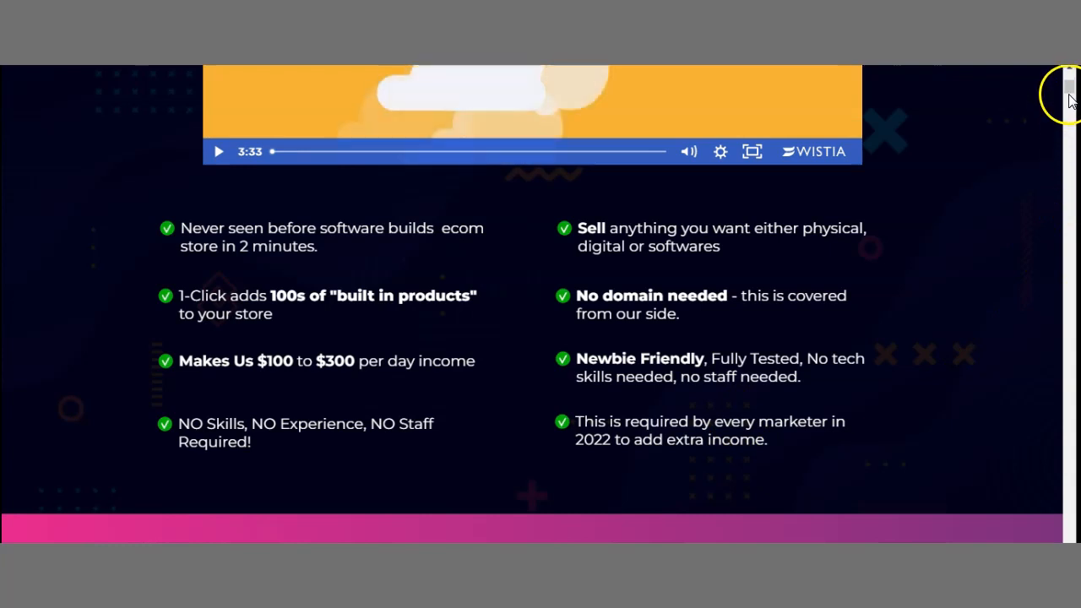
# Scroll past the $17 one-time pricing block to the STEP 1 and STEP 2 section
pyautogui.scroll(-3)
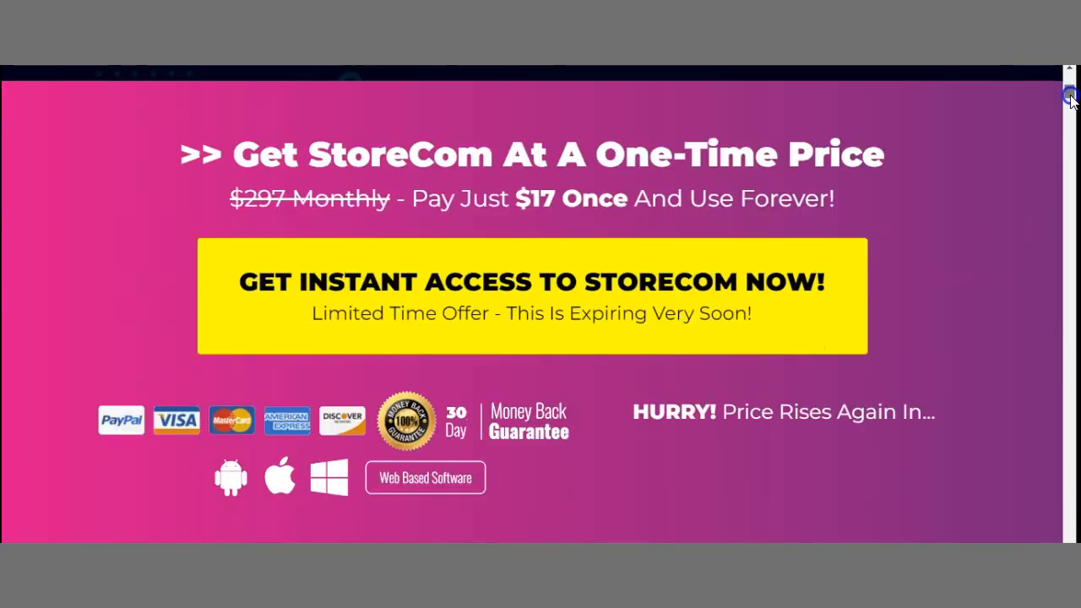
pyautogui.scroll(-3)
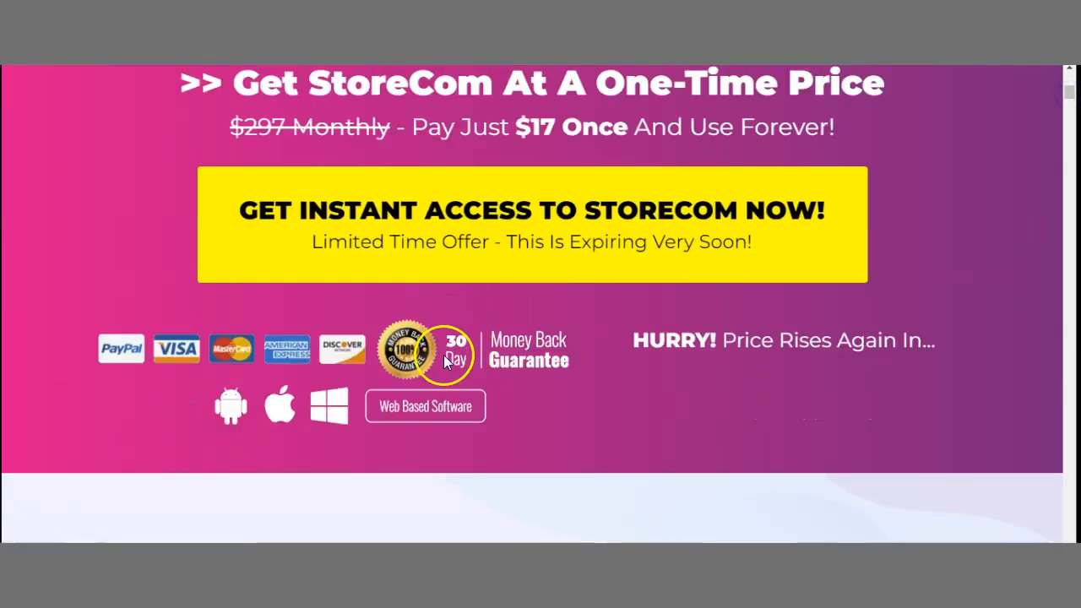
pyautogui.moveTo(500, 376)
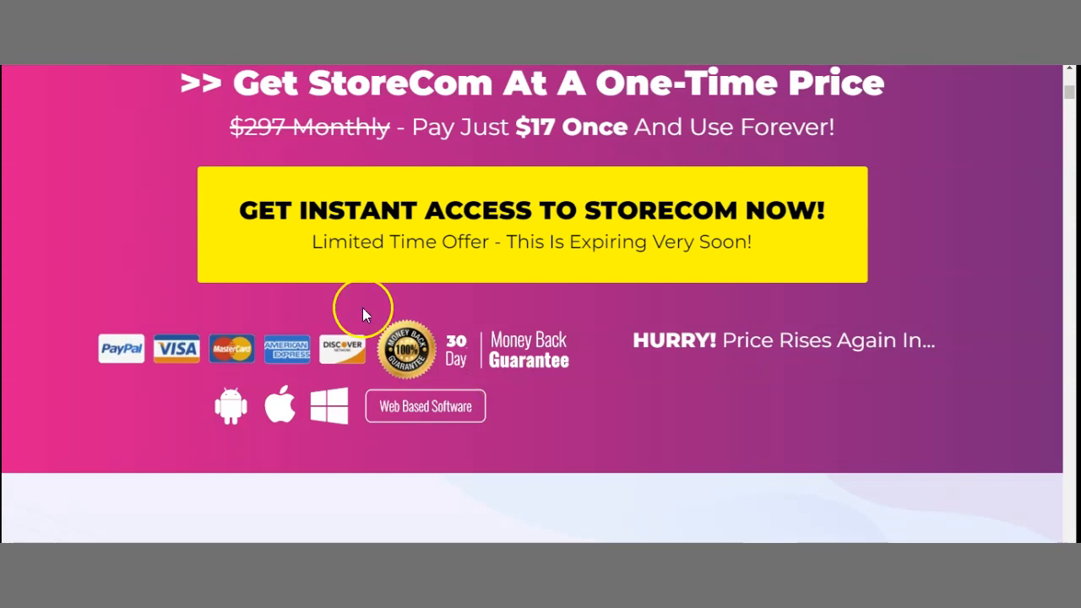
pyautogui.moveTo(194, 384)
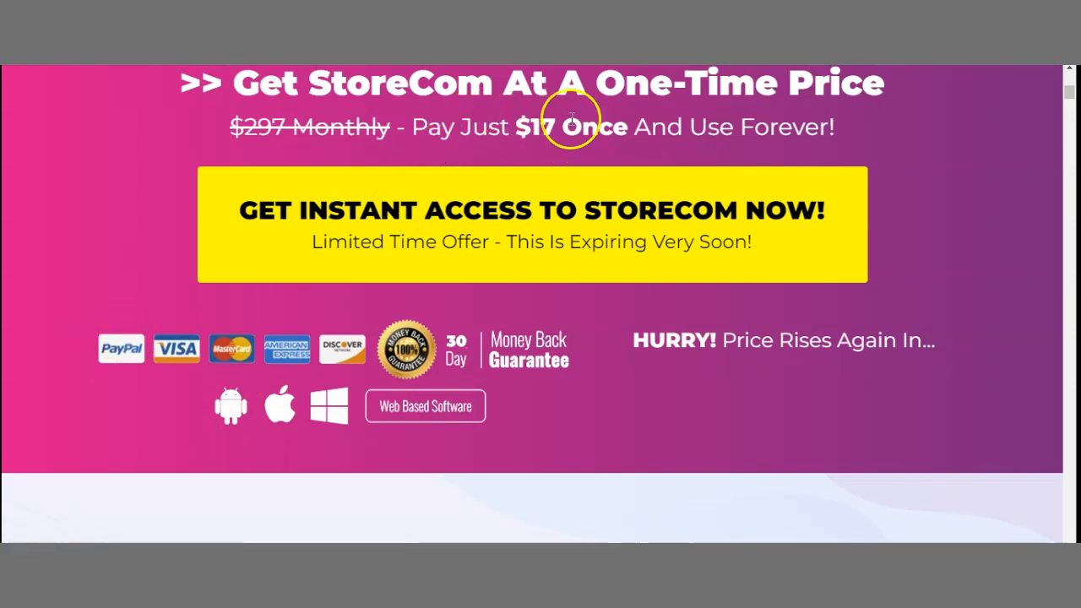
pyautogui.moveTo(523, 118)
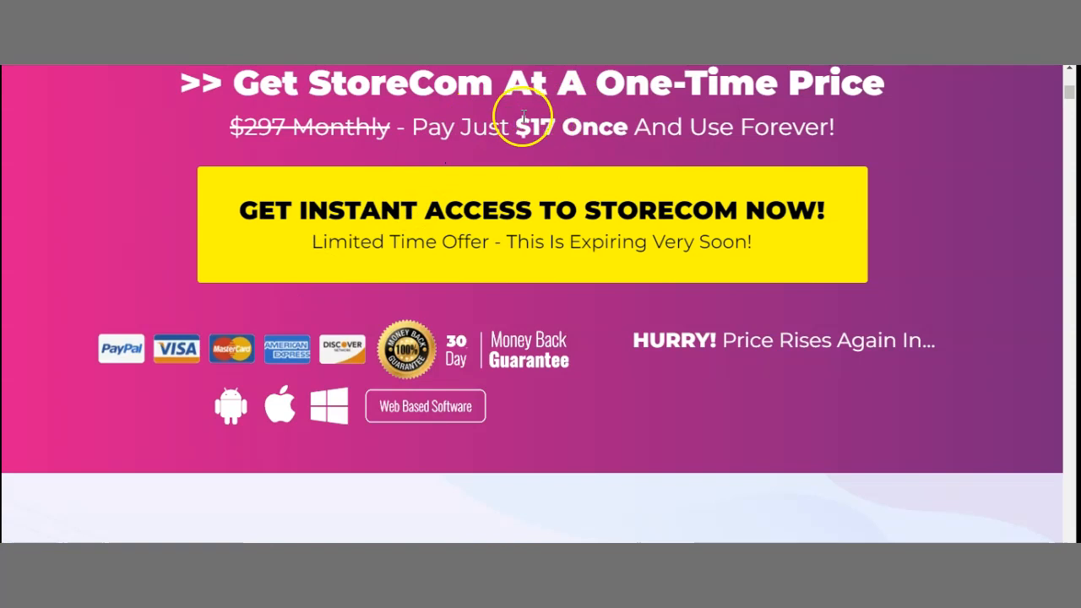
pyautogui.moveTo(509, 150)
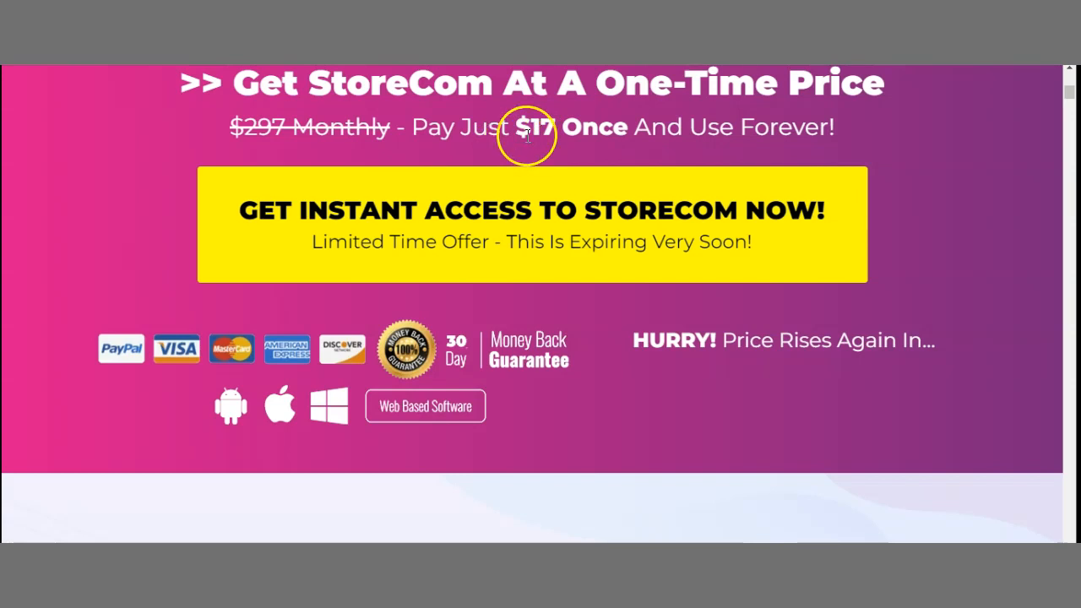
pyautogui.moveTo(574, 127)
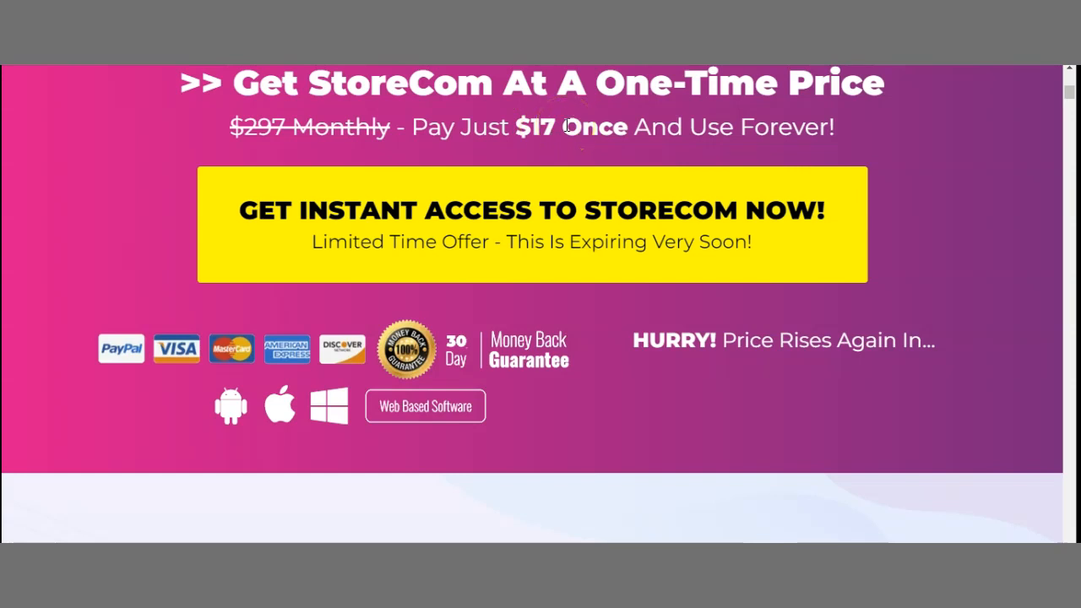
pyautogui.moveTo(1032, 139)
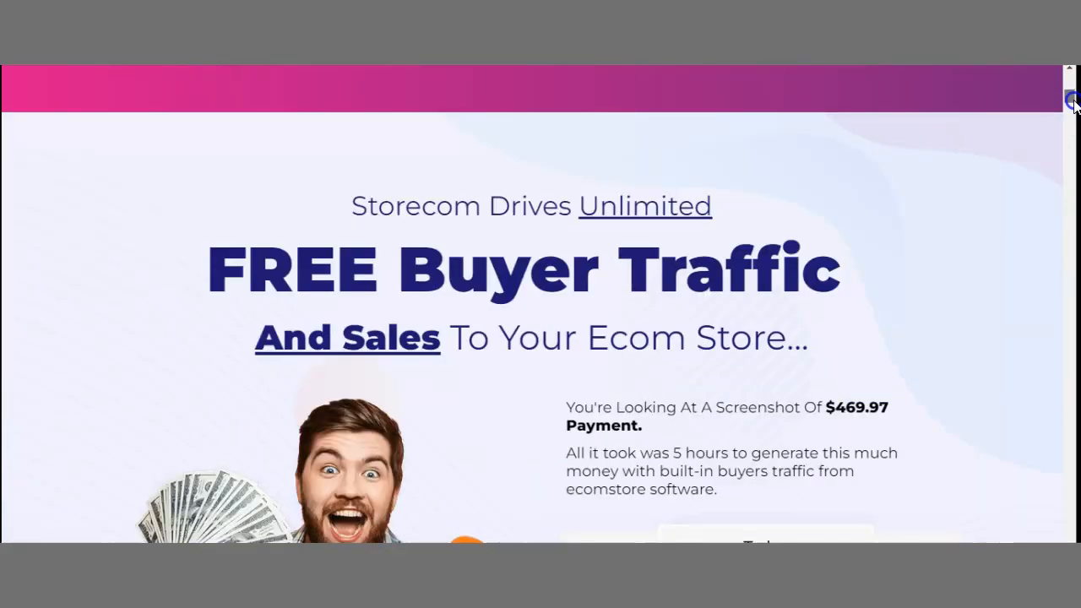
pyautogui.scroll(-3)
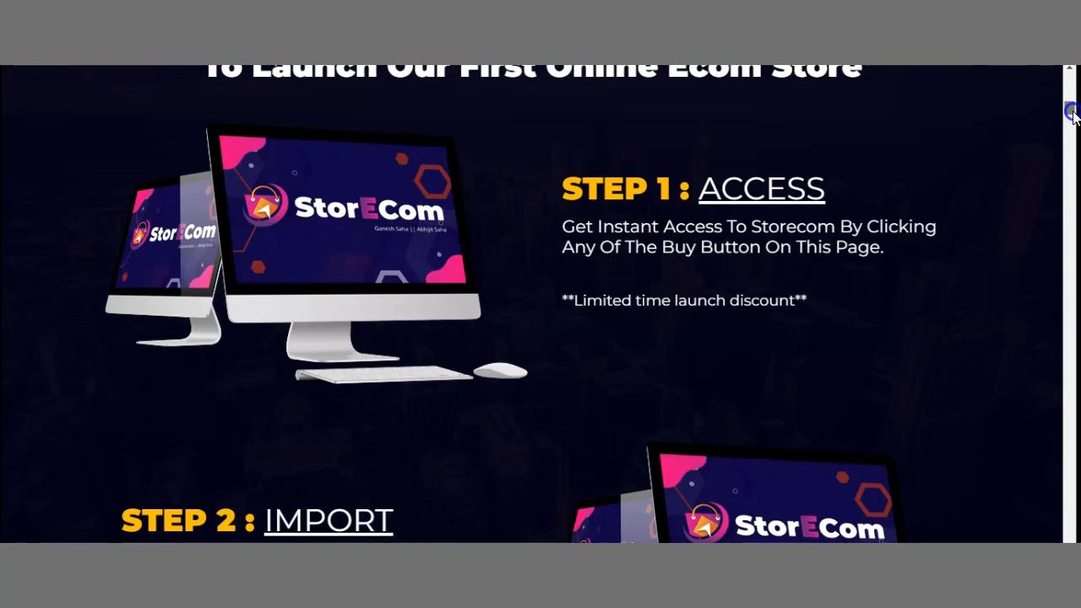
pyautogui.scroll(-3)
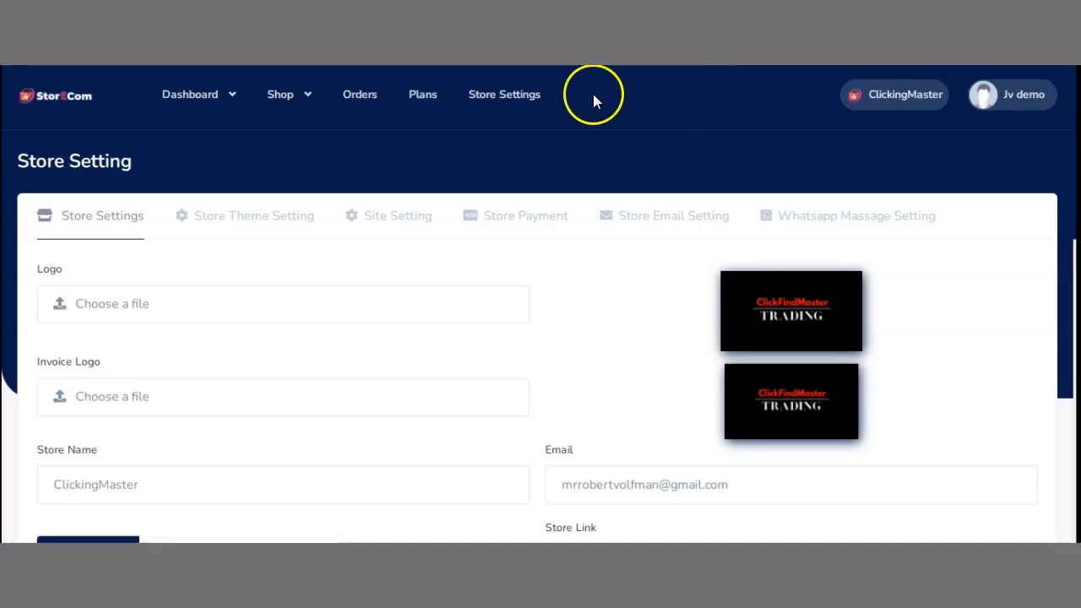
# Tour the dashboard menus and store overview, then go to Store Settings
pyautogui.click(193, 94)
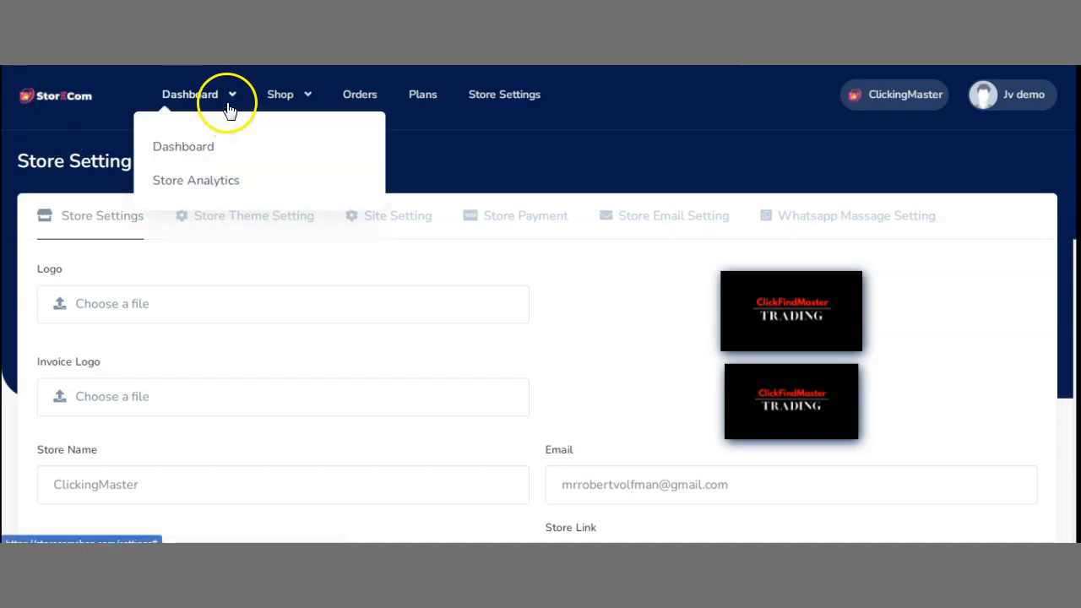
pyautogui.moveTo(195, 121)
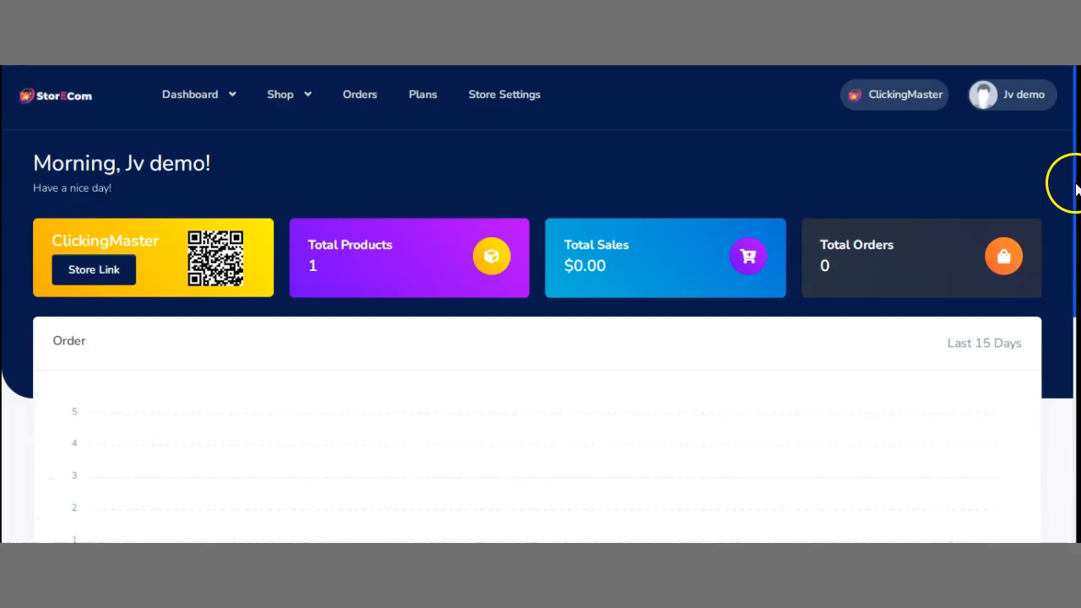
pyautogui.scroll(-3)
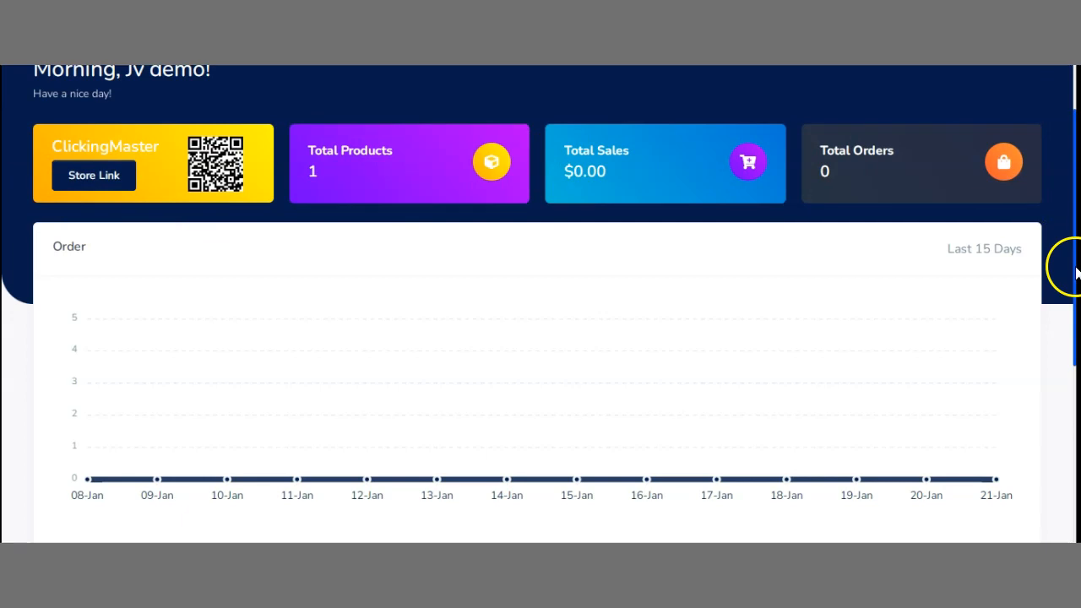
pyautogui.click(195, 94)
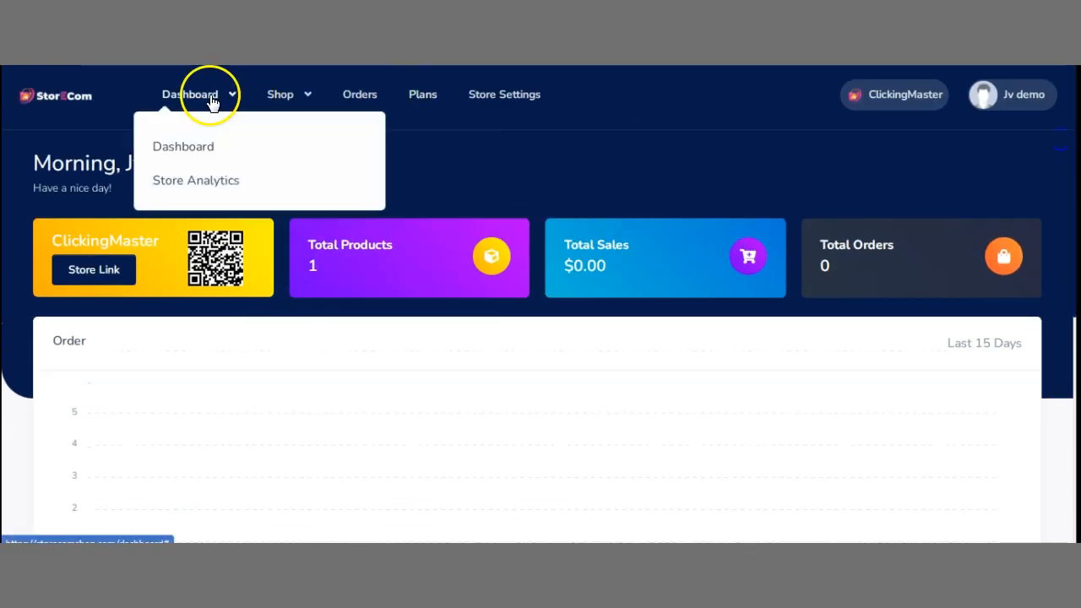
pyautogui.click(279, 94)
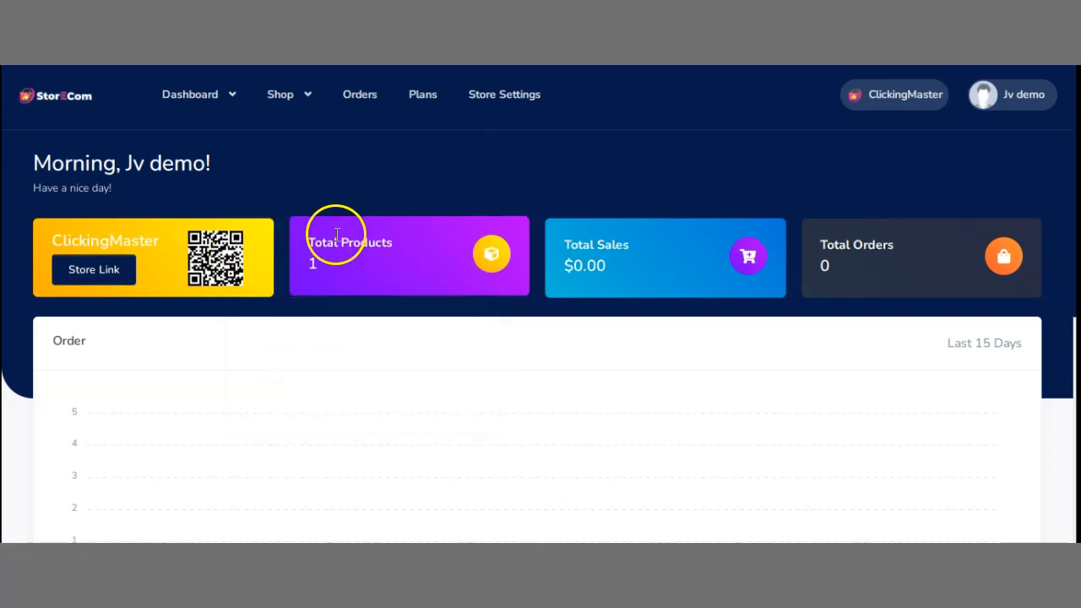
pyautogui.click(280, 94)
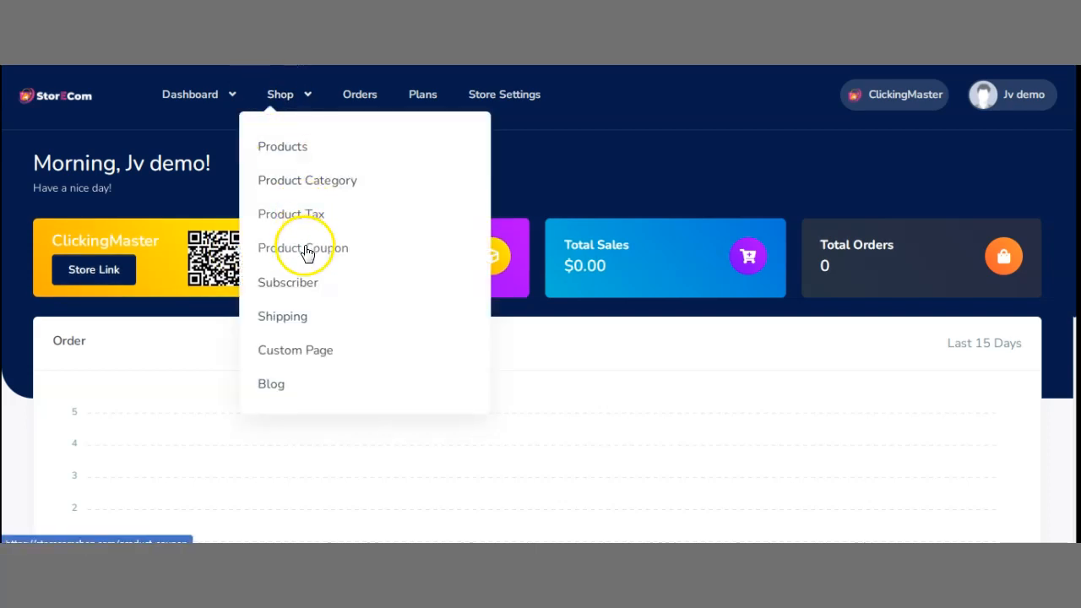
pyautogui.moveTo(360, 108)
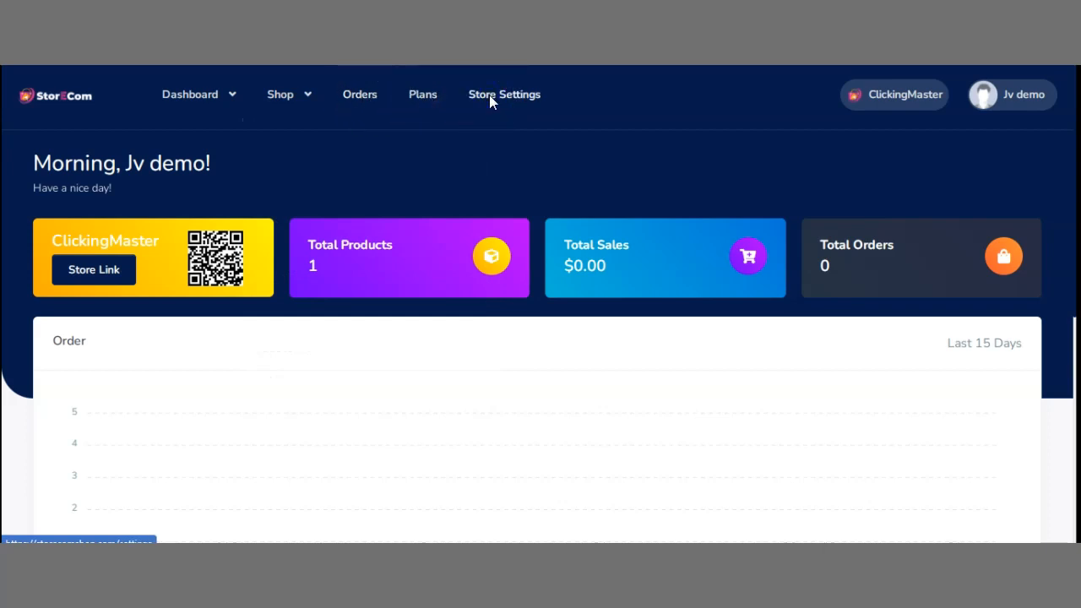
pyautogui.click(504, 93)
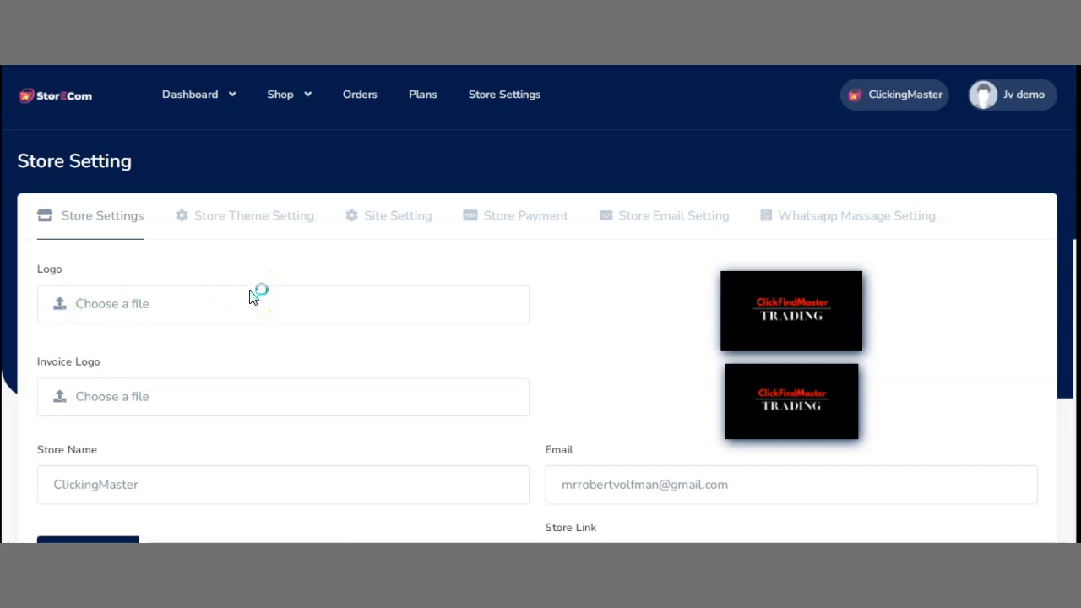
# Attach ClickFindMaster (18).png as the store logo
pyautogui.click(282, 303)
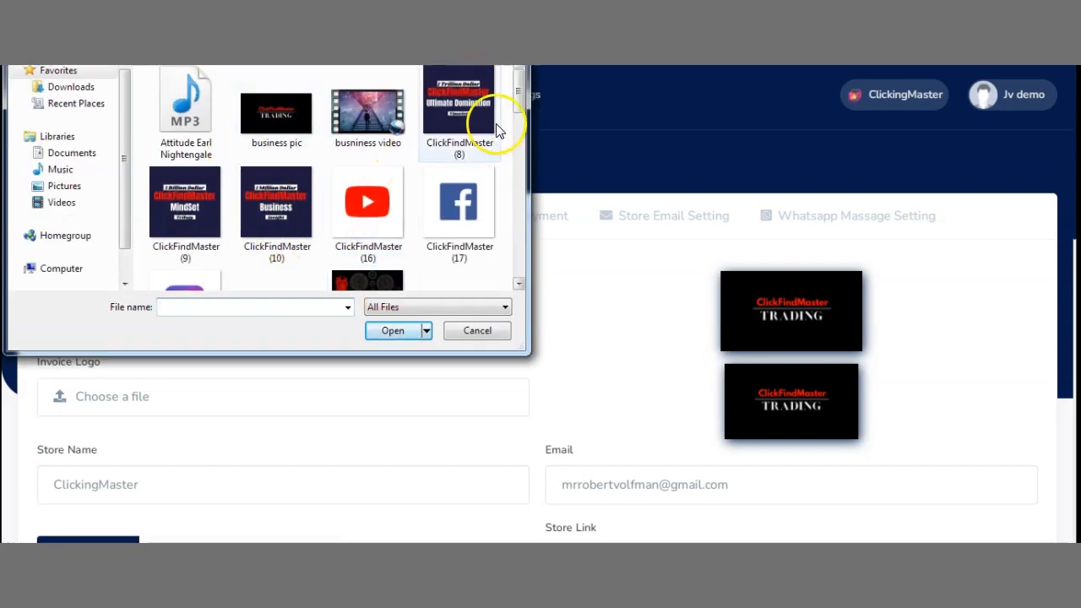
pyautogui.scroll(-3)
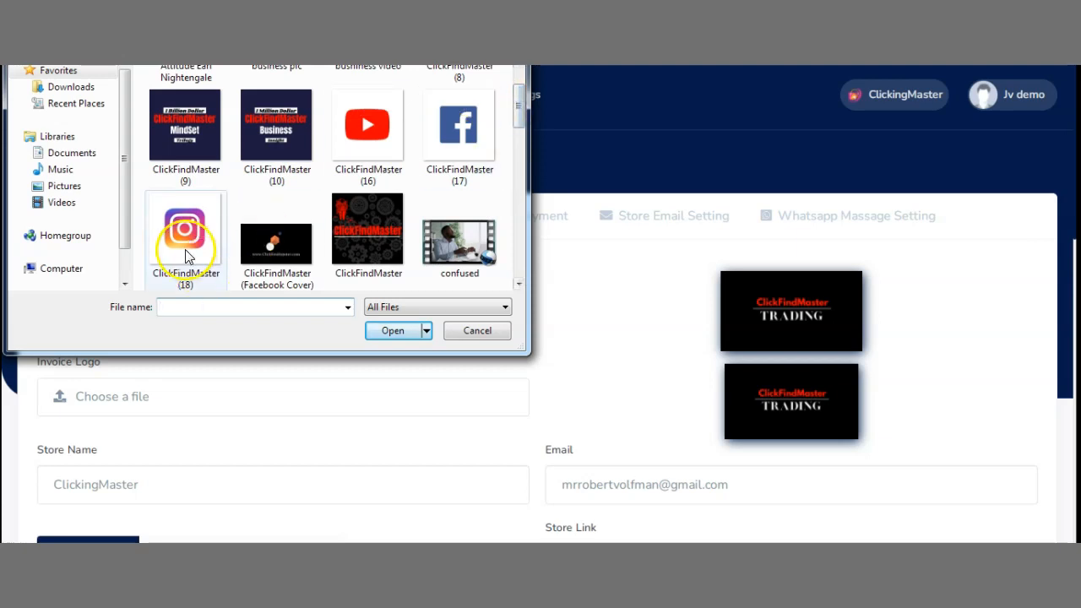
pyautogui.click(392, 330)
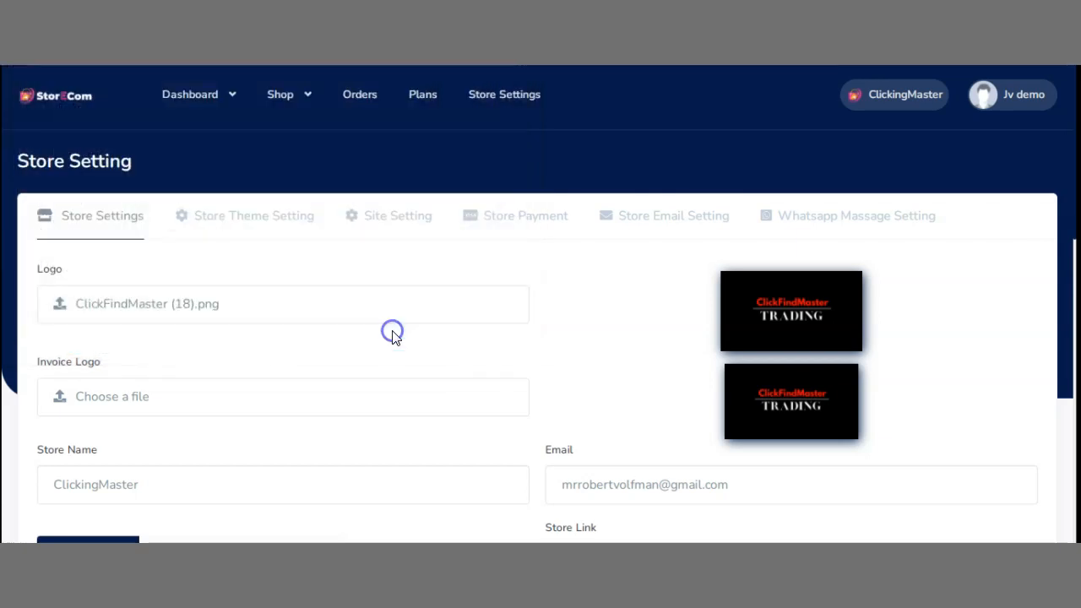
# Attach the same ClickFindMaster (18).png as the invoice logo
pyautogui.scroll(-3)
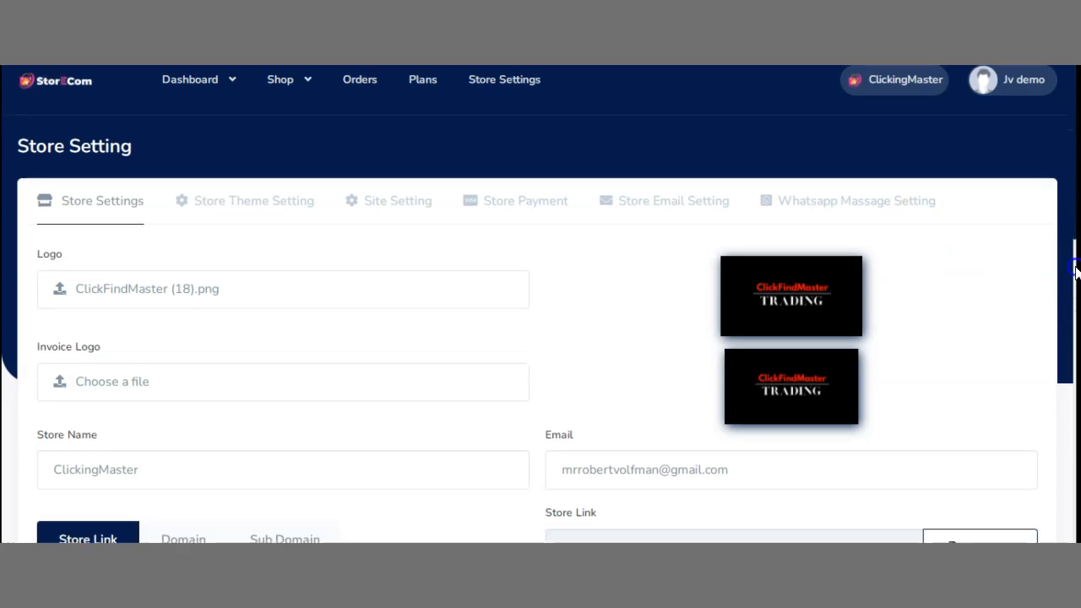
pyautogui.scroll(-3)
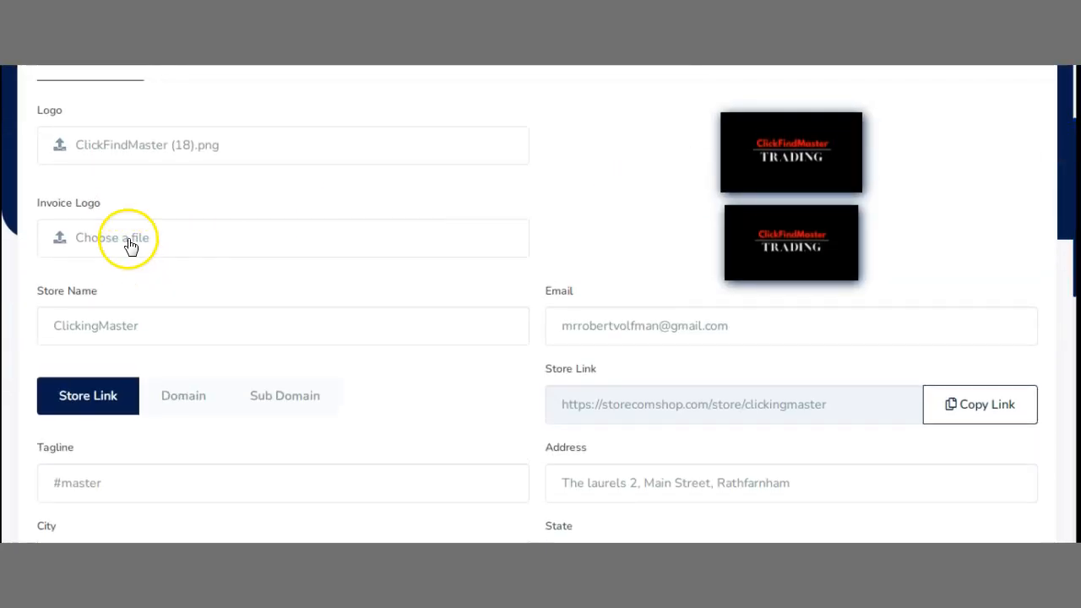
pyautogui.moveTo(221, 242)
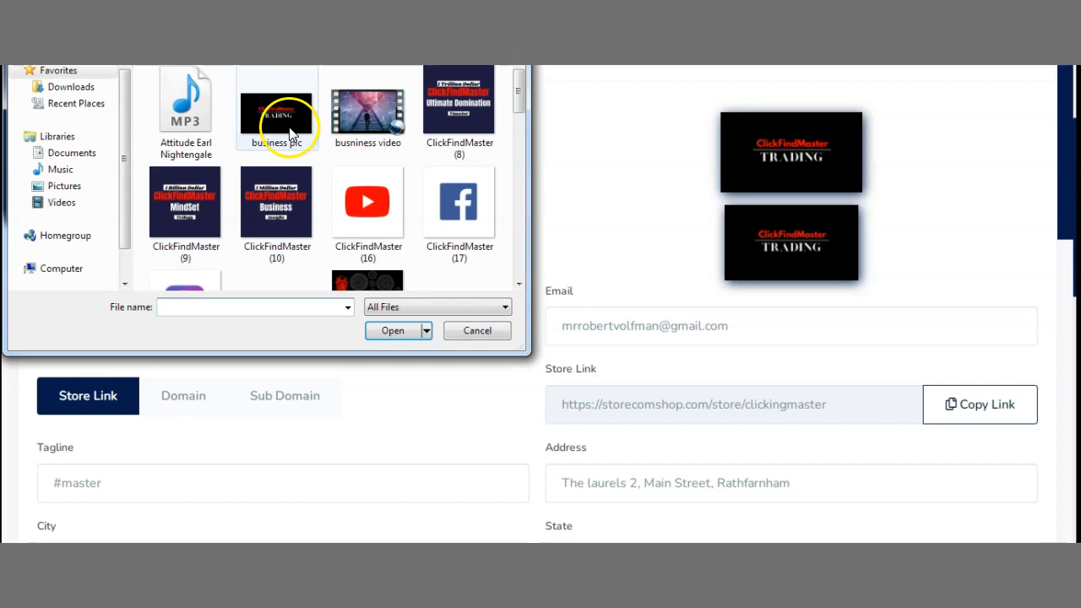
pyautogui.click(185, 207)
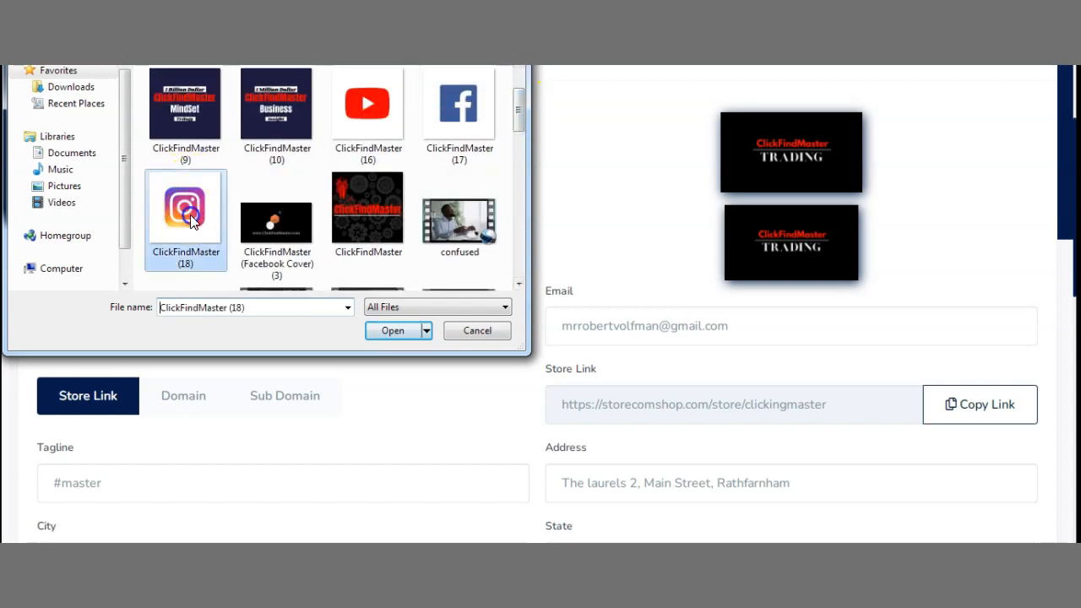
pyautogui.click(392, 330)
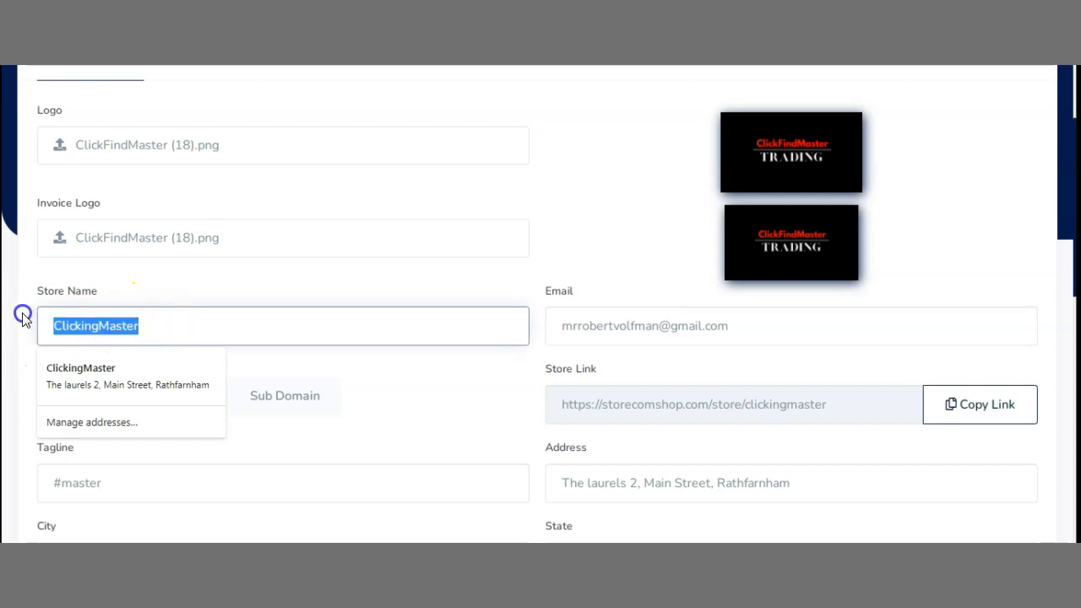
# Type InstaGramStoreOne as the store name
pyautogui.write('Insta')
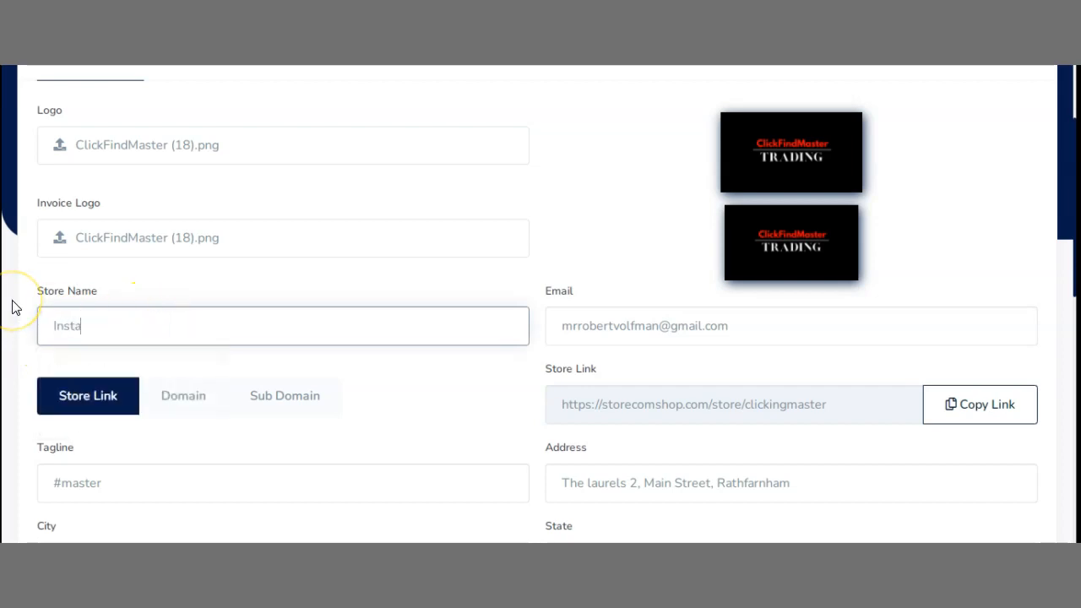
pyautogui.write('Gram')
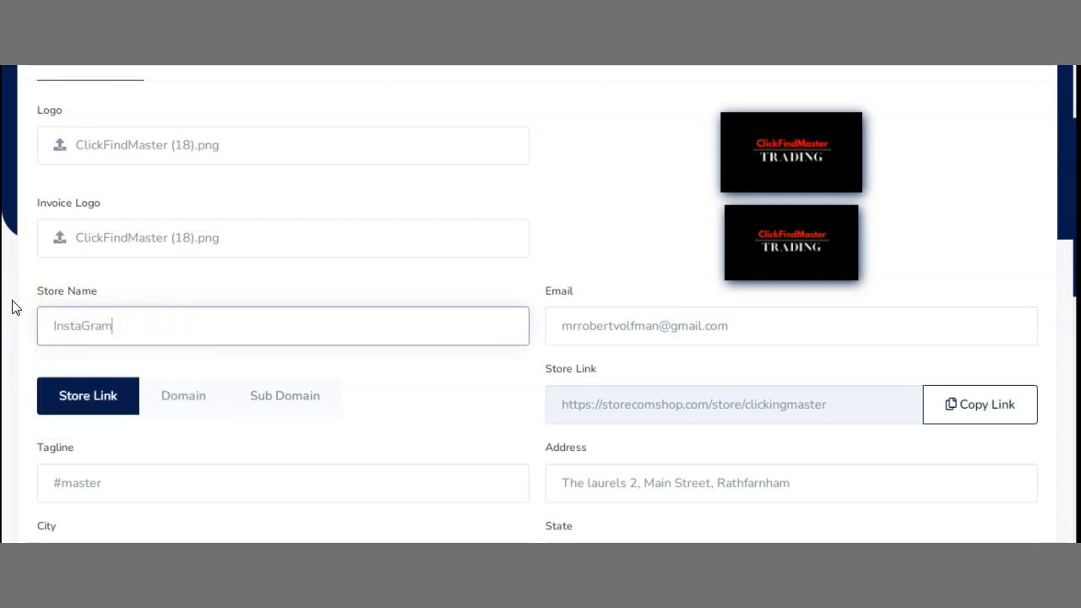
pyautogui.write('StoreOne')
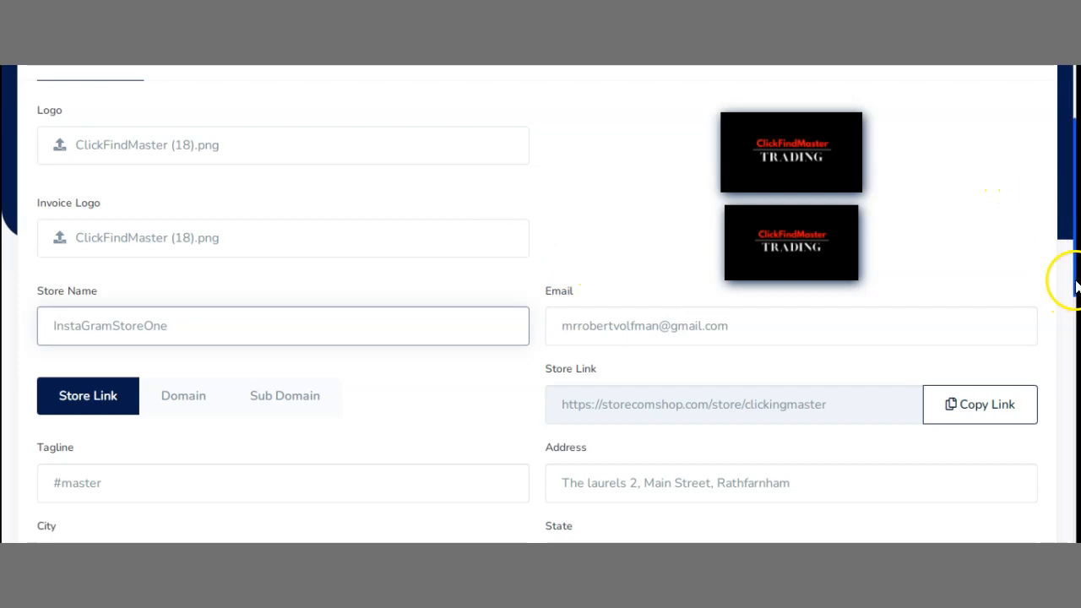
# Replace the tagline's old word so it reads #Instagram #Money
pyautogui.scroll(-3)
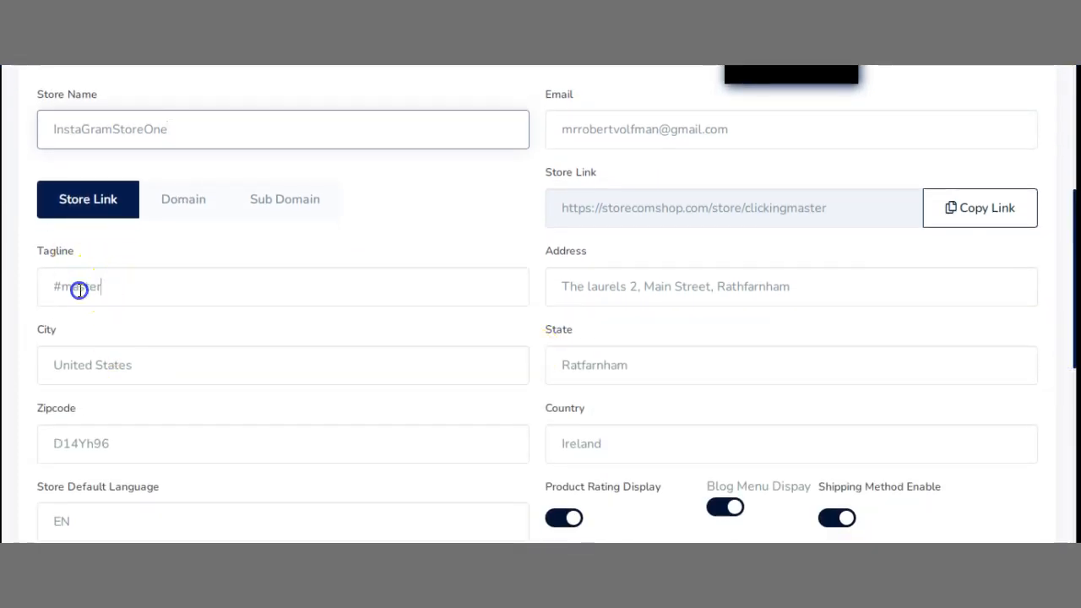
pyautogui.doubleClick(77, 287)
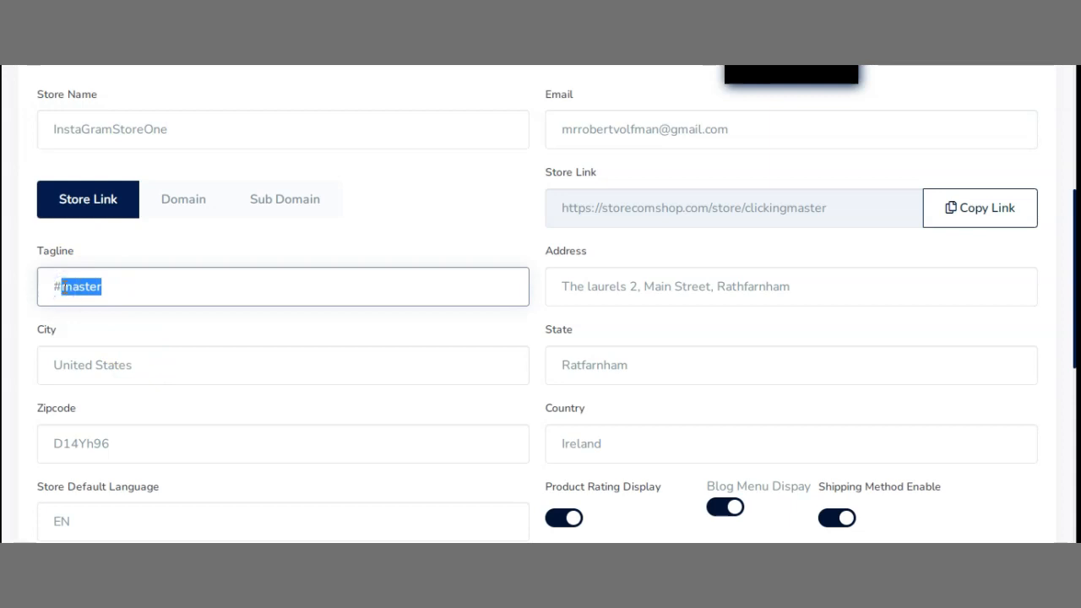
pyautogui.write('Instagram')
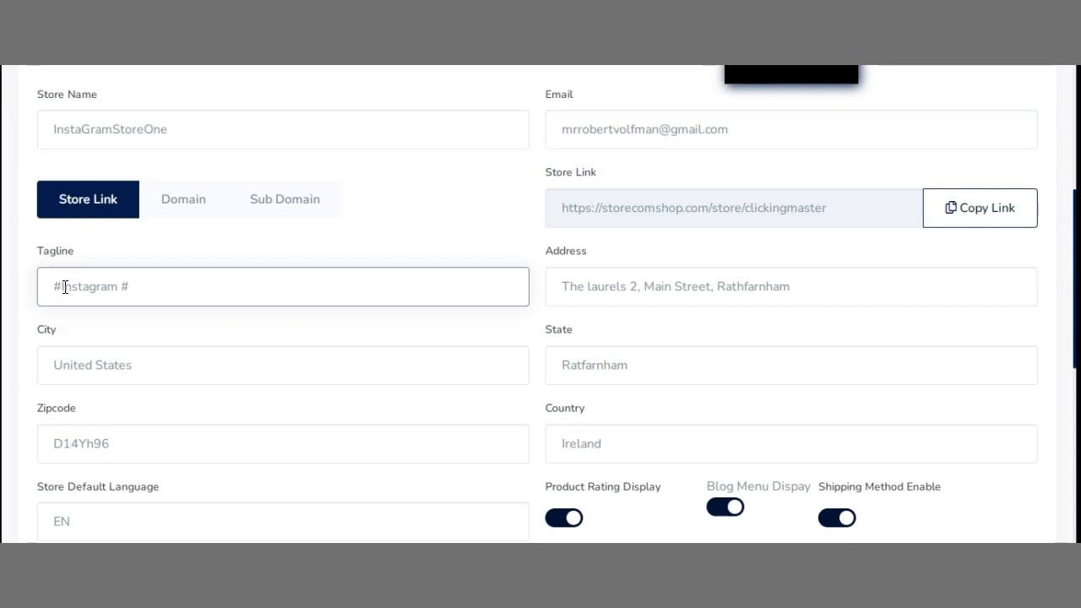
pyautogui.write('#Money')
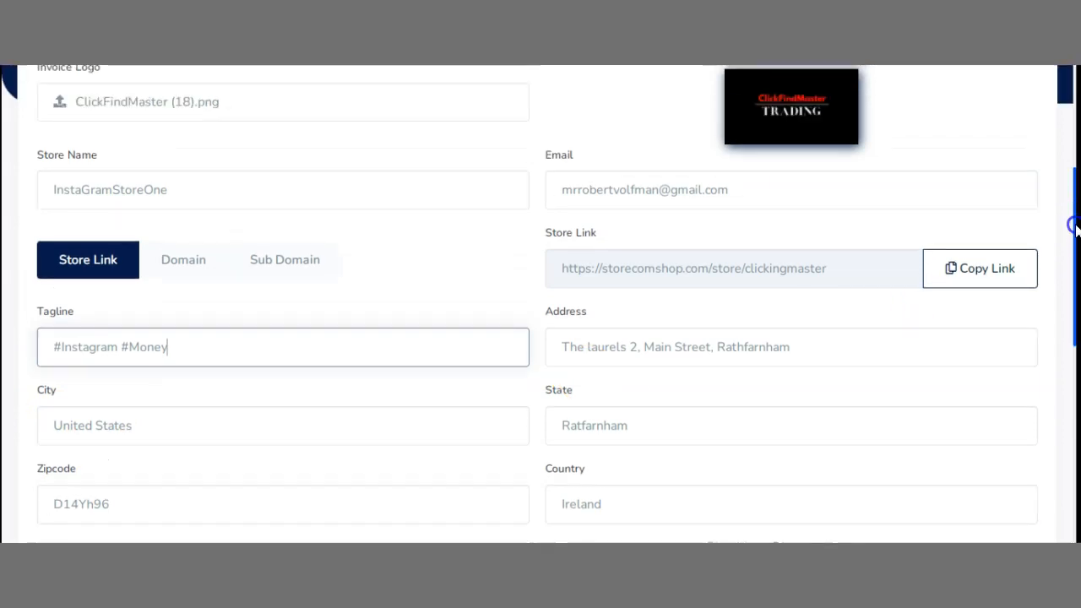
pyautogui.scroll(-3)
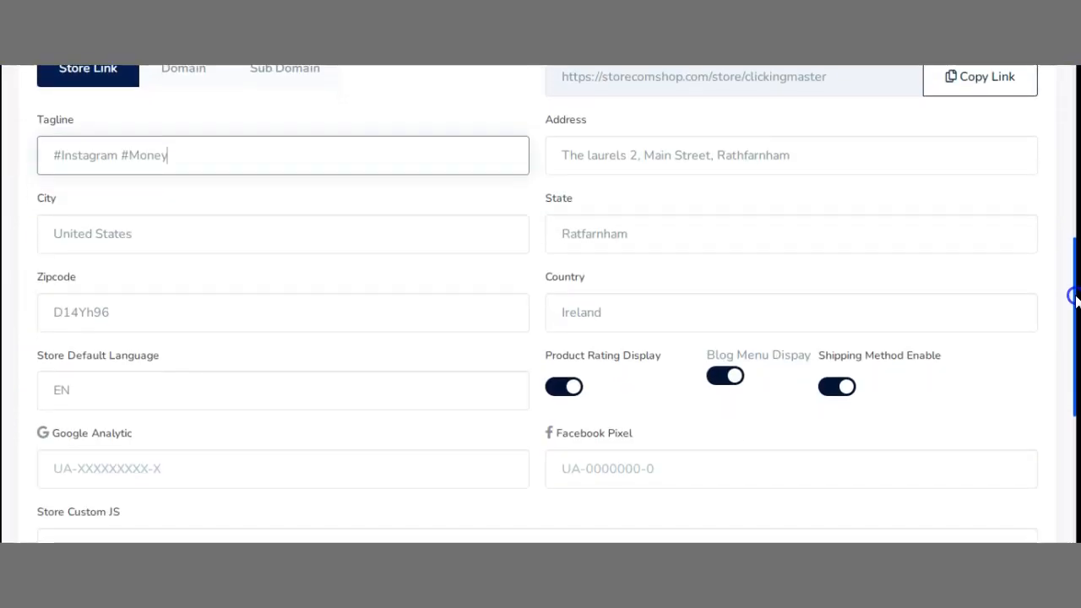
pyautogui.scroll(-3)
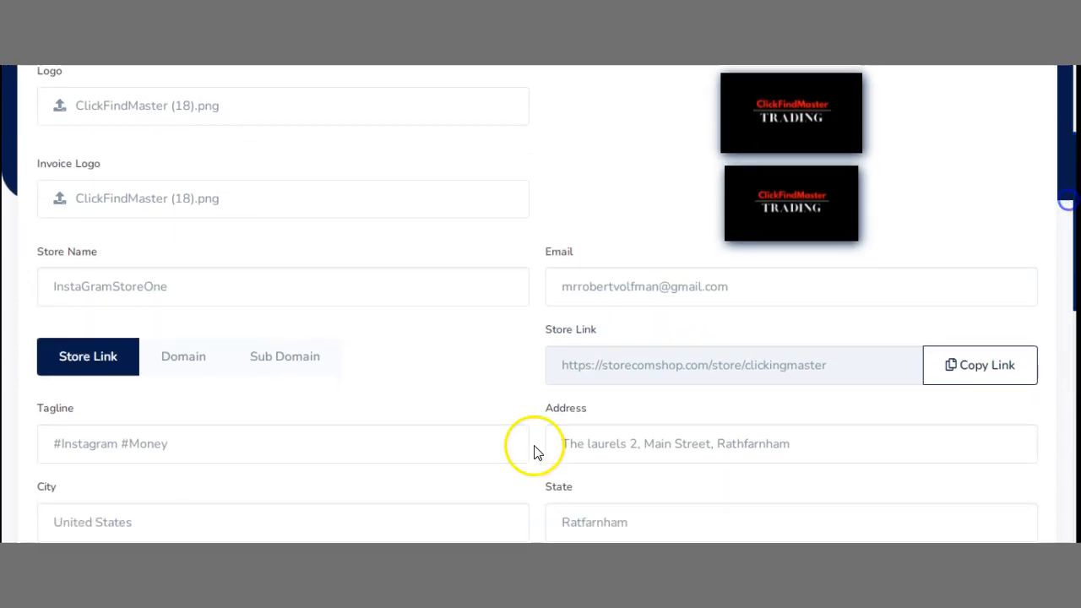
pyautogui.scroll(-3)
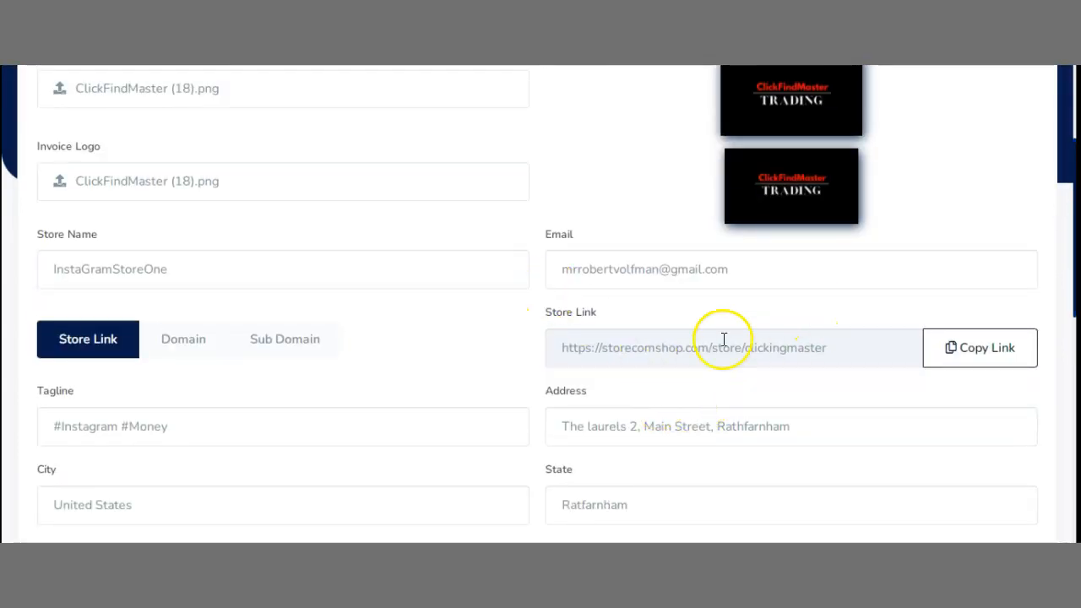
pyautogui.click(978, 348)
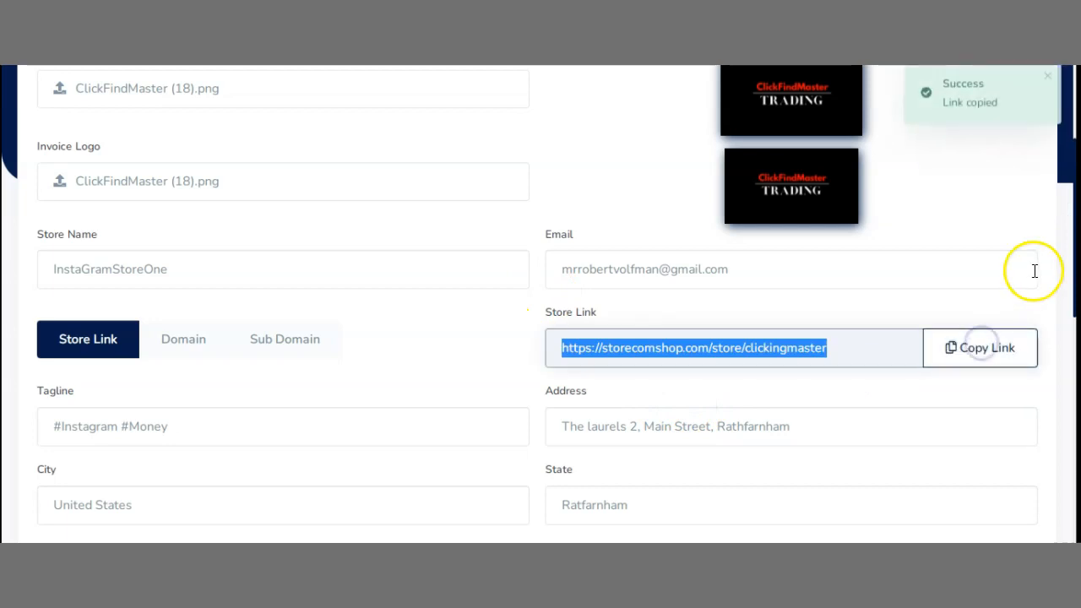
pyautogui.scroll(-3)
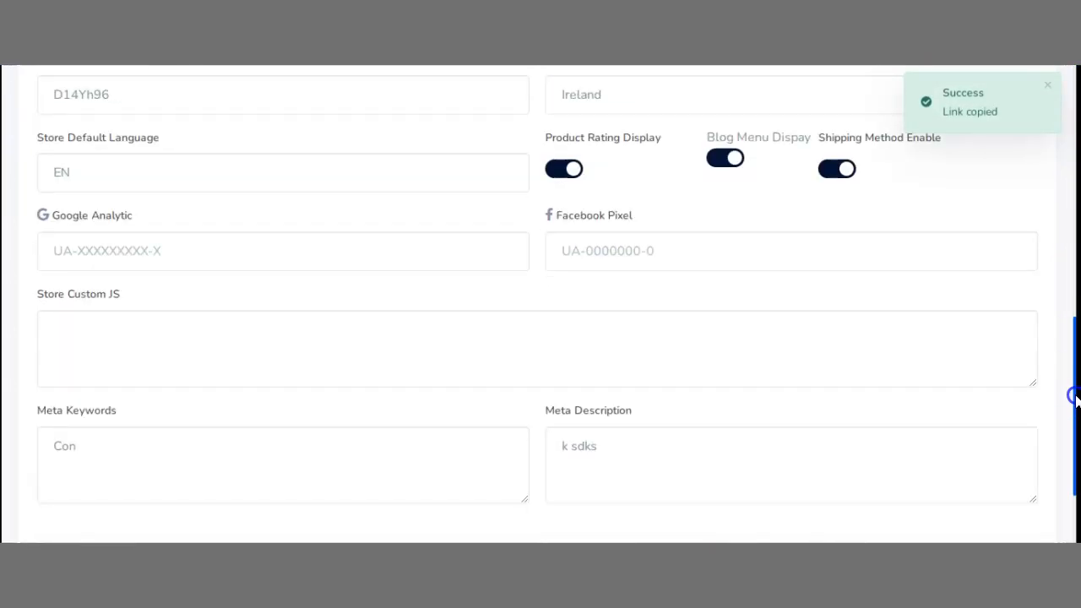
pyautogui.scroll(-3)
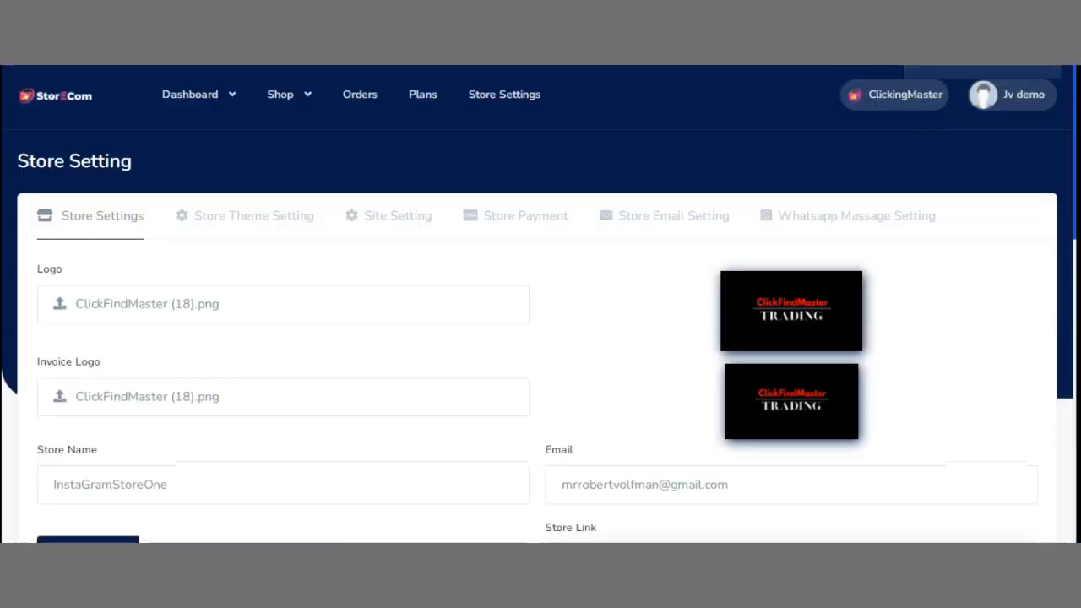
# Switch to Store Theme Setting and browse the four storefront template previews
pyautogui.click(253, 215)
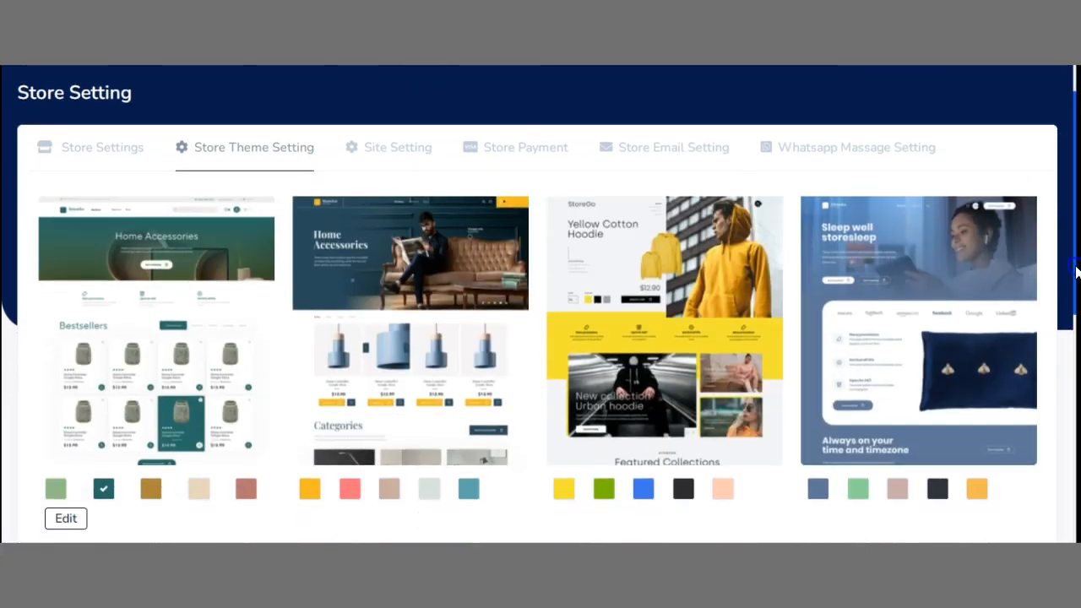
pyautogui.scroll(-3)
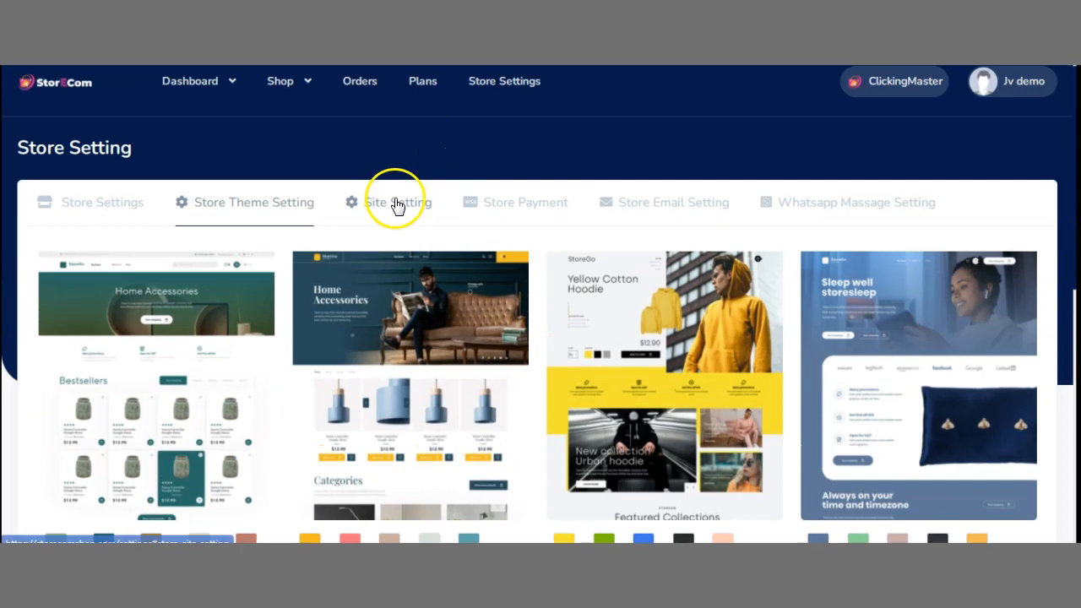
# In Site Setting, attach ClickFindMaster (18).png as the site logo
pyautogui.click(398, 203)
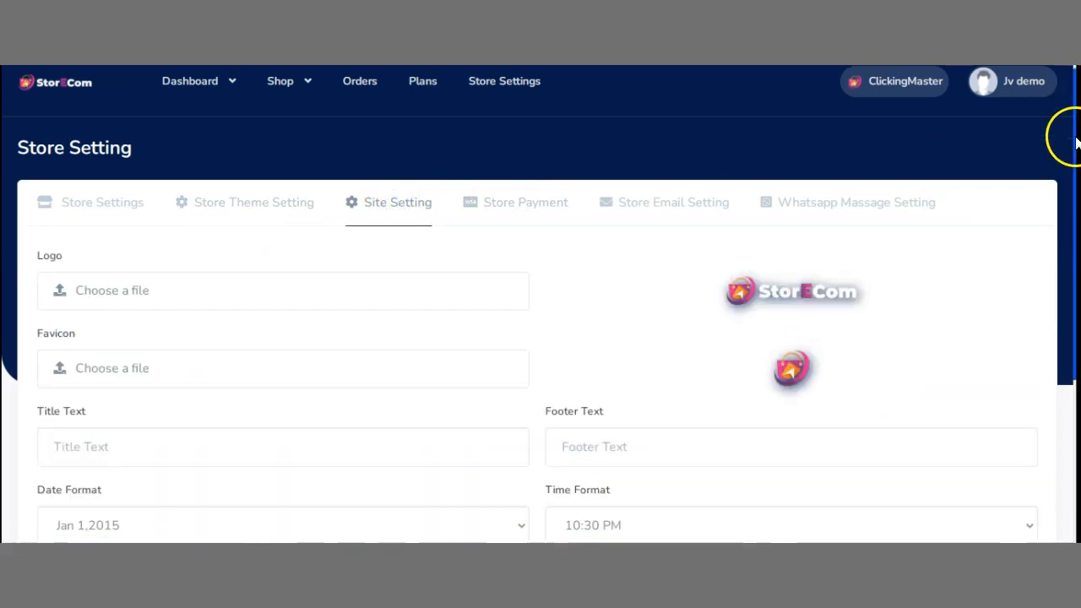
pyautogui.scroll(-3)
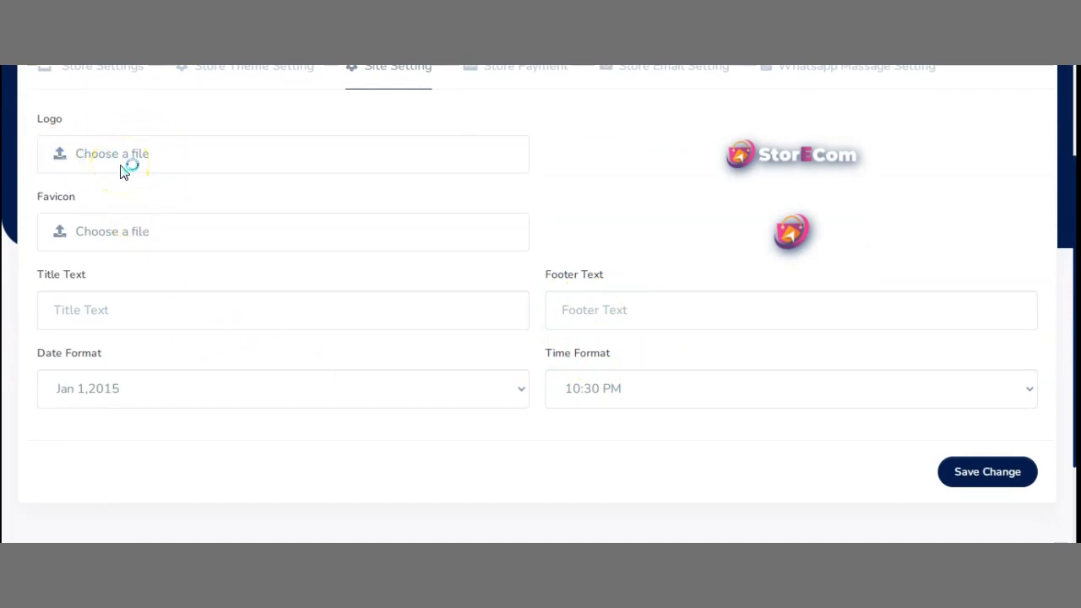
pyautogui.click(113, 153)
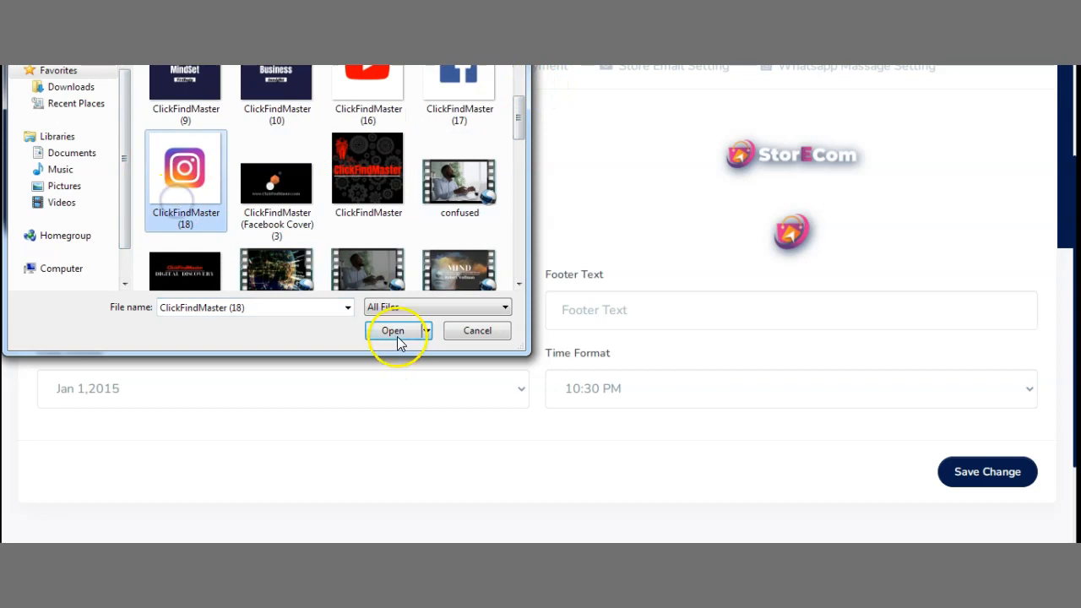
pyautogui.click(393, 330)
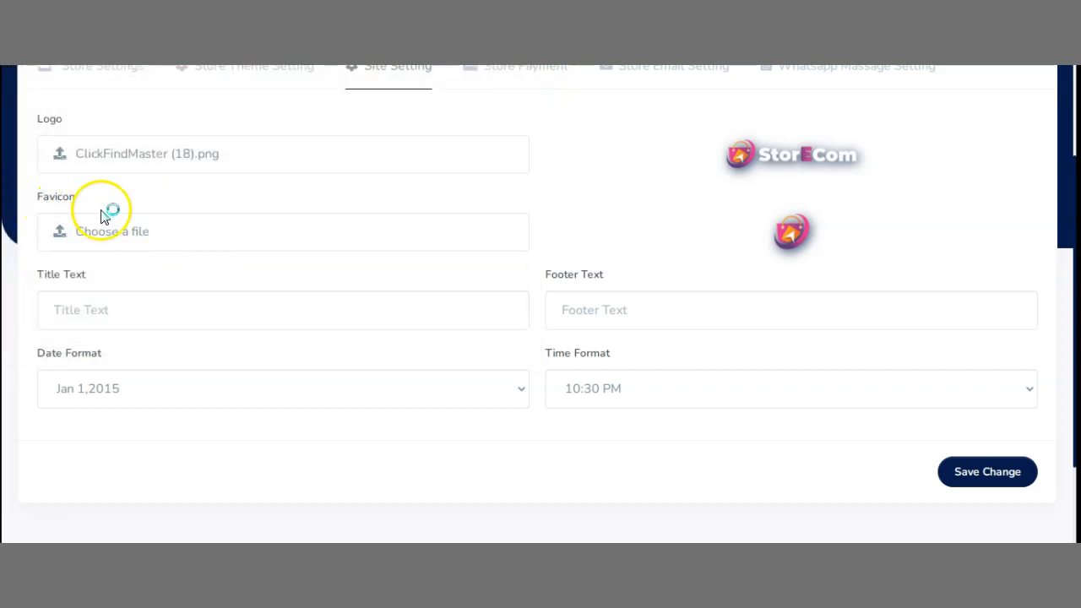
pyautogui.moveTo(125, 211)
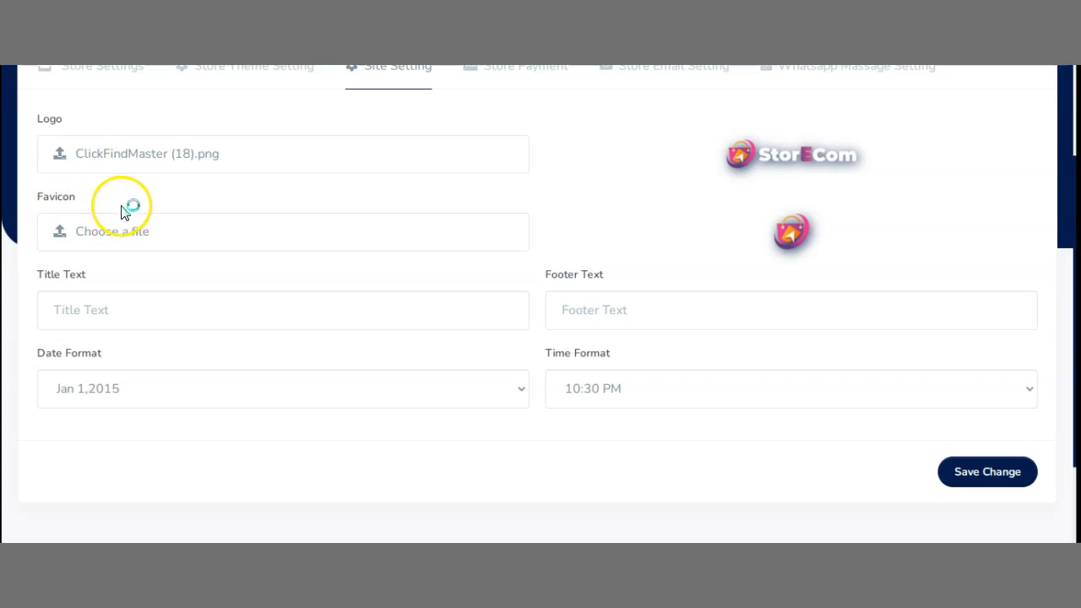
# Attach the same ClickFindMaster (18).png as the favicon
pyautogui.click(113, 231)
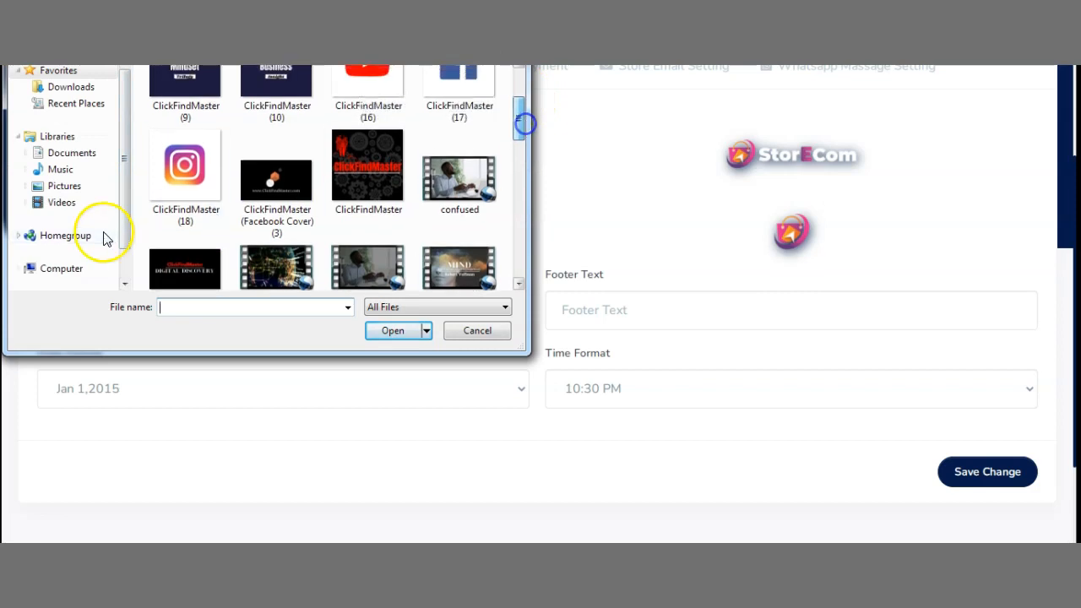
pyautogui.click(392, 330)
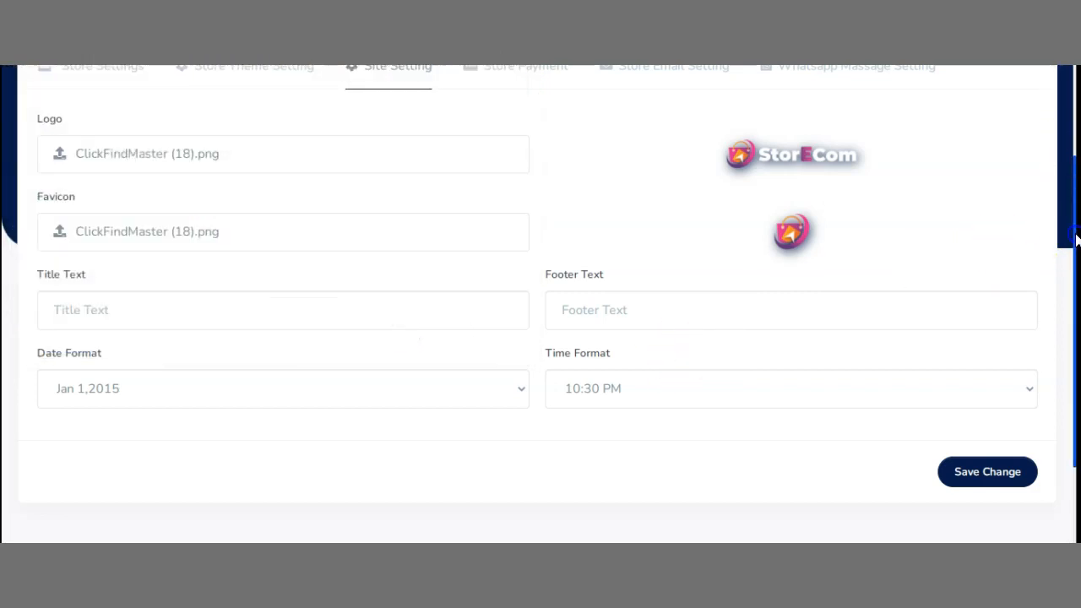
pyautogui.scroll(-3)
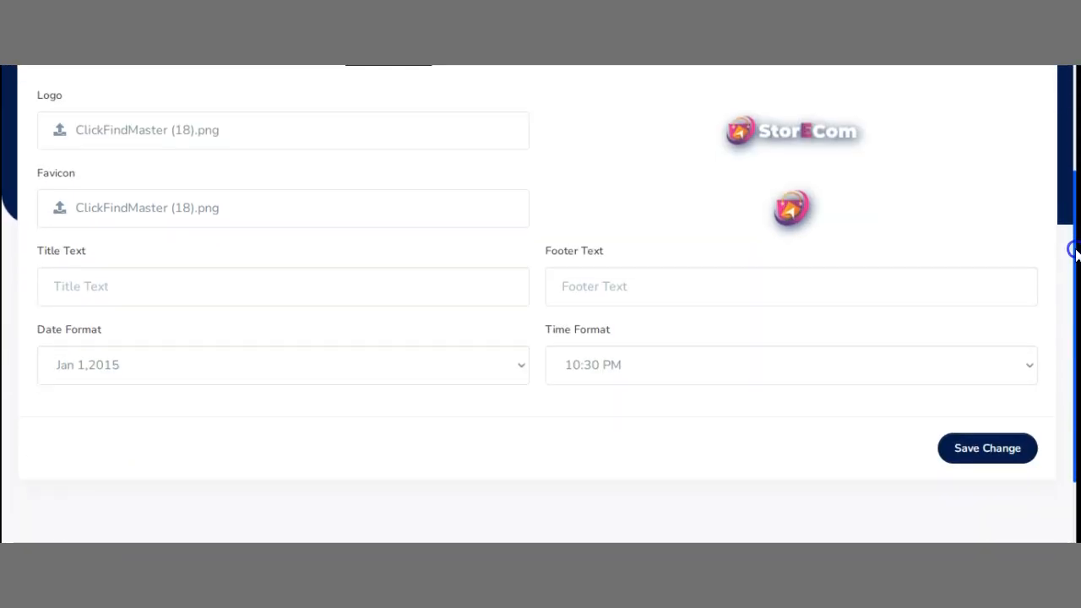
pyautogui.moveTo(218, 326)
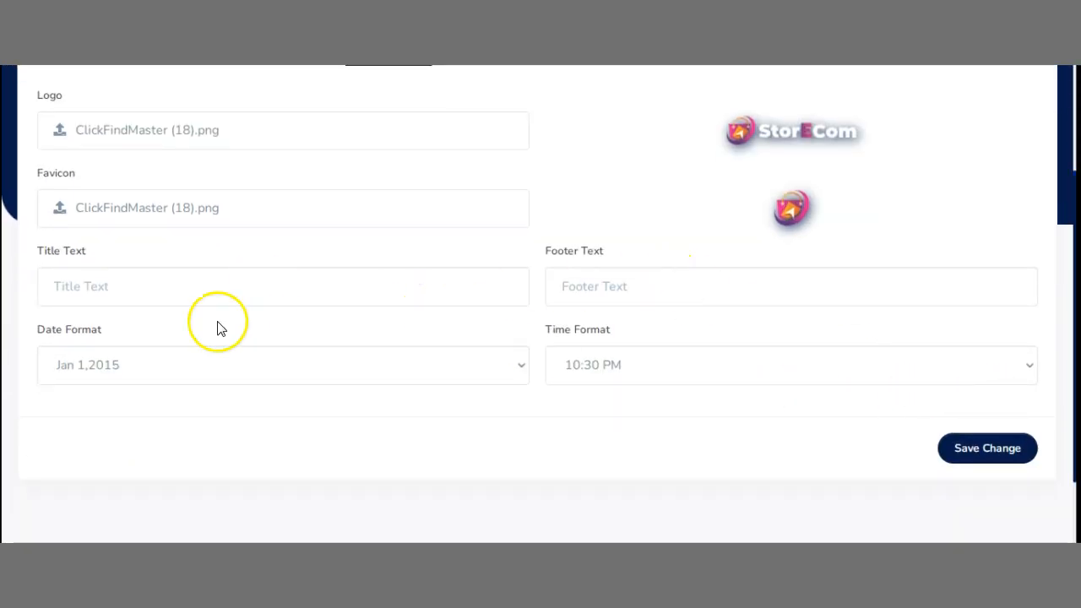
# Enter title text InstaGRam One and save the site settings
pyautogui.click(177, 286)
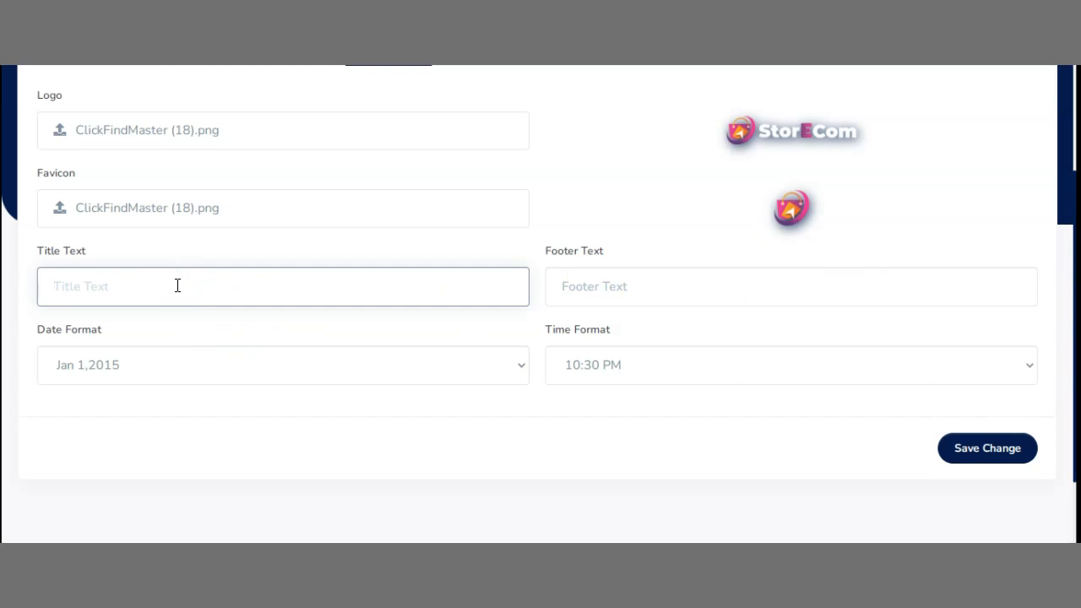
pyautogui.write('InstaGRam One')
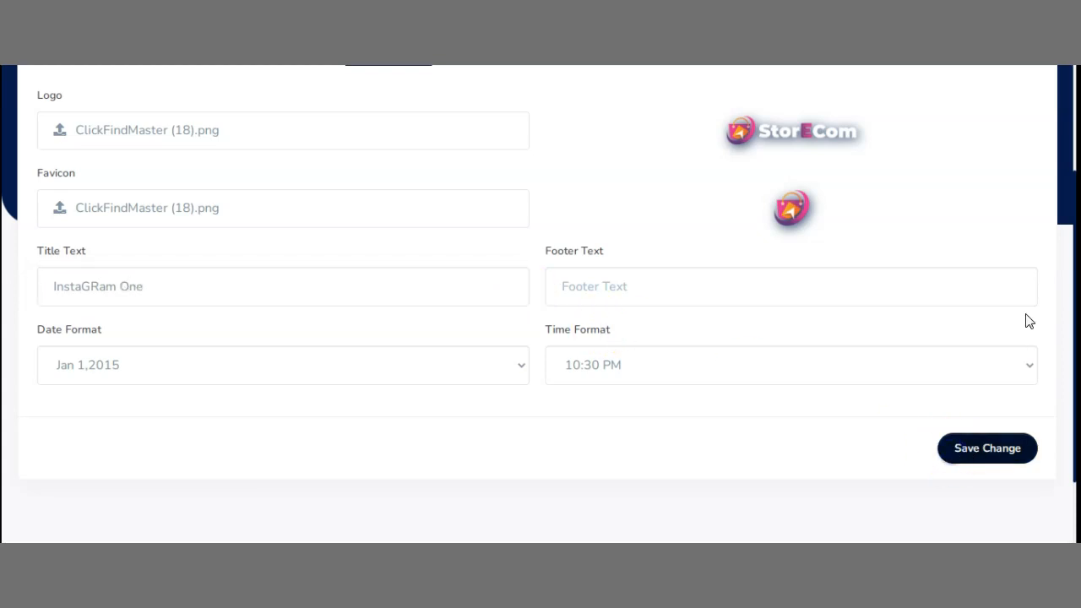
pyautogui.moveTo(1062, 279)
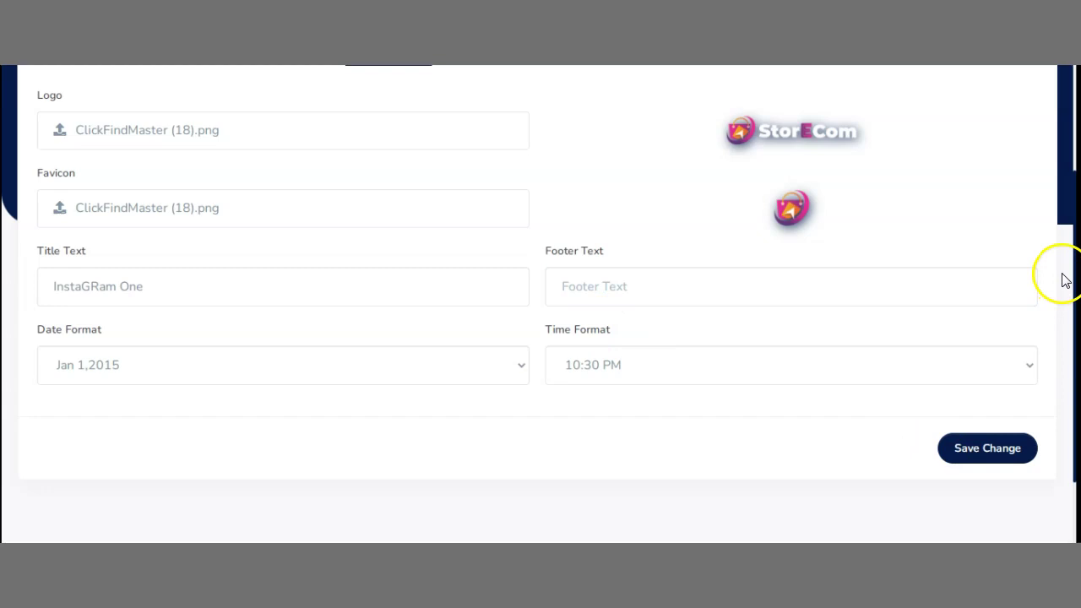
pyautogui.click(987, 447)
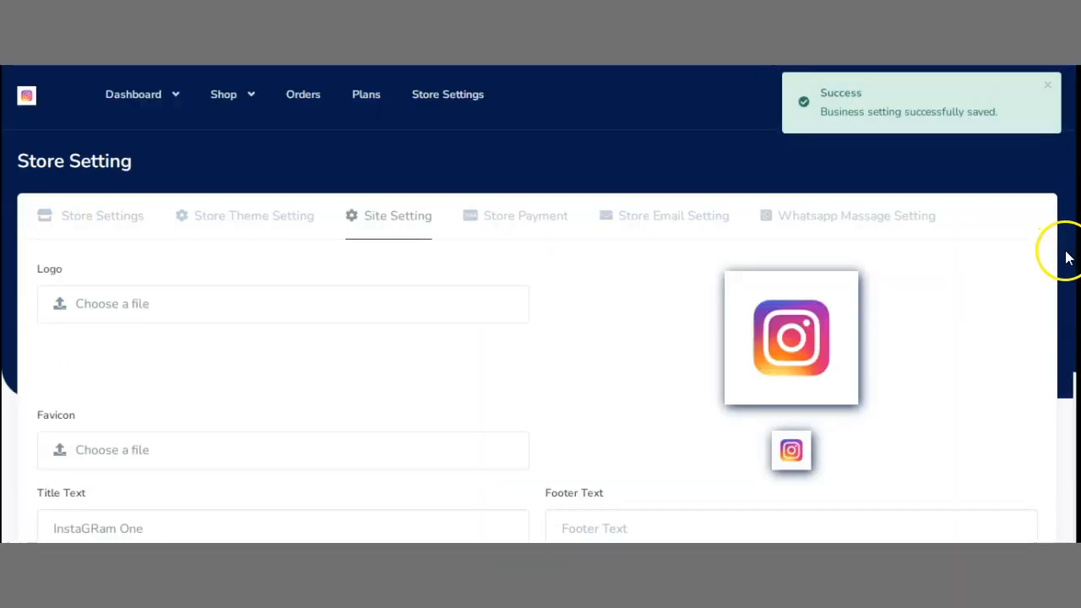
pyautogui.moveTo(676, 228)
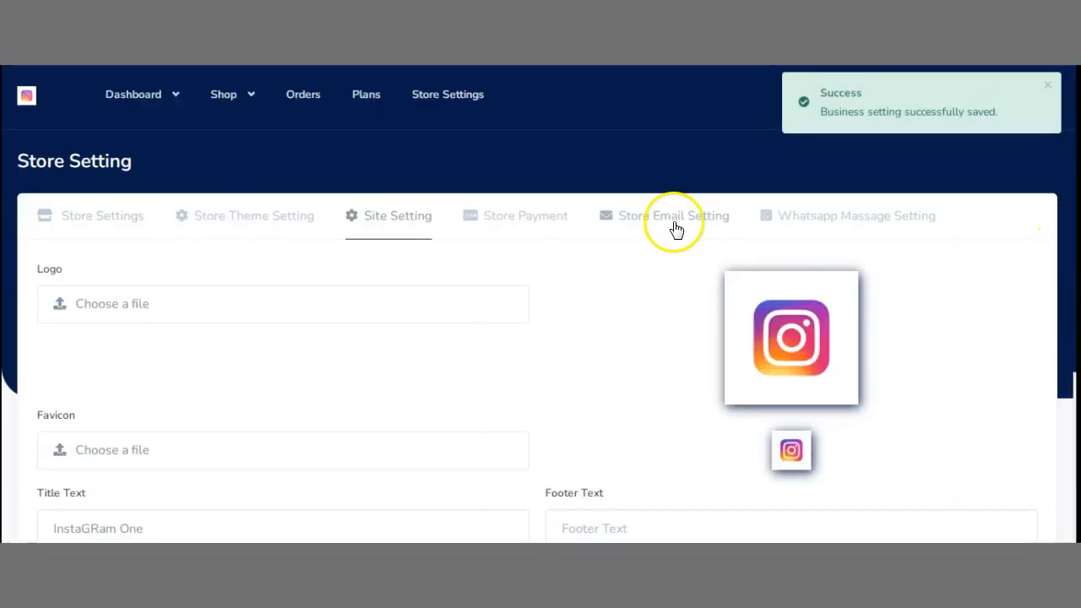
# Review the store payment settings, including the currency symbol
pyautogui.click(524, 215)
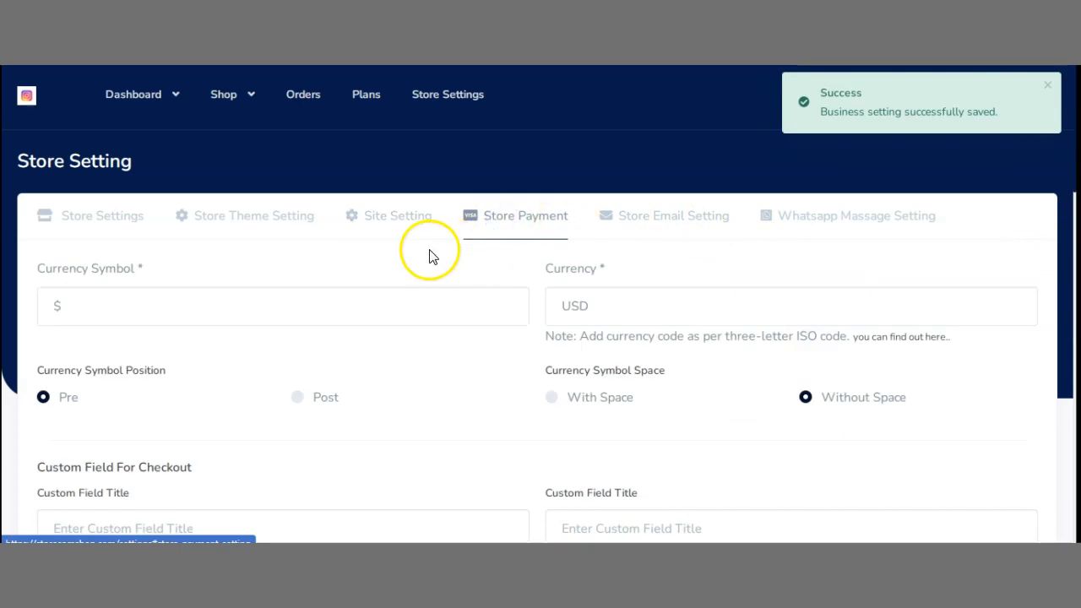
pyautogui.scroll(-3)
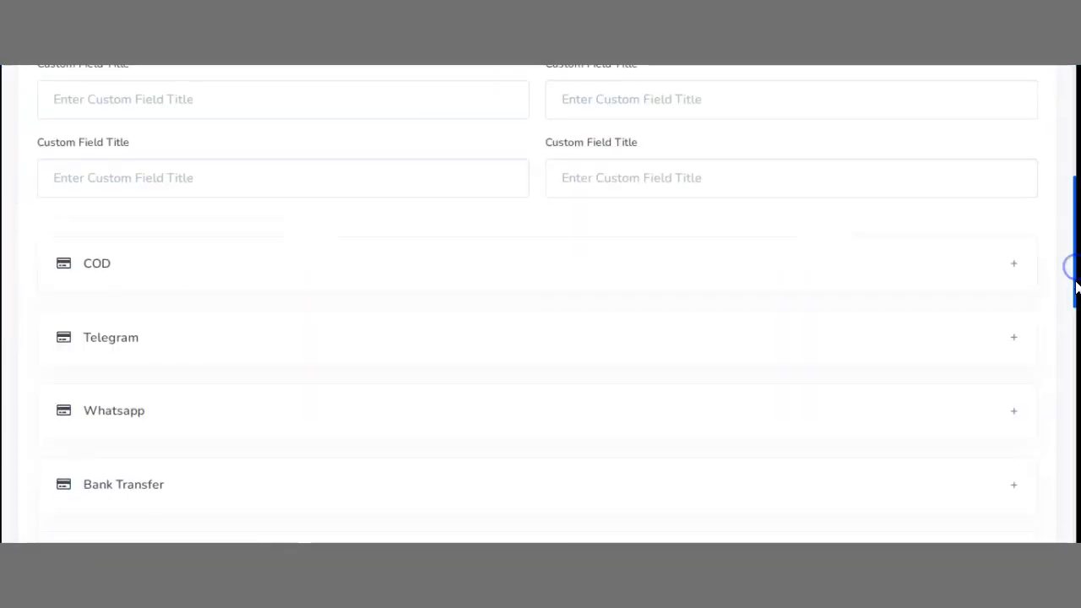
pyautogui.scroll(3)
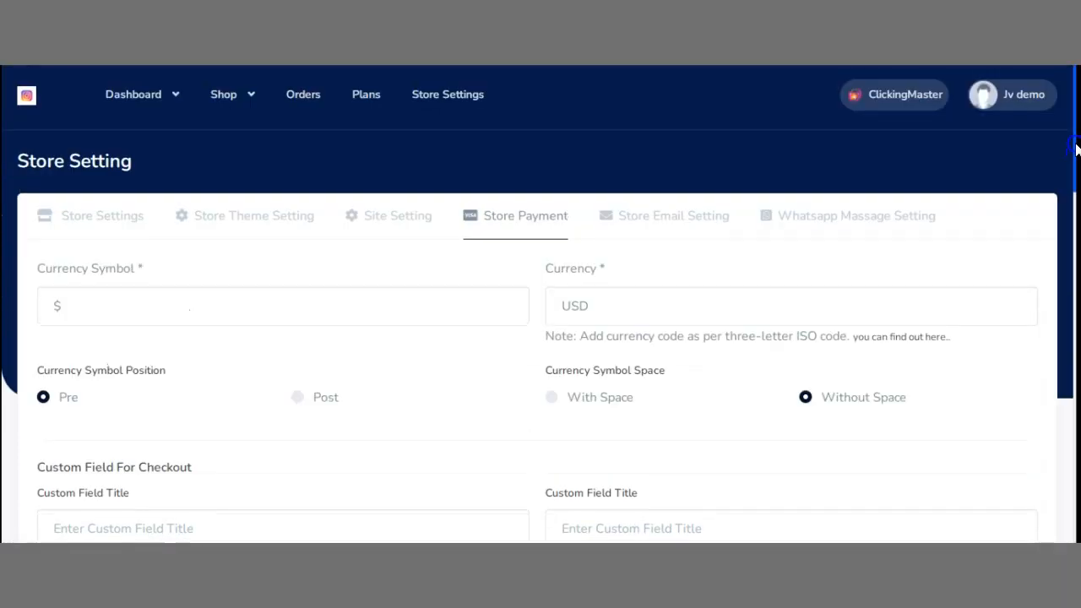
pyautogui.click(125, 299)
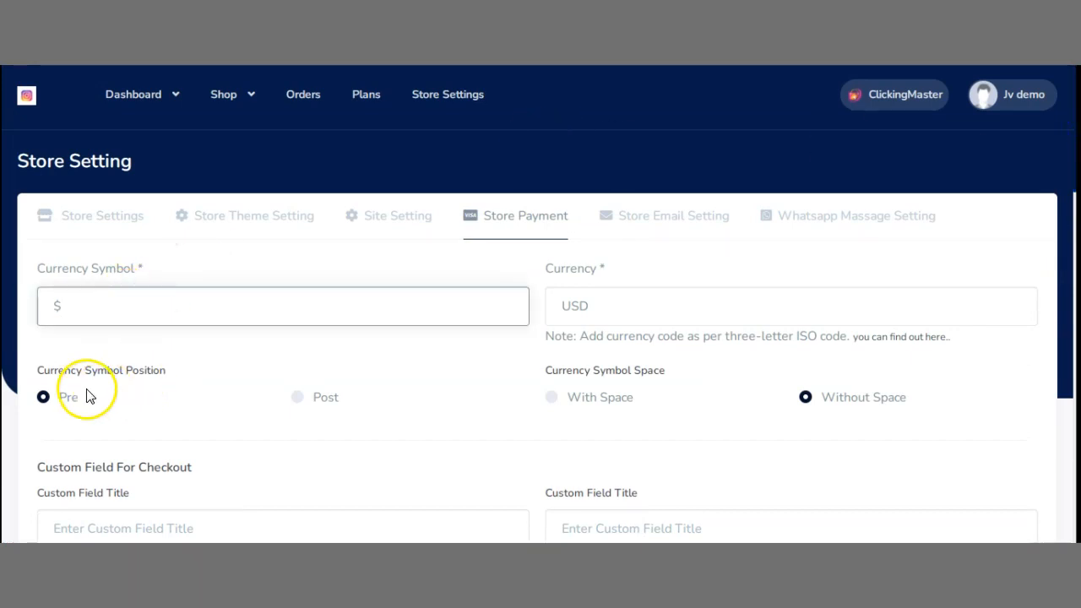
pyautogui.moveTo(82, 477)
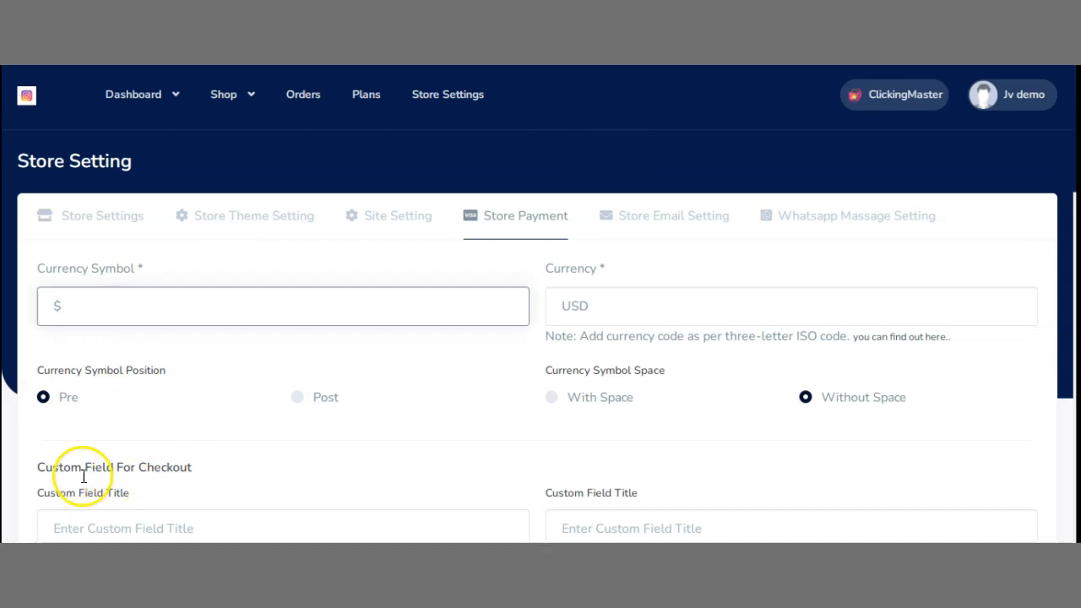
pyautogui.scroll(-3)
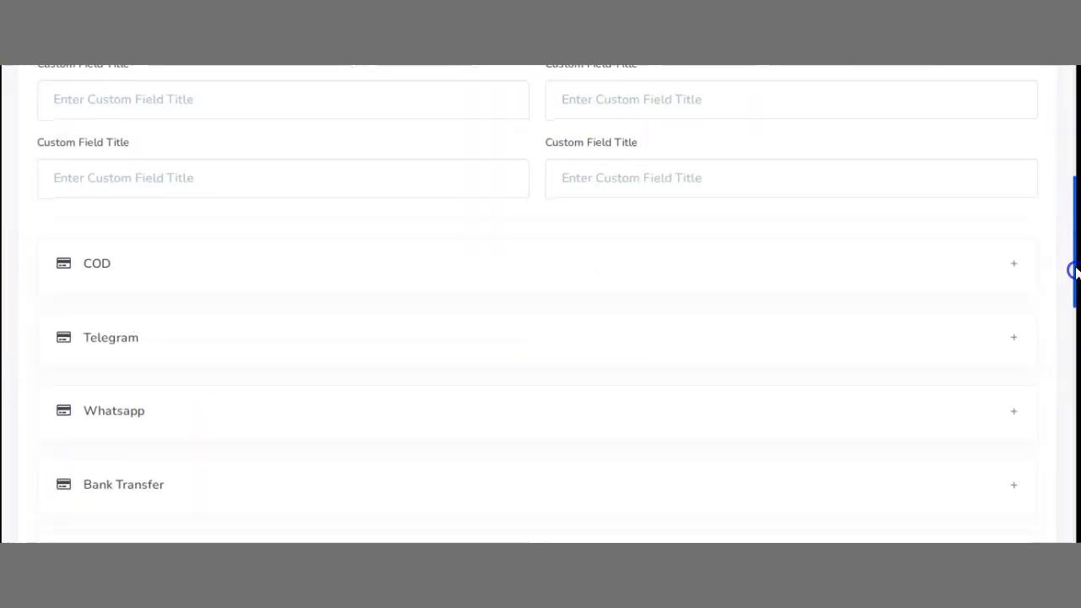
pyautogui.scroll(-3)
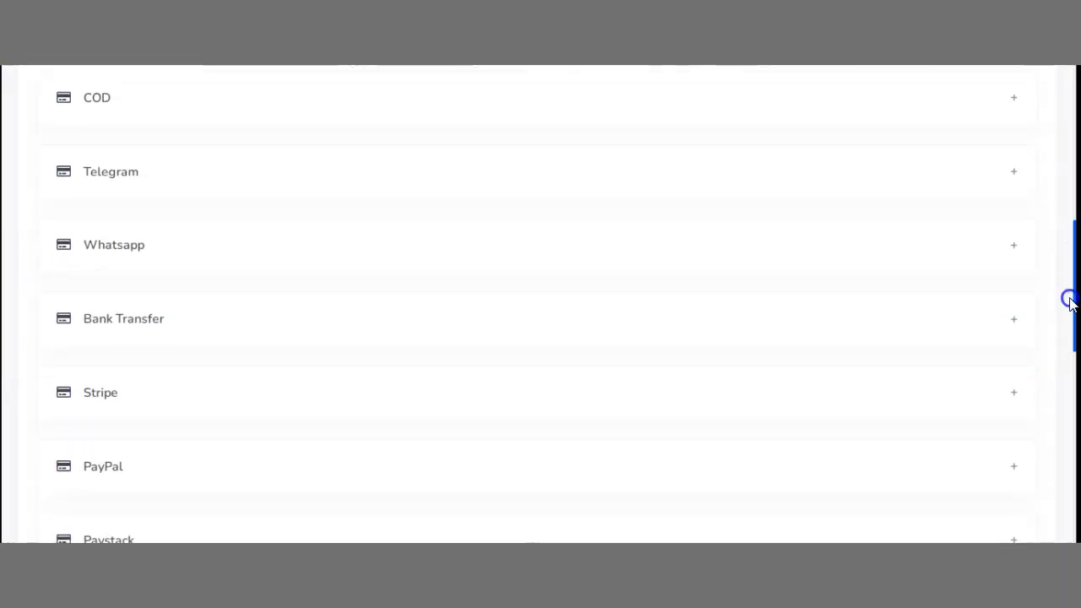
pyautogui.scroll(-3)
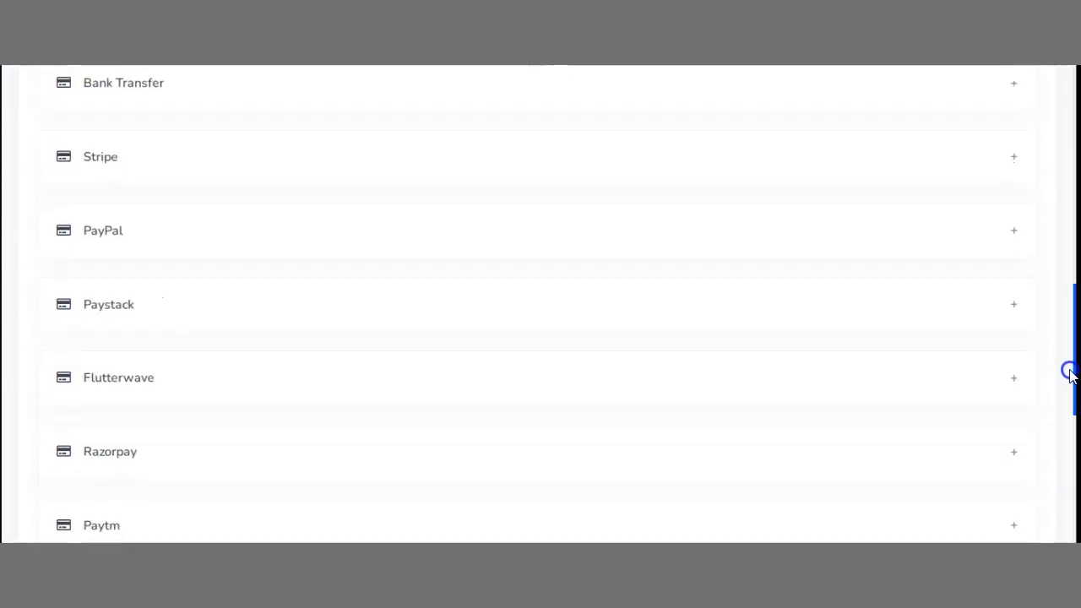
pyautogui.scroll(-3)
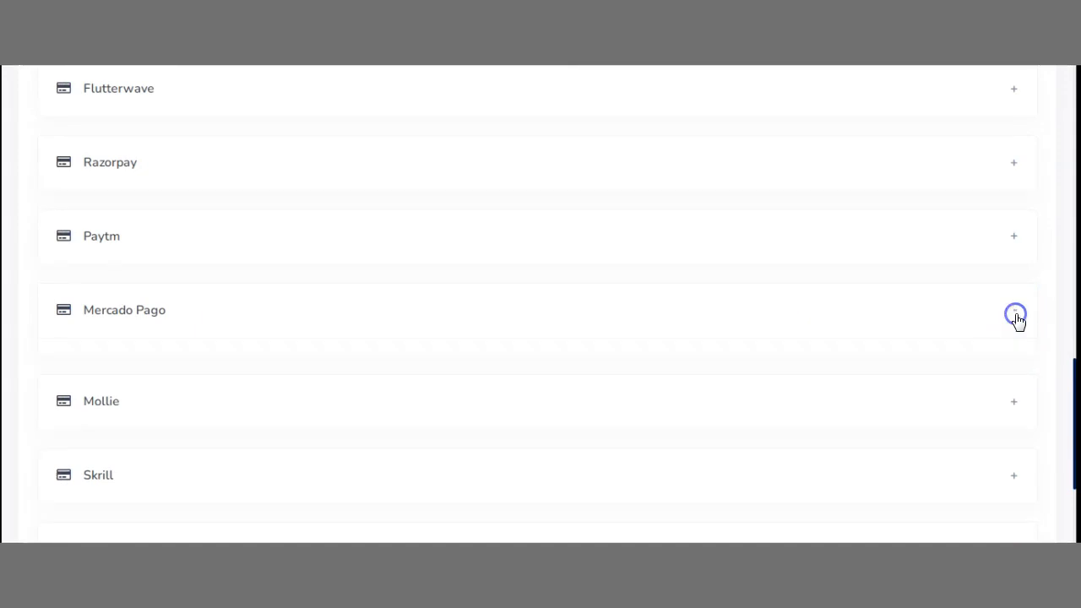
# Expand Mercado Pago and Bank Transfer settings, then reach the email configuration fields
pyautogui.click(1013, 314)
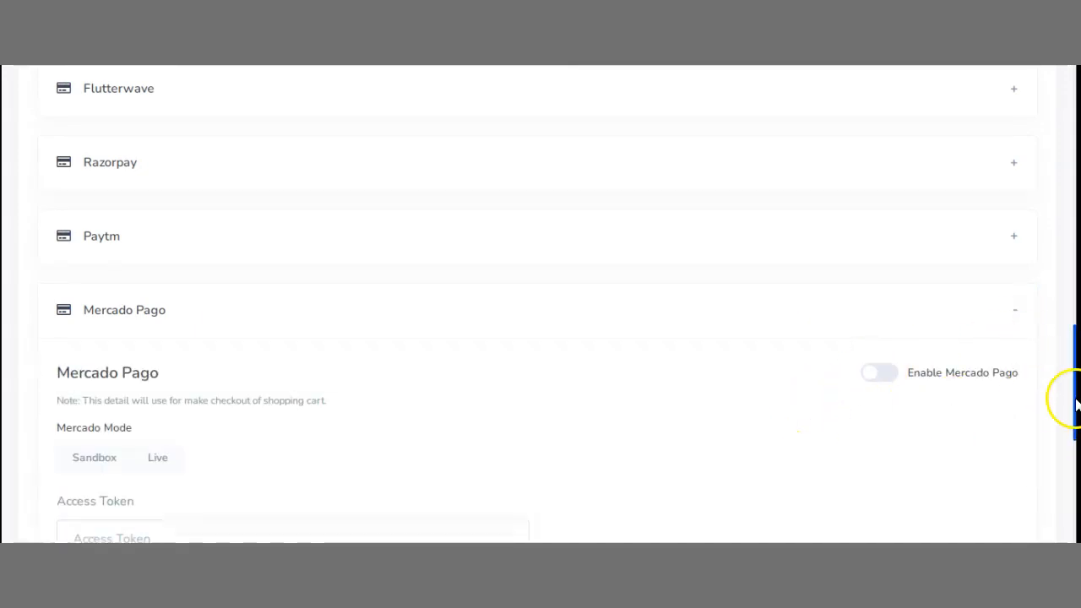
pyautogui.scroll(-3)
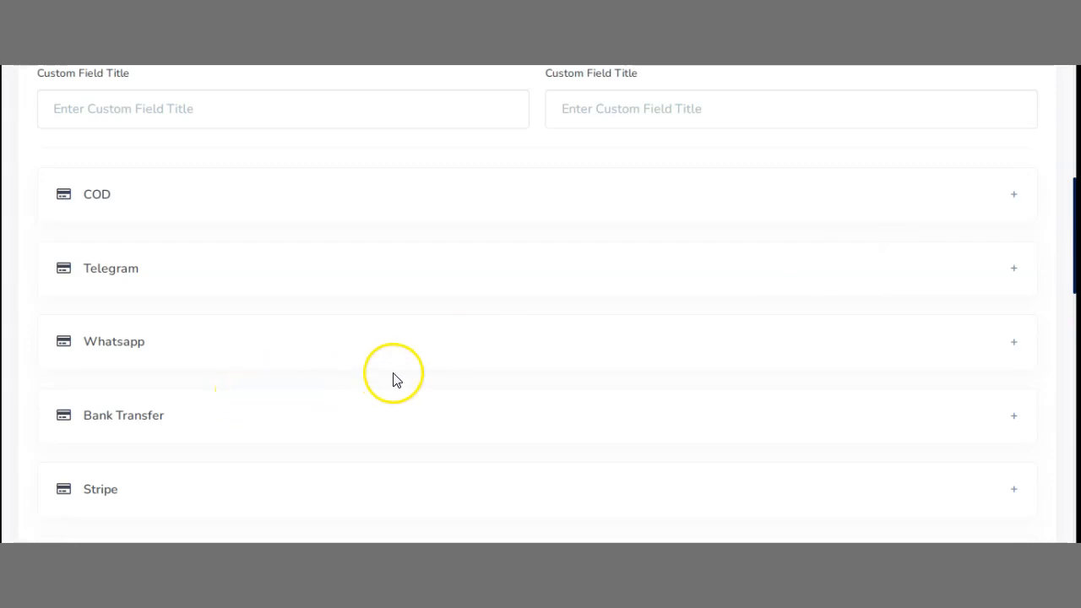
pyautogui.moveTo(1013, 417)
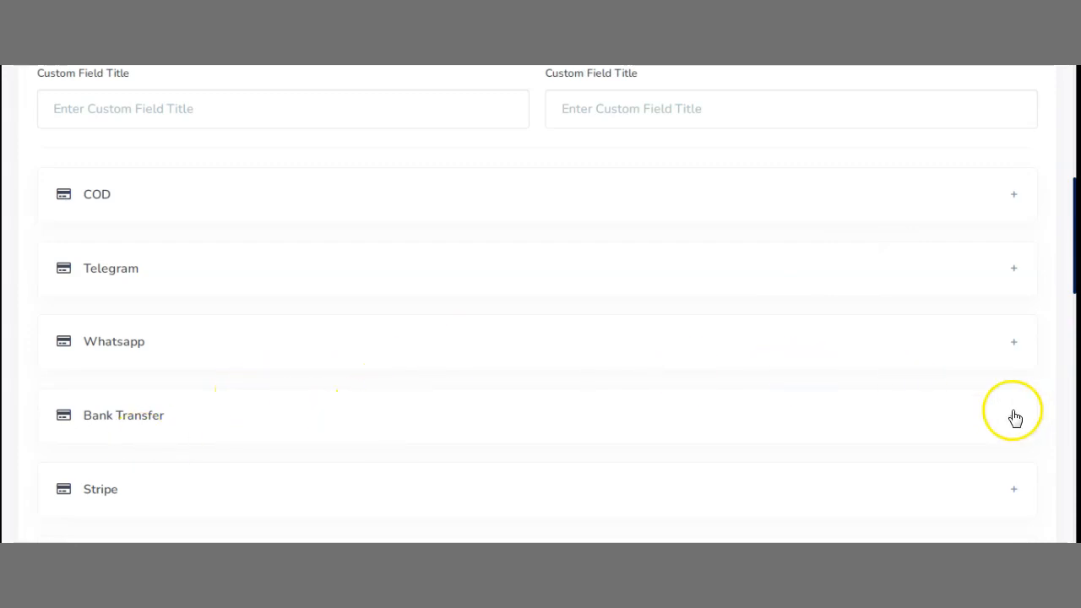
pyautogui.click(1013, 416)
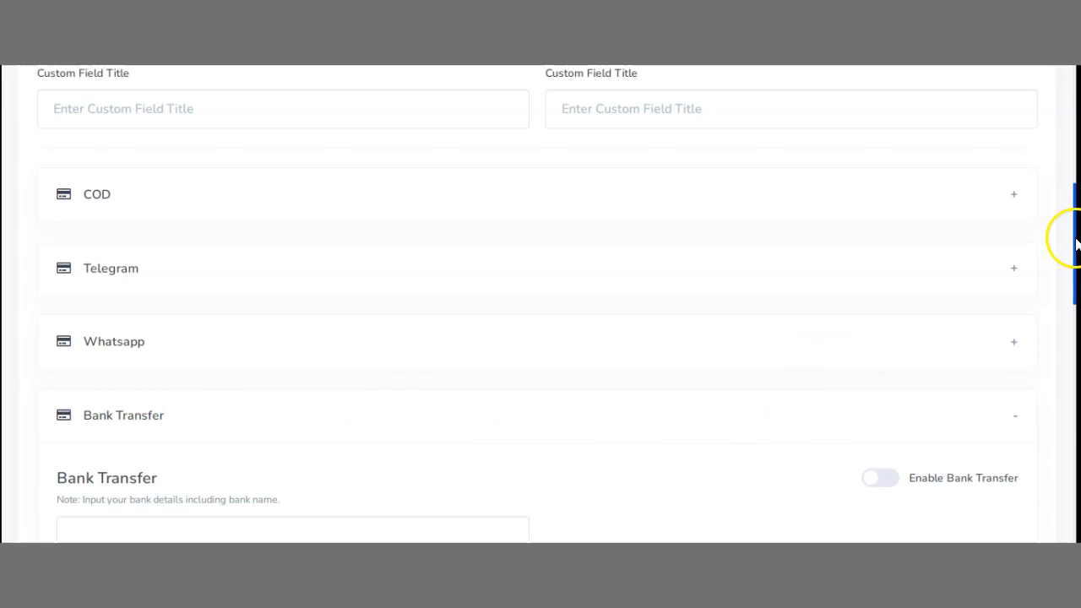
pyautogui.scroll(-3)
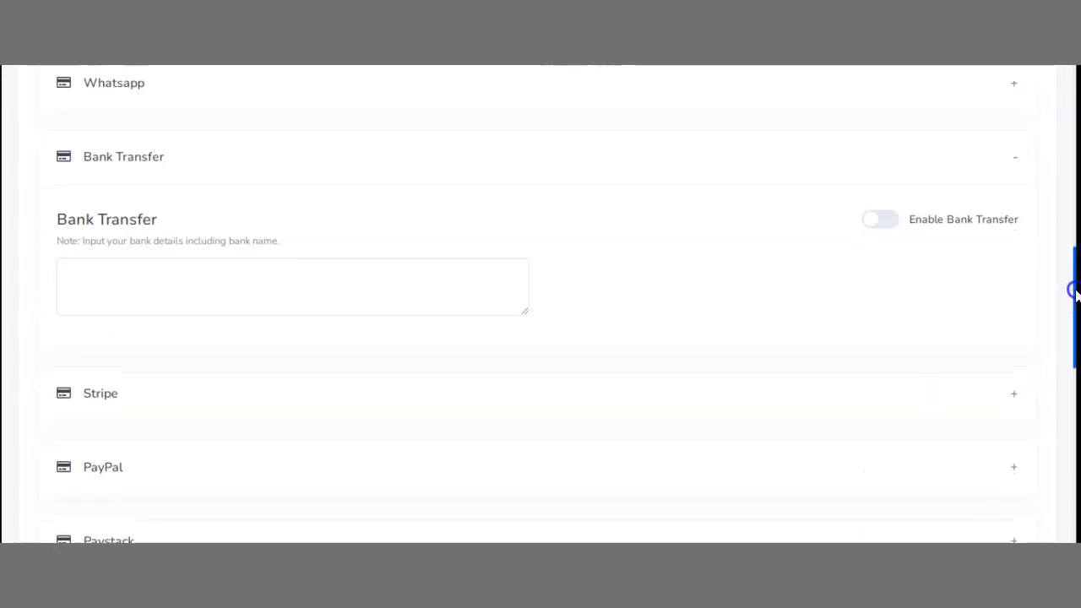
pyautogui.click(342, 290)
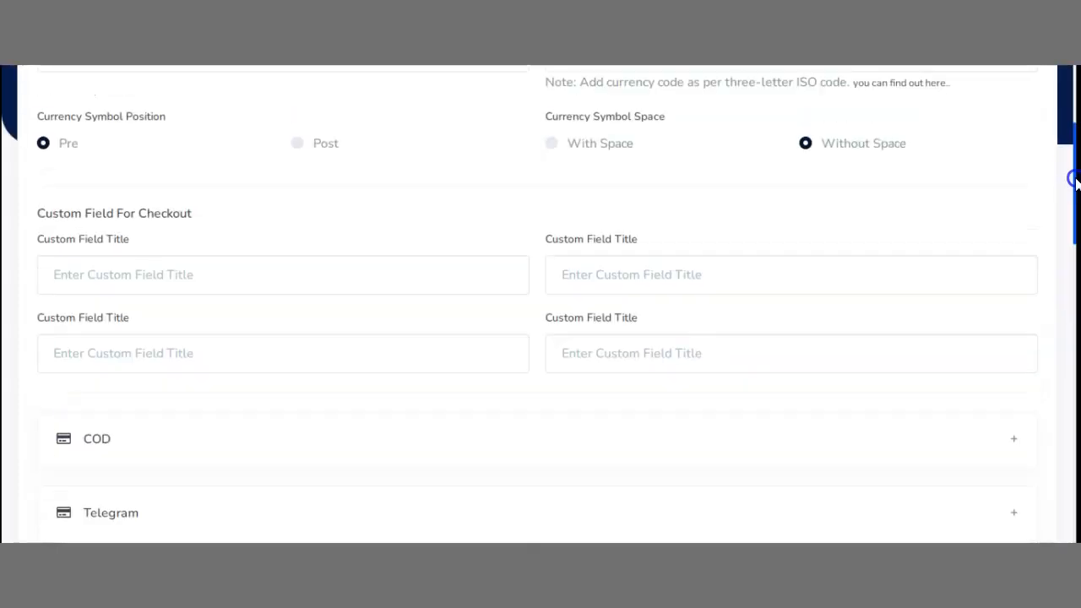
pyautogui.scroll(3)
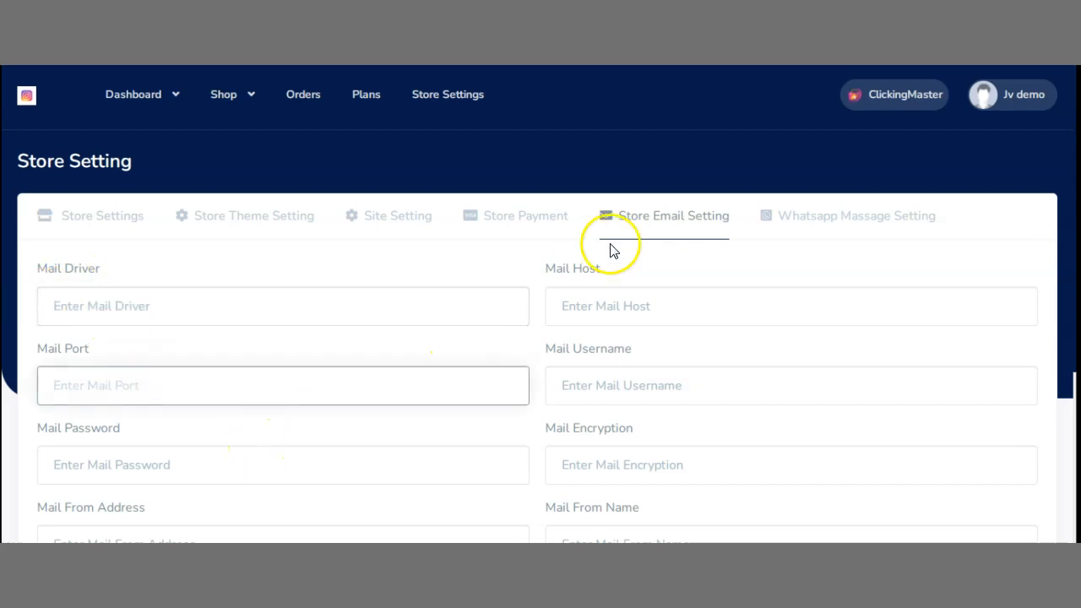
# Open the WhatsApp Massage Setting tab and scroll through the order message template and variables
pyautogui.click(855, 215)
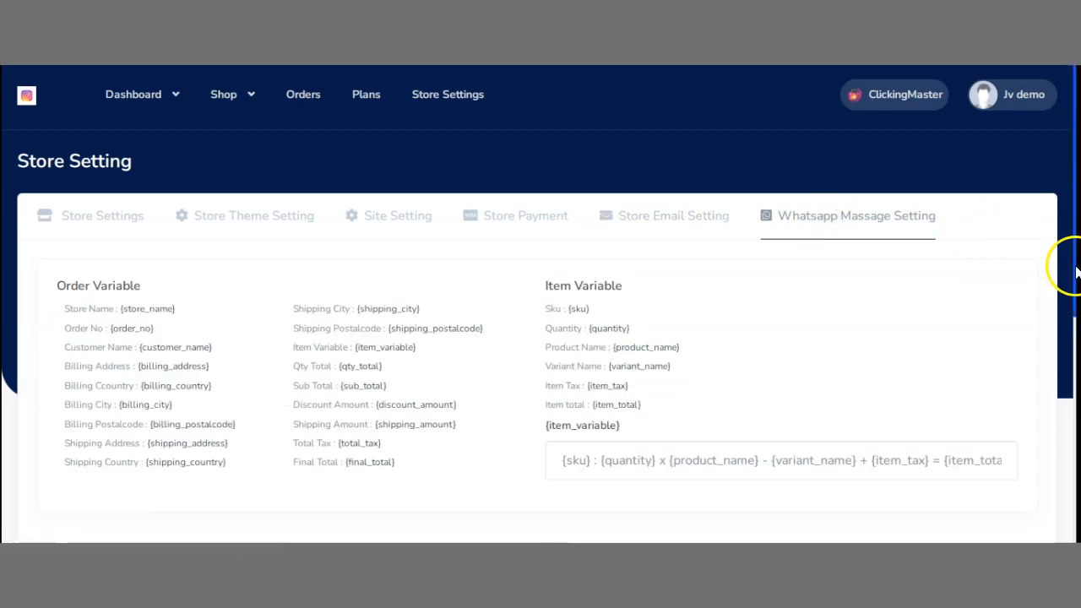
pyautogui.scroll(-3)
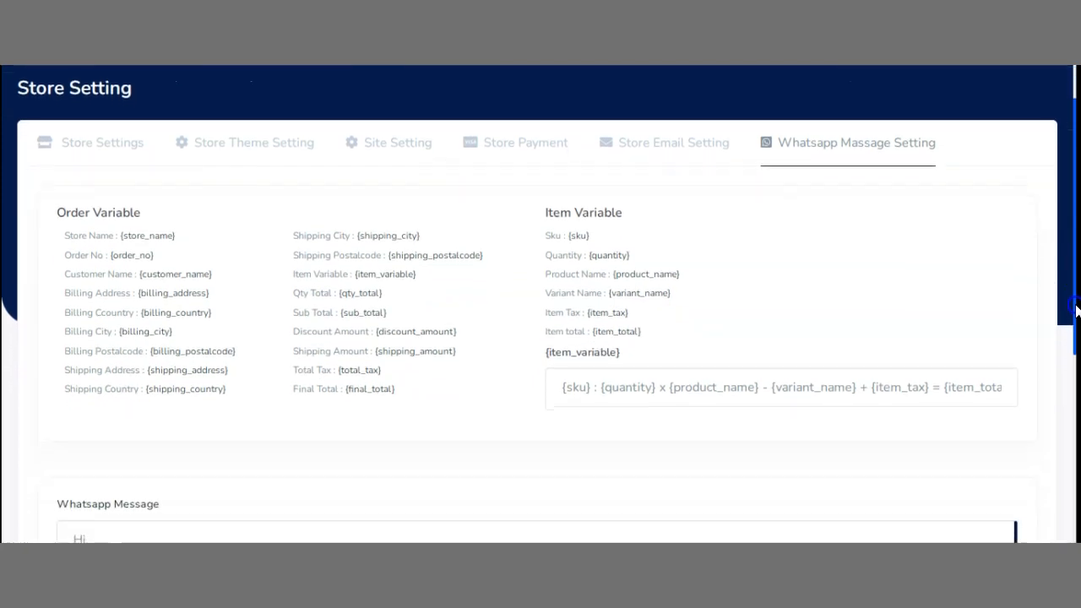
pyautogui.scroll(-3)
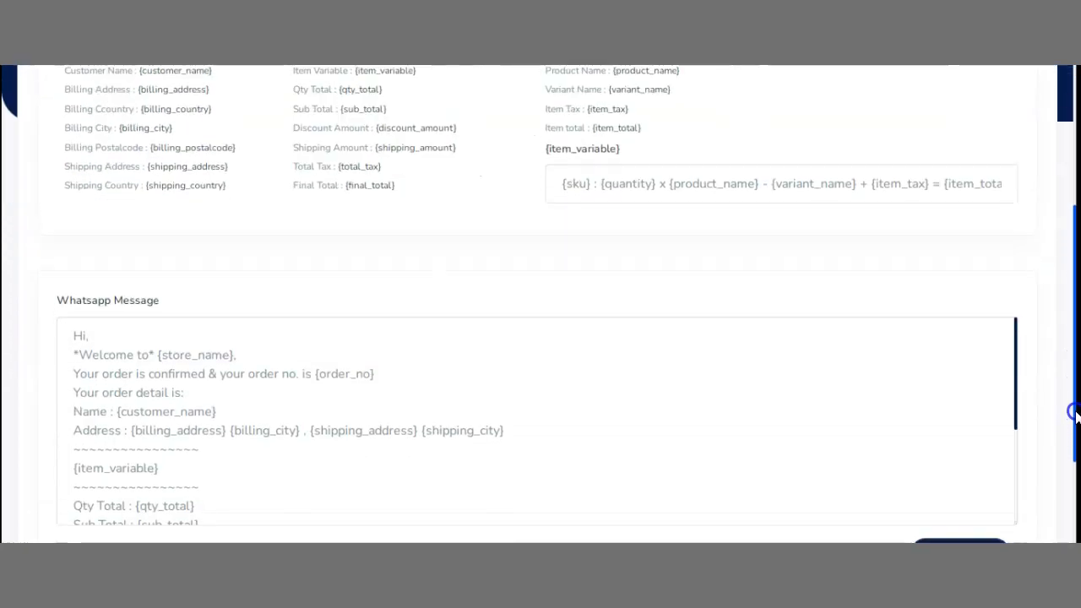
pyautogui.scroll(-3)
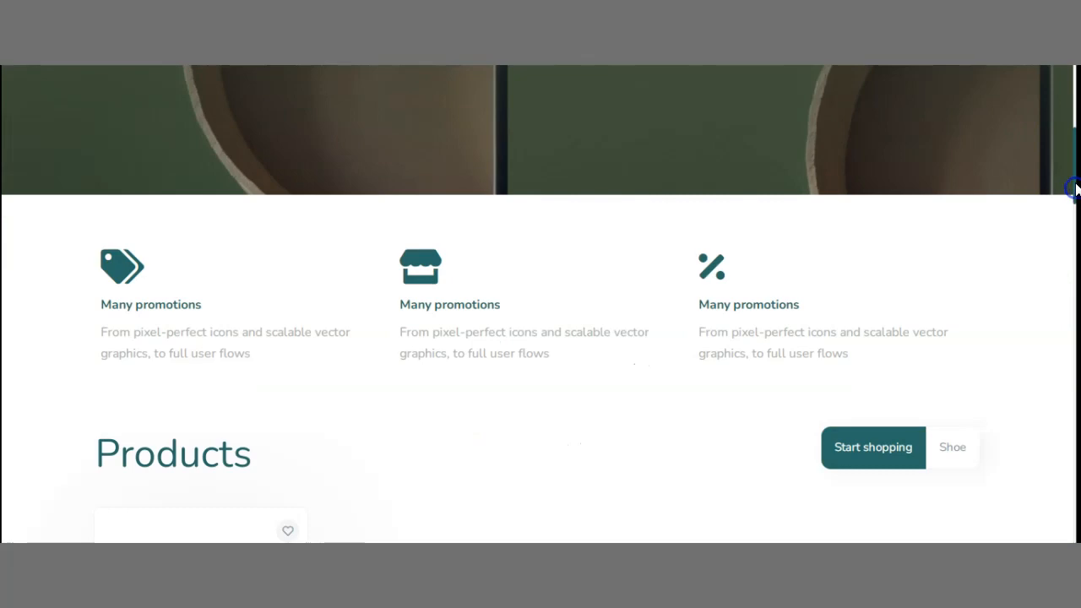
pyautogui.scroll(3)
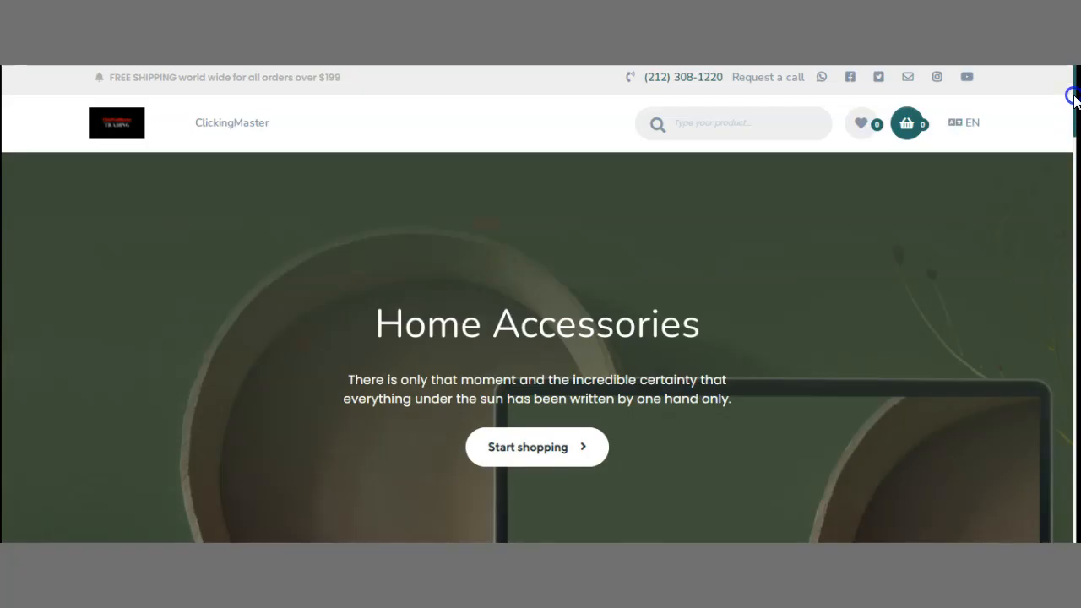
pyautogui.click(536, 446)
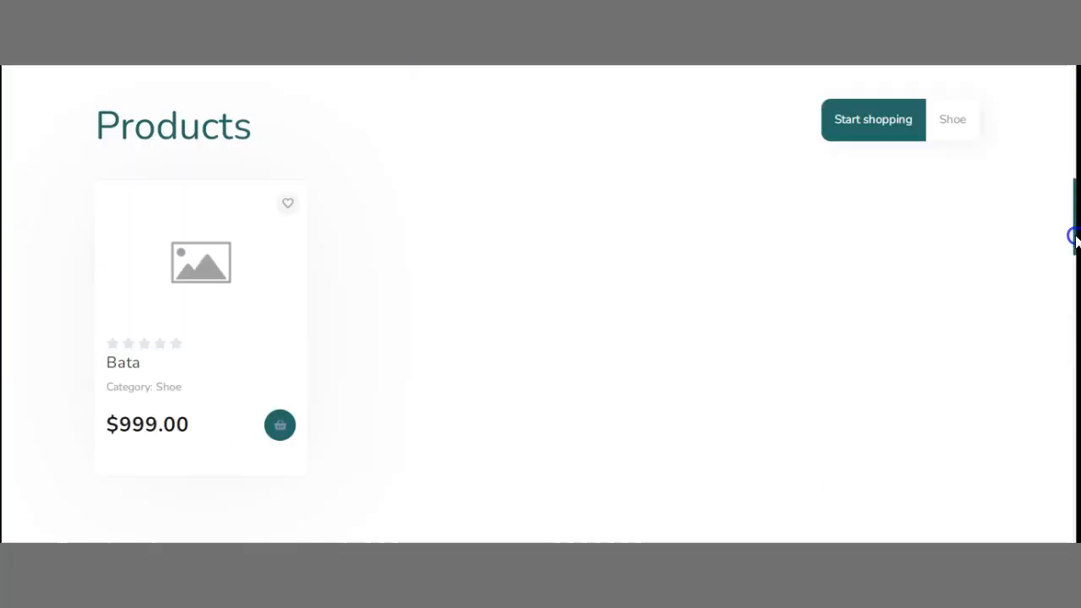
pyautogui.scroll(-3)
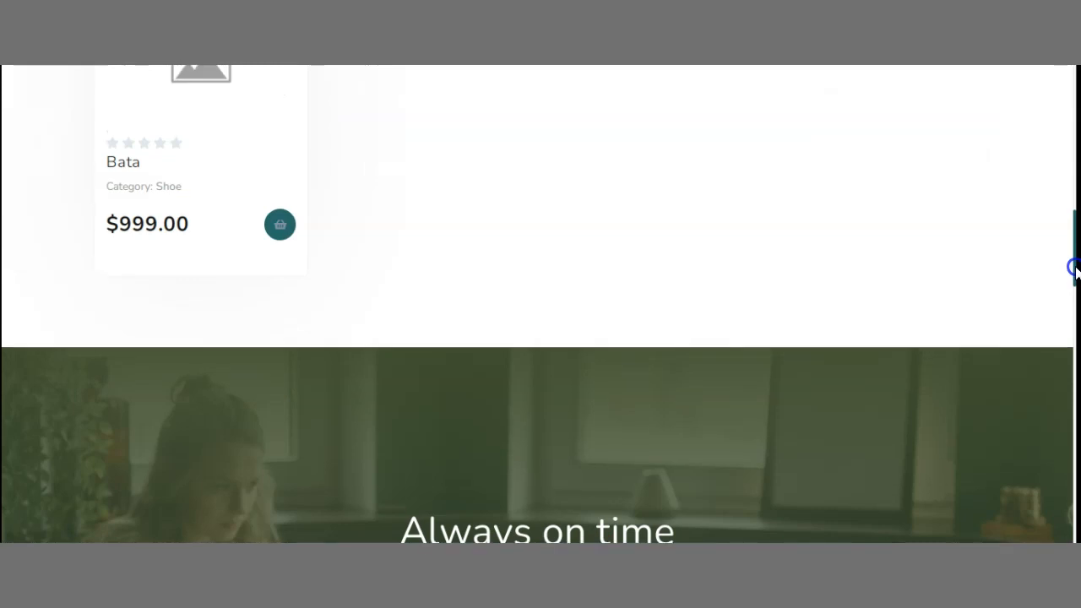
pyautogui.scroll(-3)
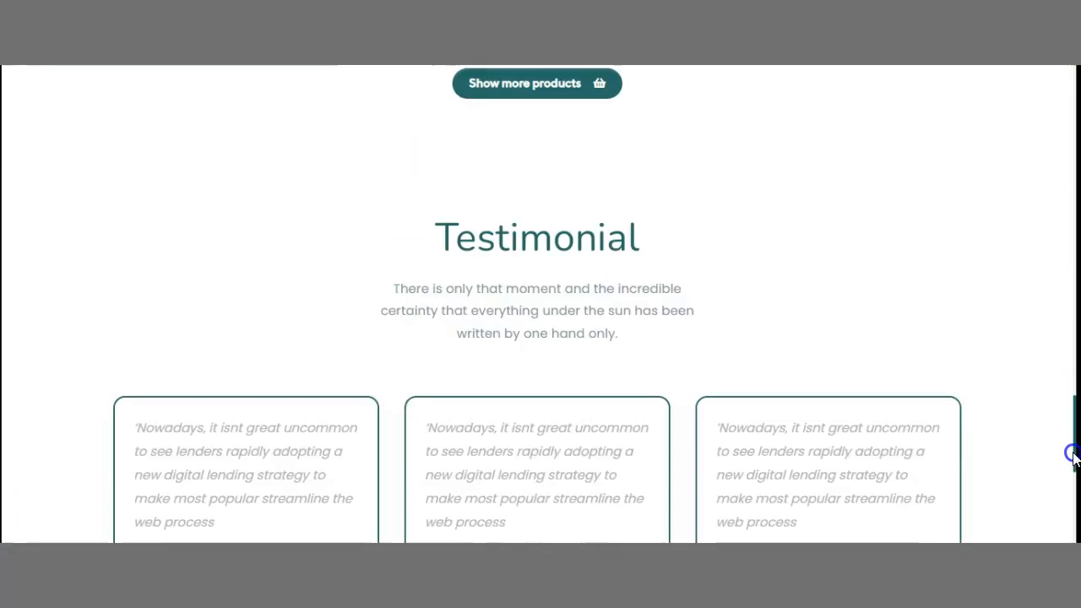
pyautogui.scroll(-3)
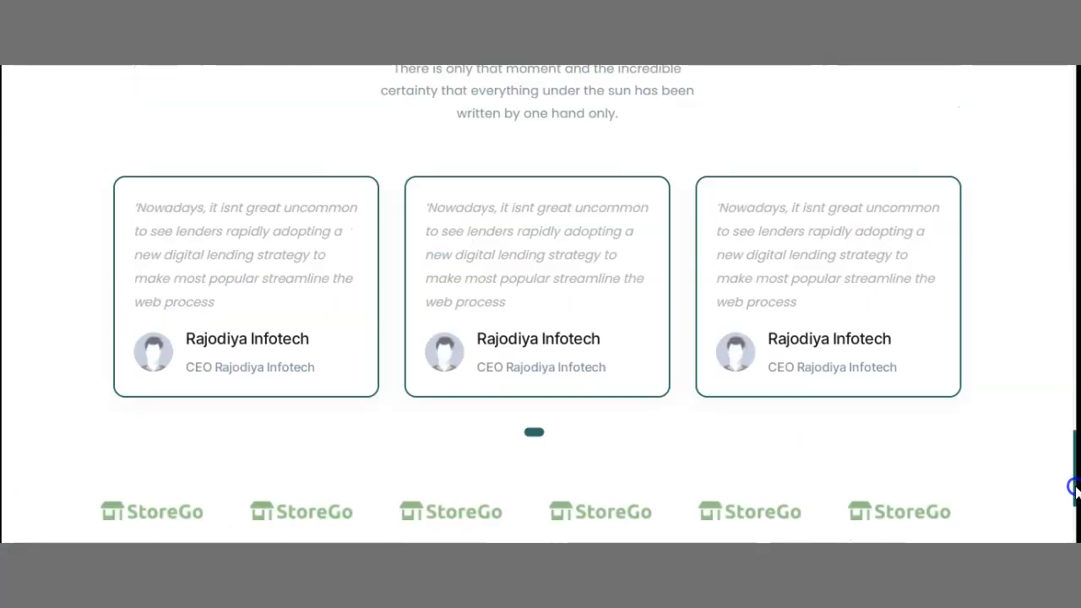
pyautogui.scroll(-3)
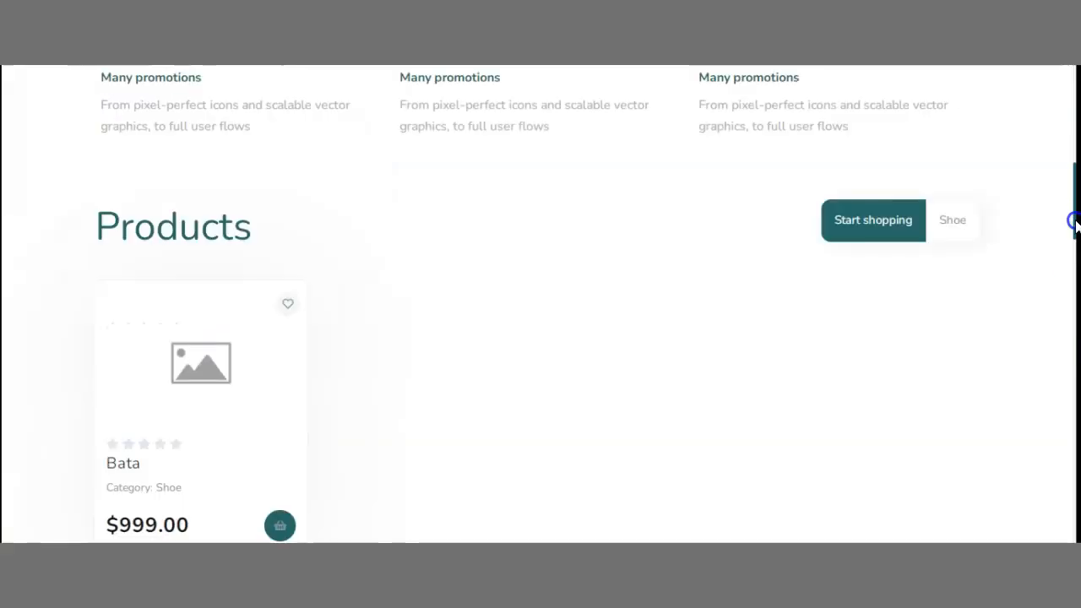
pyautogui.scroll(3)
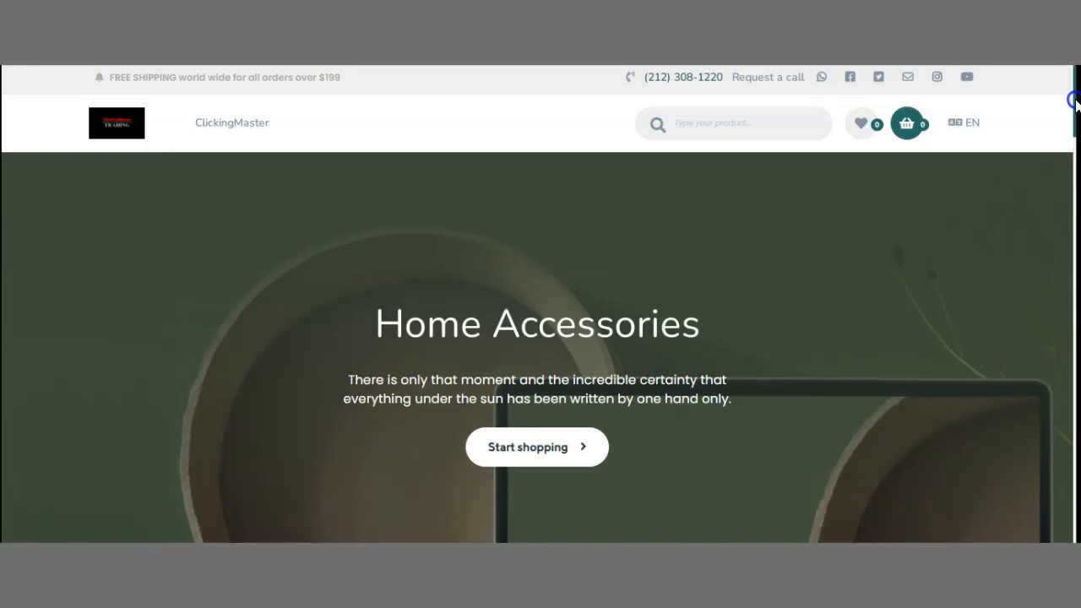
pyautogui.scroll(-3)
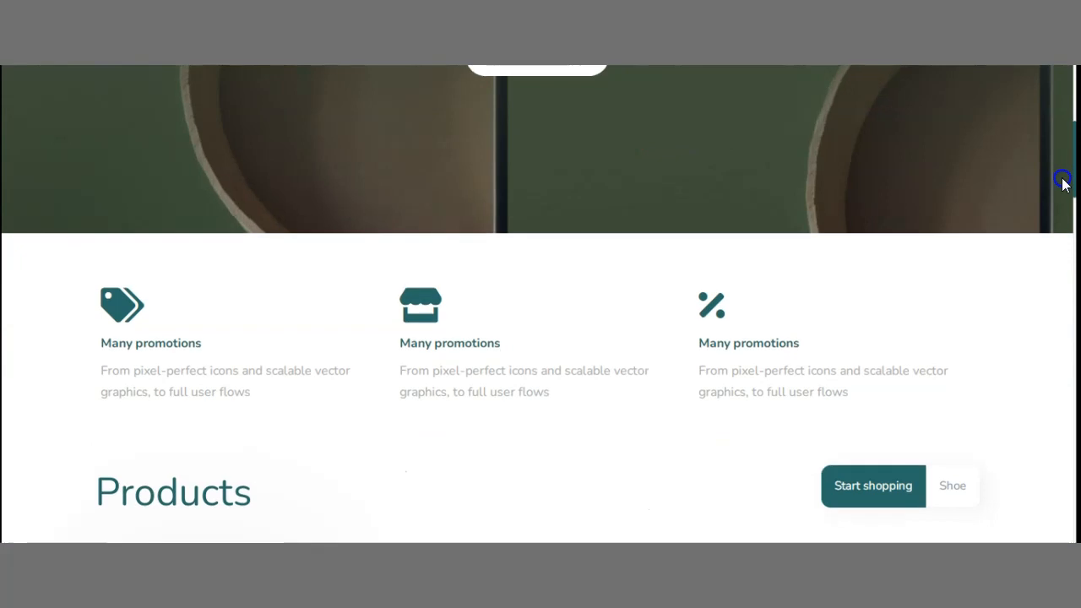
pyautogui.scroll(3)
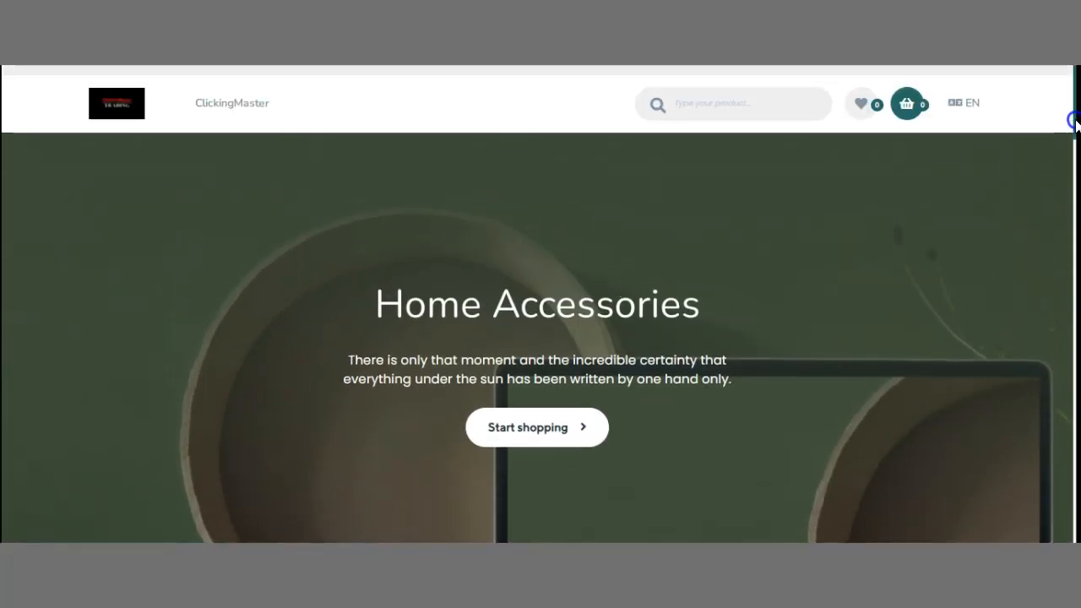
pyautogui.scroll(3)
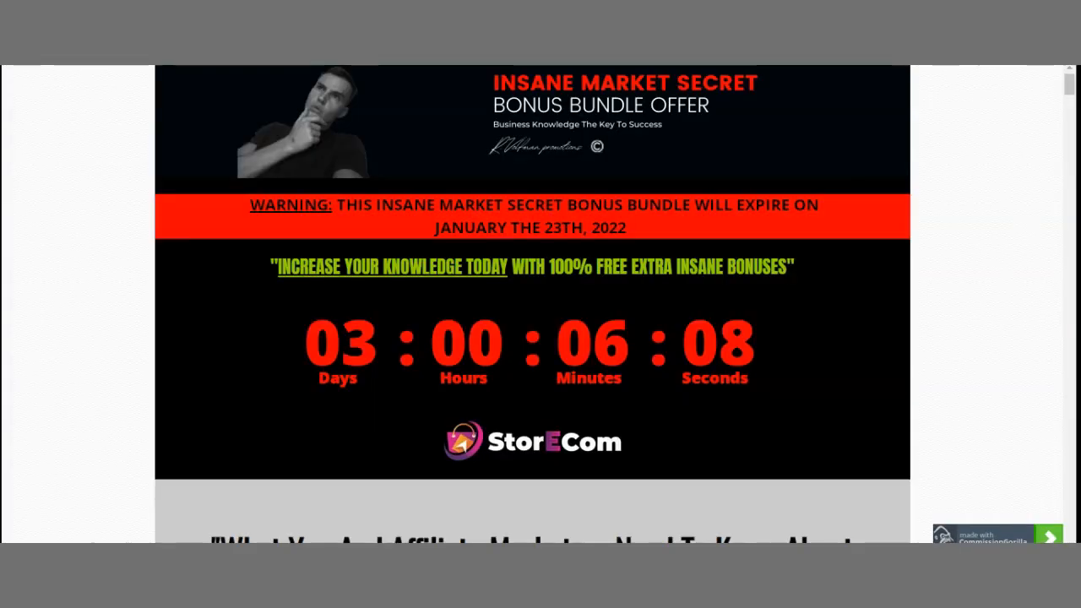
pyautogui.moveTo(1070, 99)
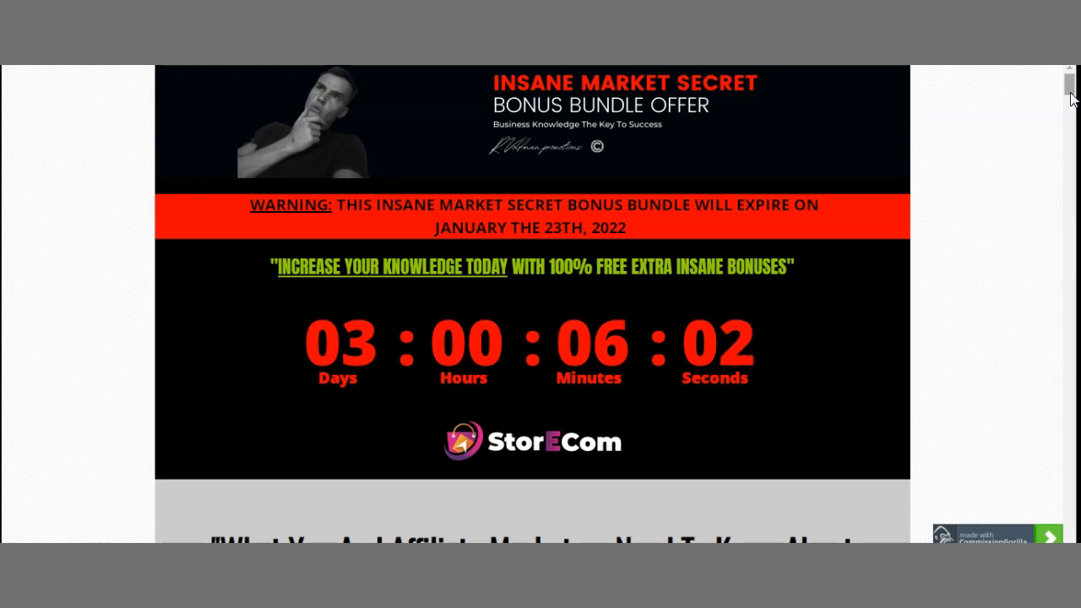
# Scroll past the countdown through StorEcom's setup steps and features to the demo video
pyautogui.scroll(-3)
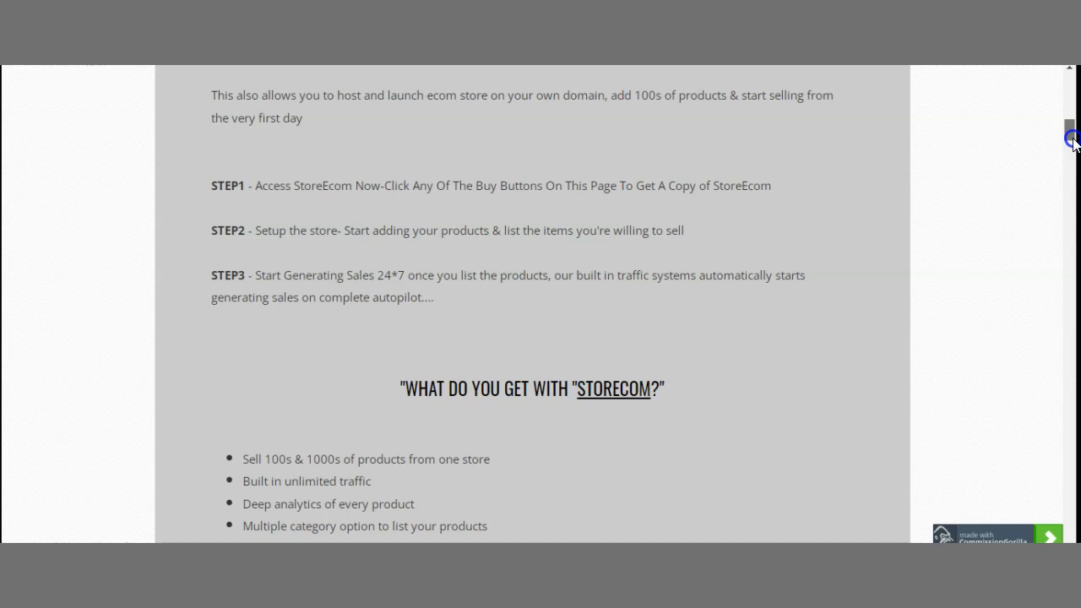
pyautogui.scroll(-3)
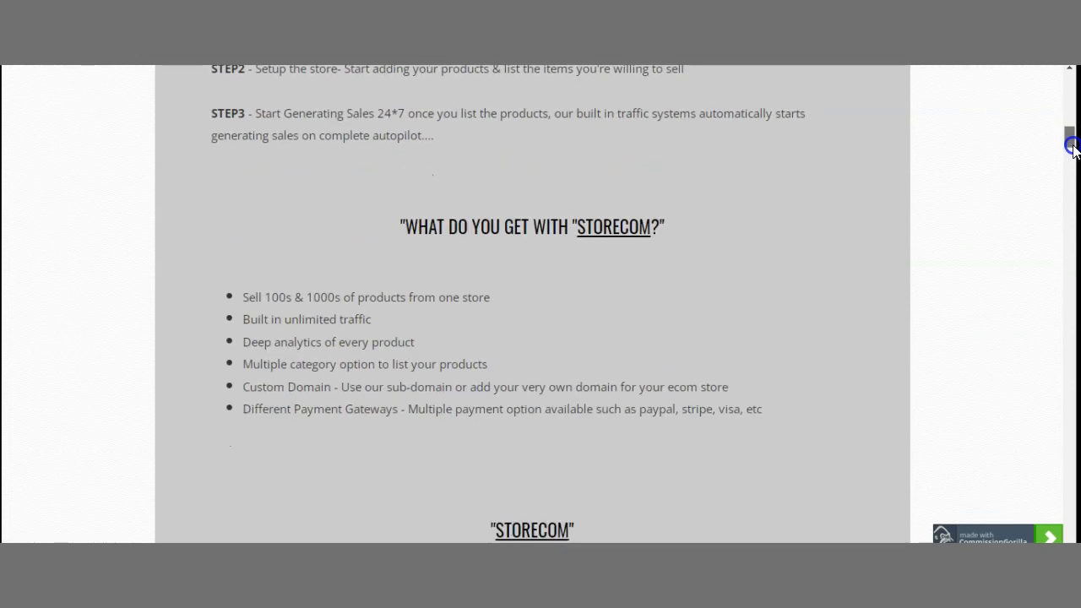
pyautogui.scroll(-3)
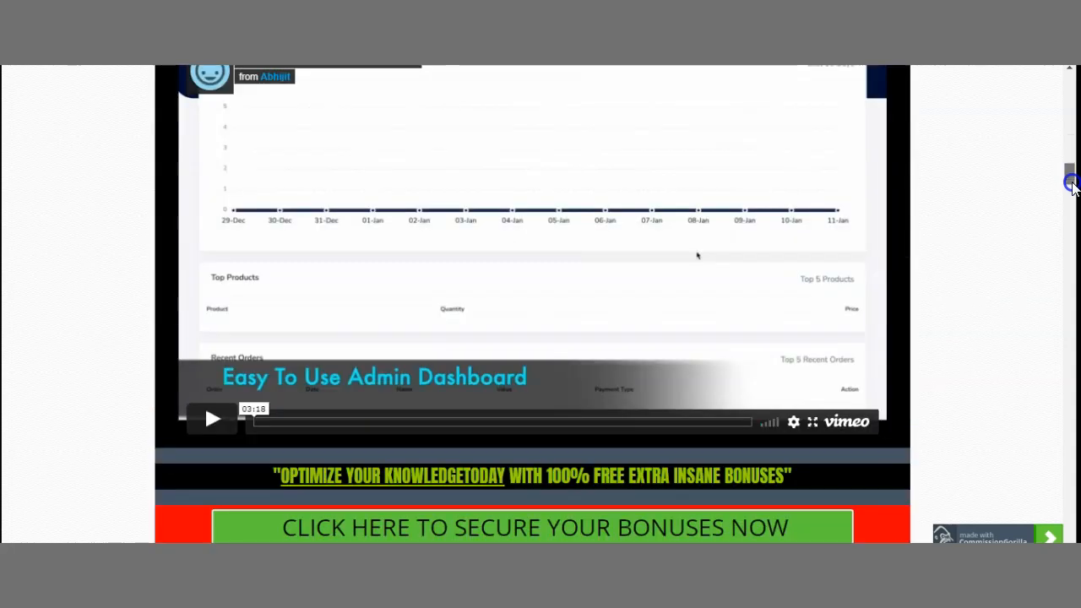
# Scroll down through the bonus listings covering bonuses #11 and #12
pyautogui.scroll(-3)
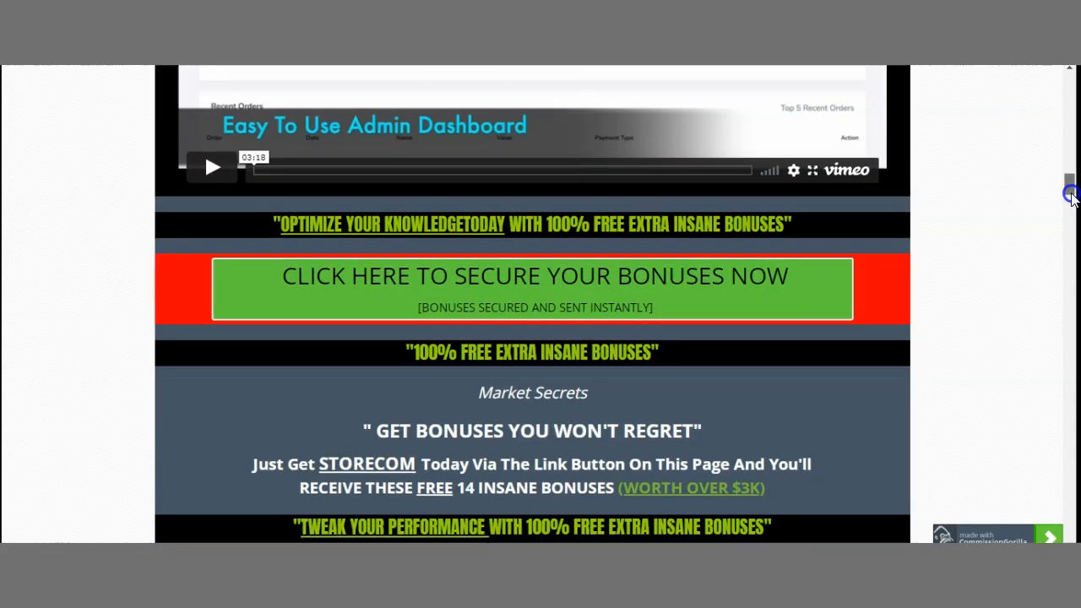
pyautogui.scroll(-3)
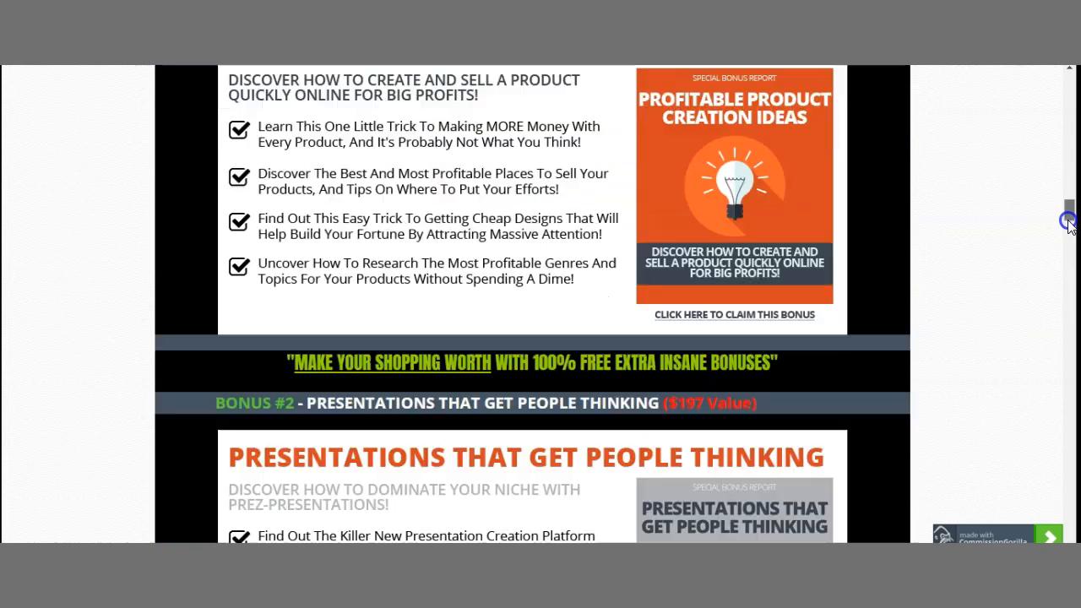
pyautogui.scroll(-3)
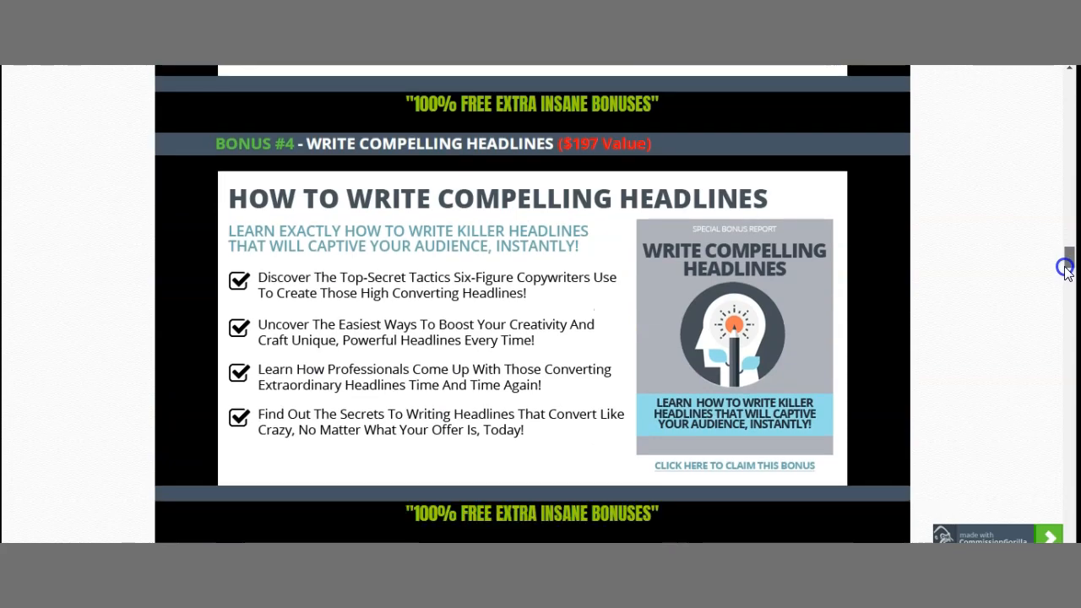
pyautogui.scroll(-3)
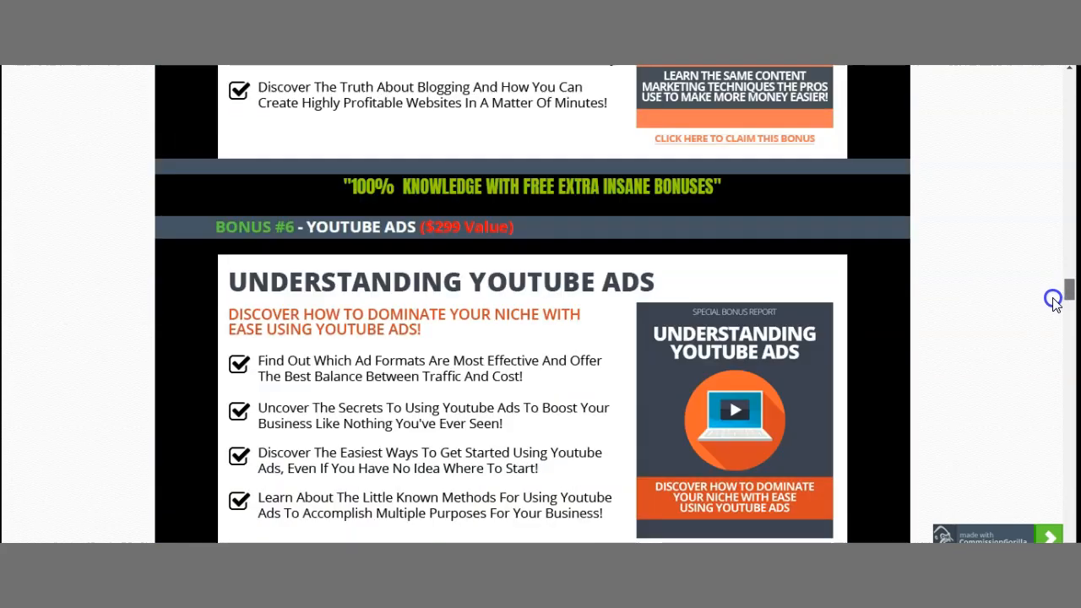
pyautogui.scroll(-3)
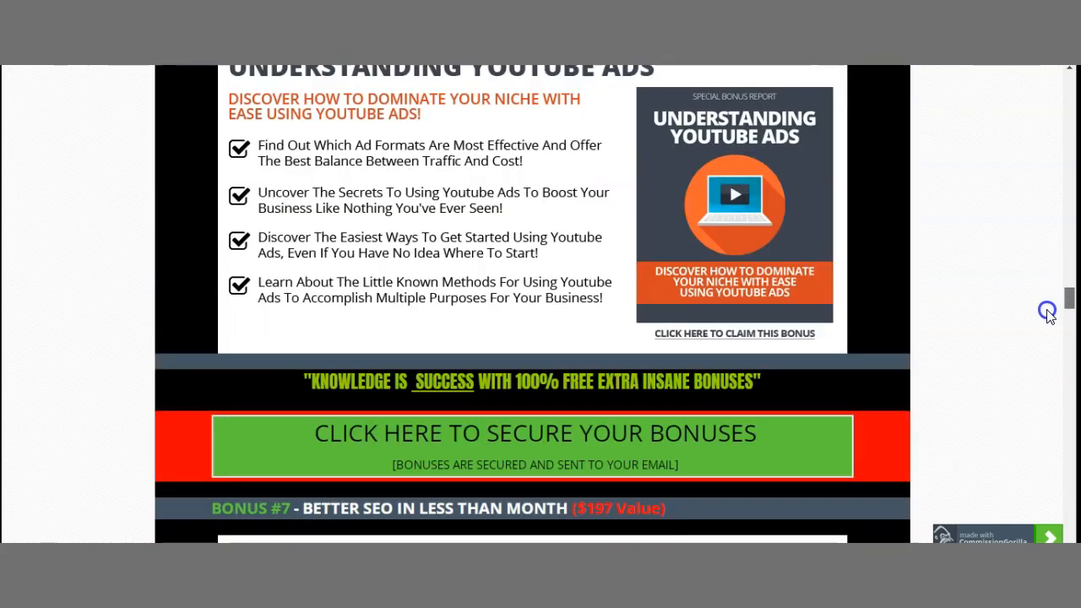
pyautogui.scroll(-3)
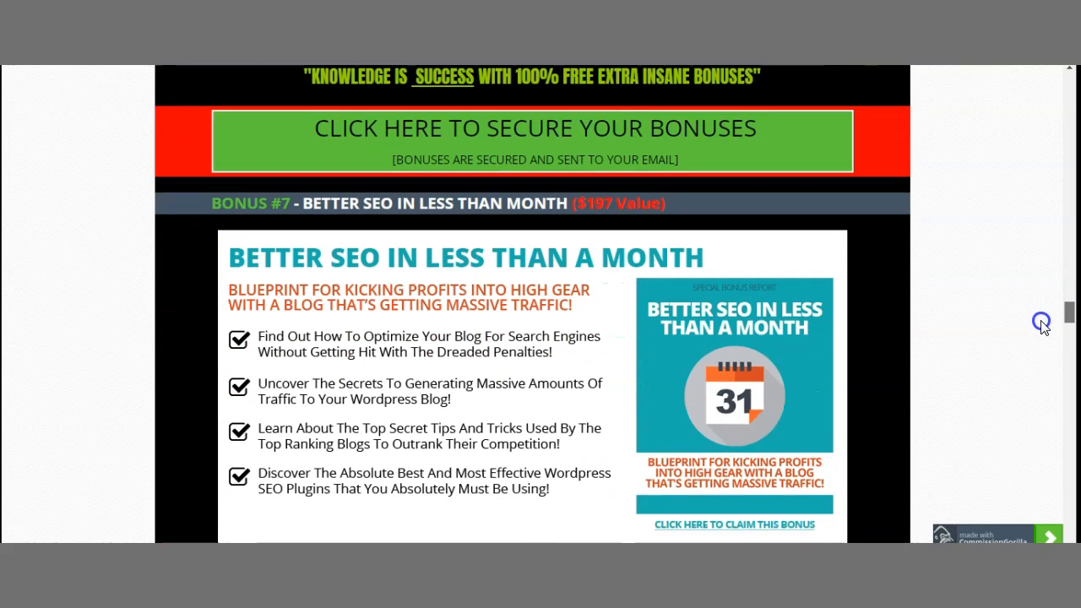
pyautogui.scroll(-3)
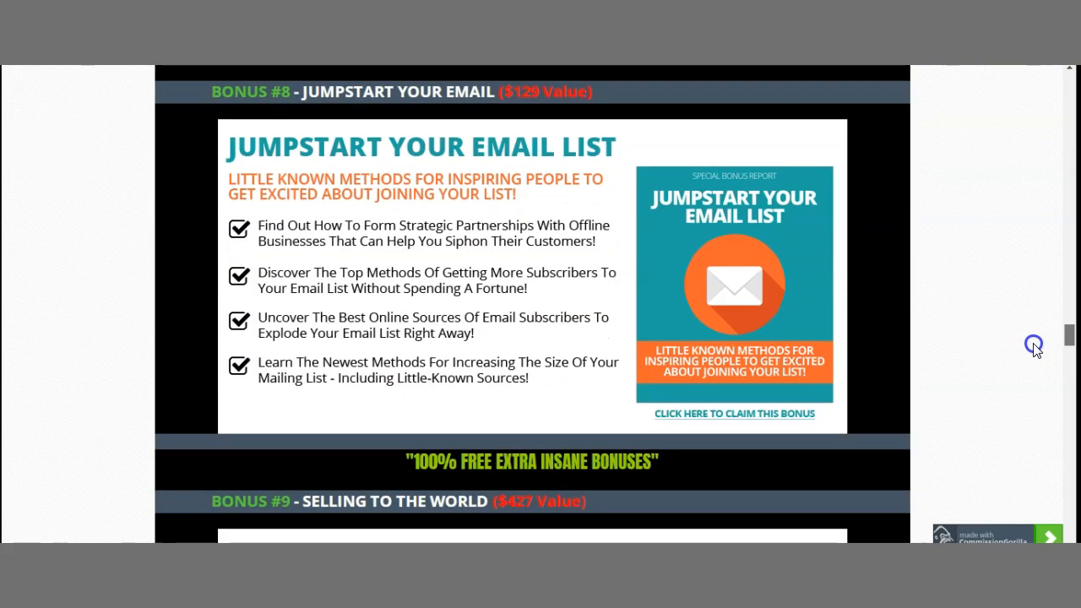
pyautogui.scroll(-3)
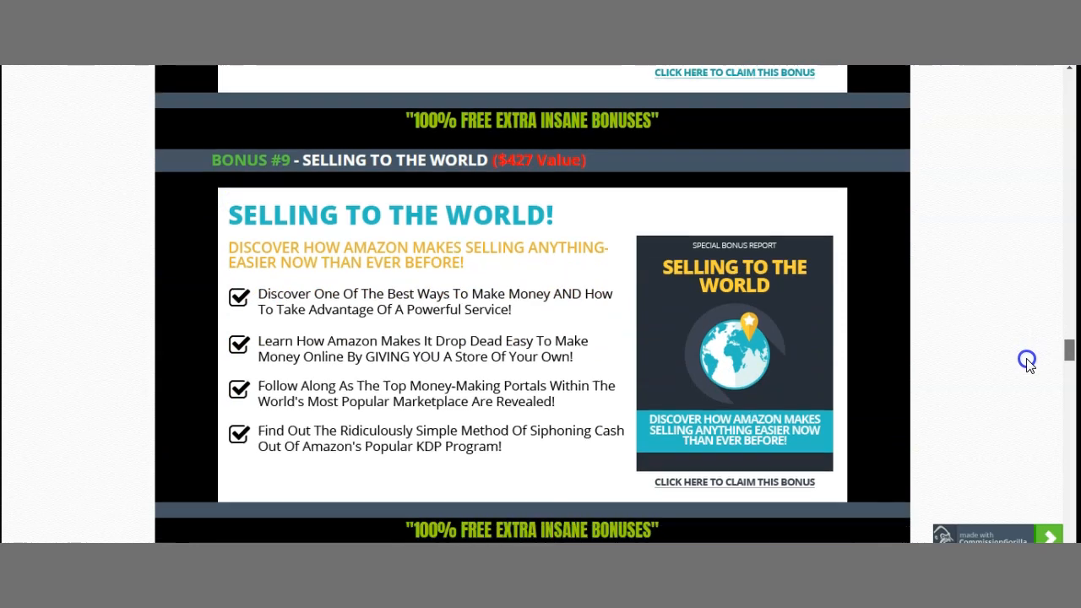
pyautogui.scroll(-3)
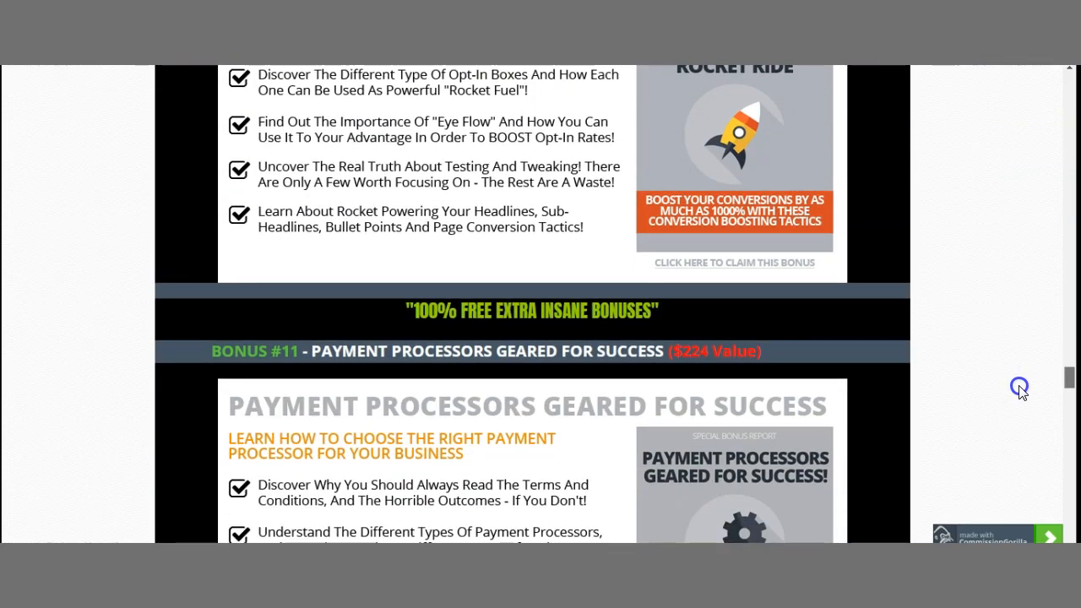
# Scroll to the Silver Membership Bonus Library (#14), then back to the Better SEO bonus (#7)
pyautogui.scroll(-3)
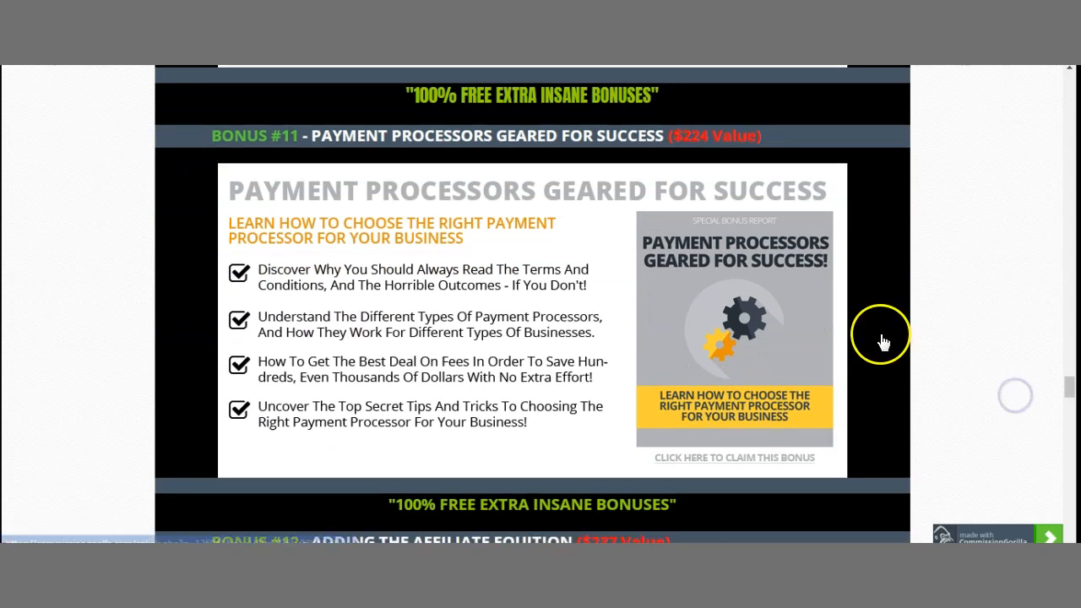
pyautogui.scroll(-3)
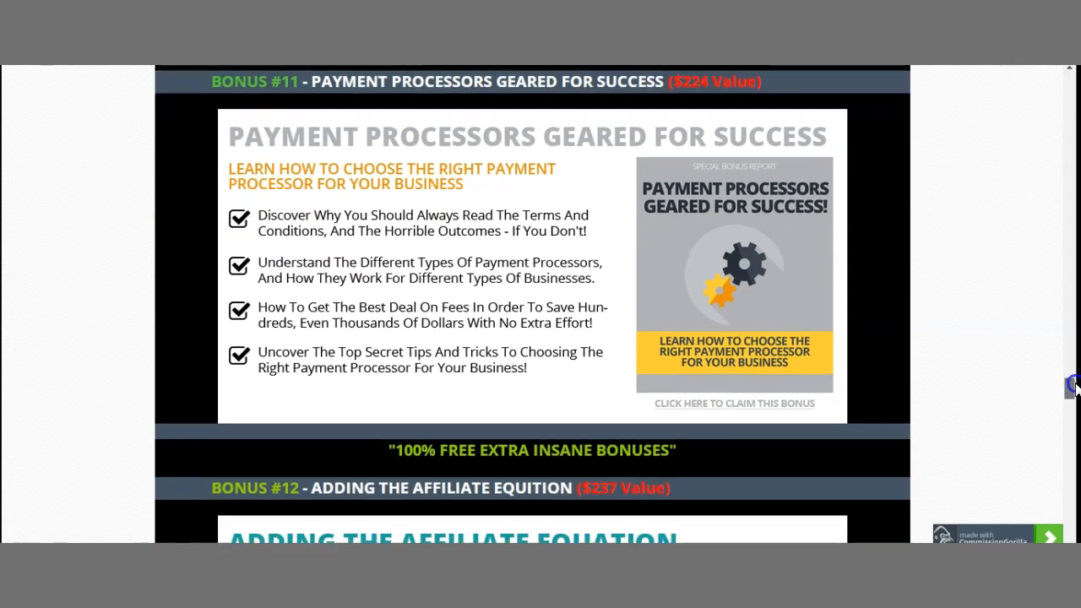
pyautogui.scroll(-3)
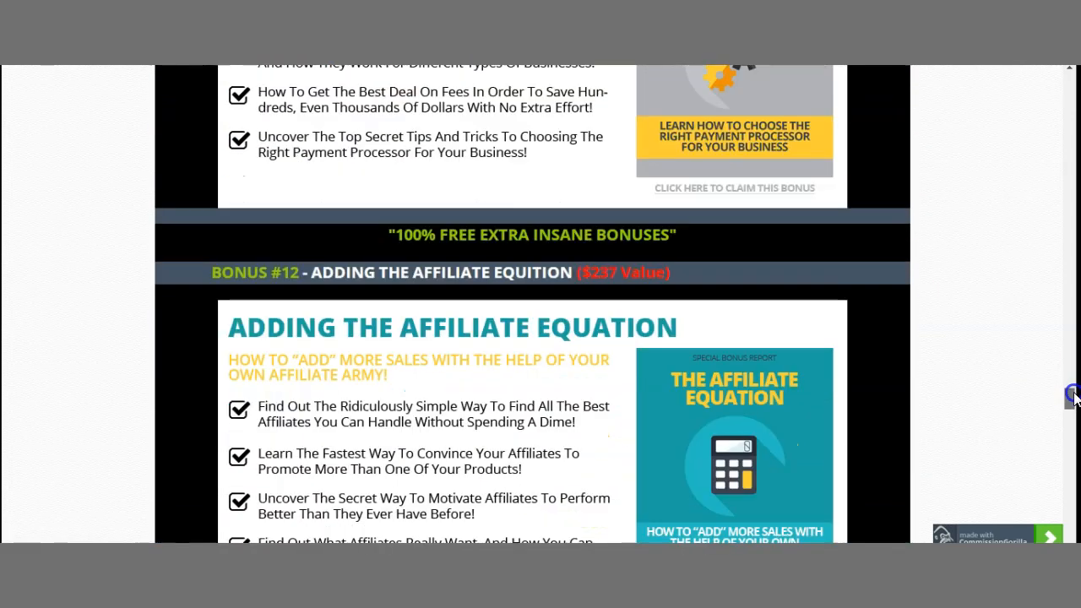
pyautogui.scroll(-3)
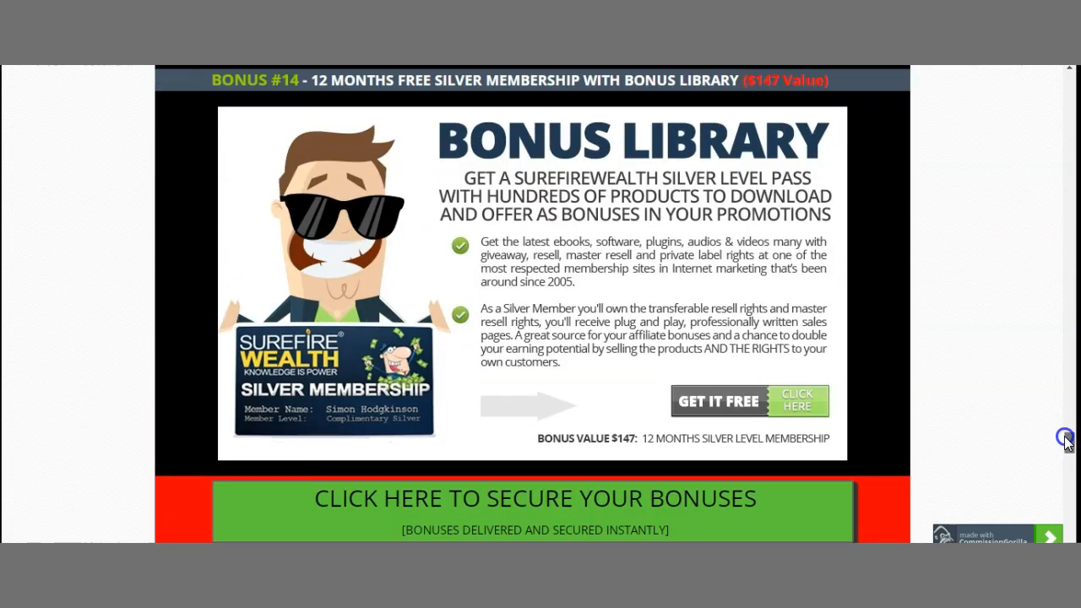
pyautogui.scroll(3)
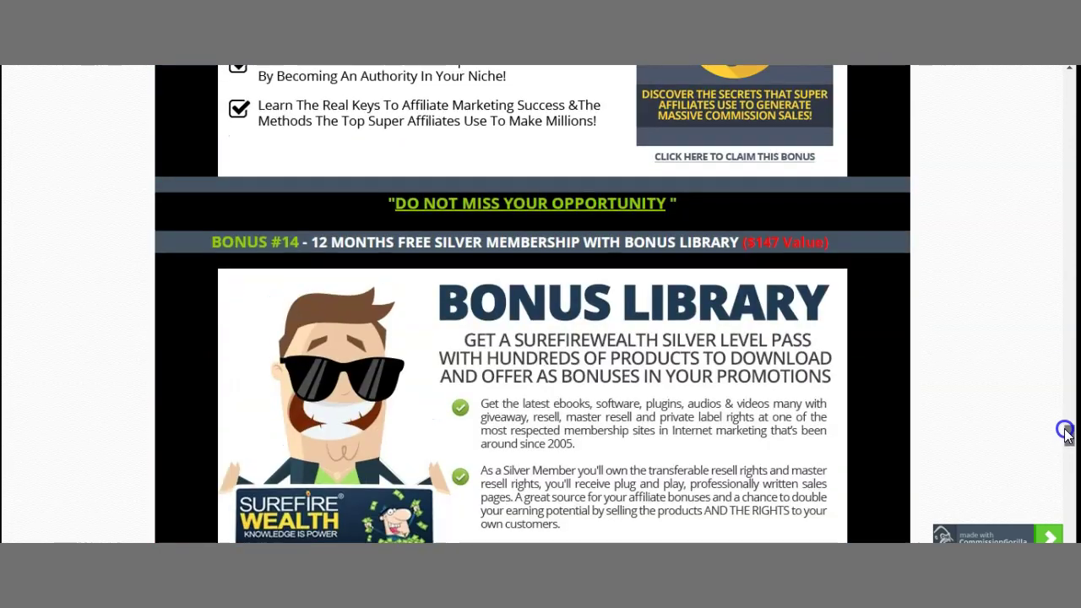
pyautogui.scroll(-3)
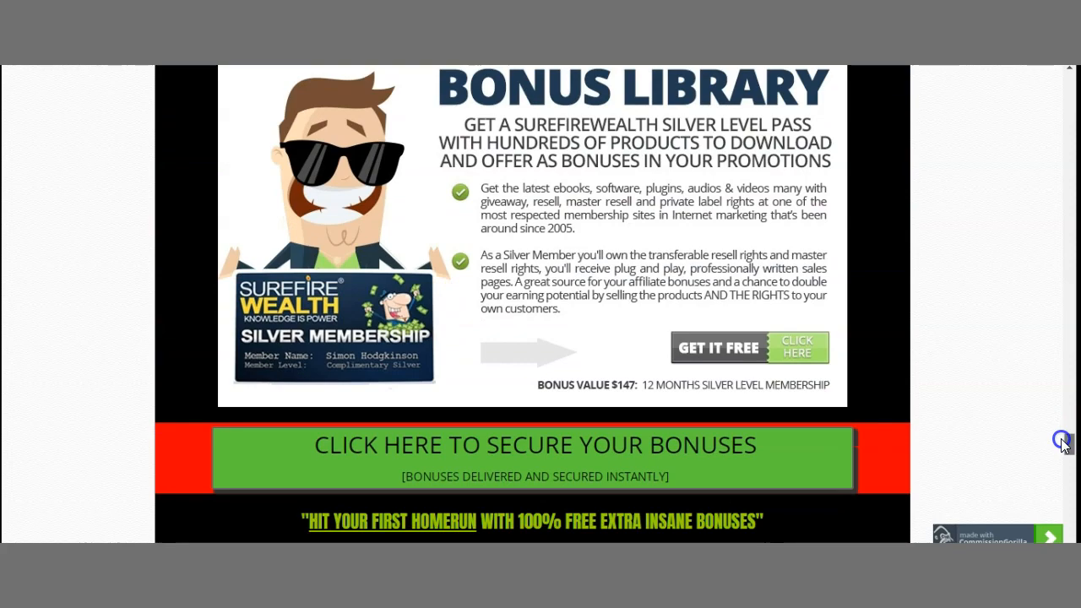
pyautogui.scroll(-3)
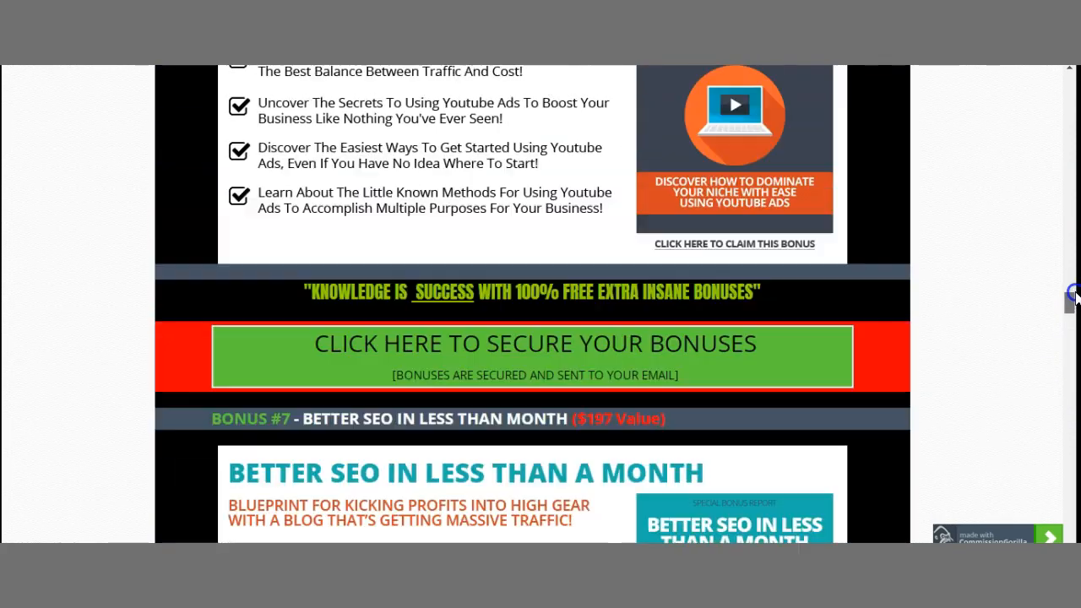
# Scroll from bonus #1 past bonus #8 to the countdown timer and 'all 14 bonuses' summary
pyautogui.scroll(-3)
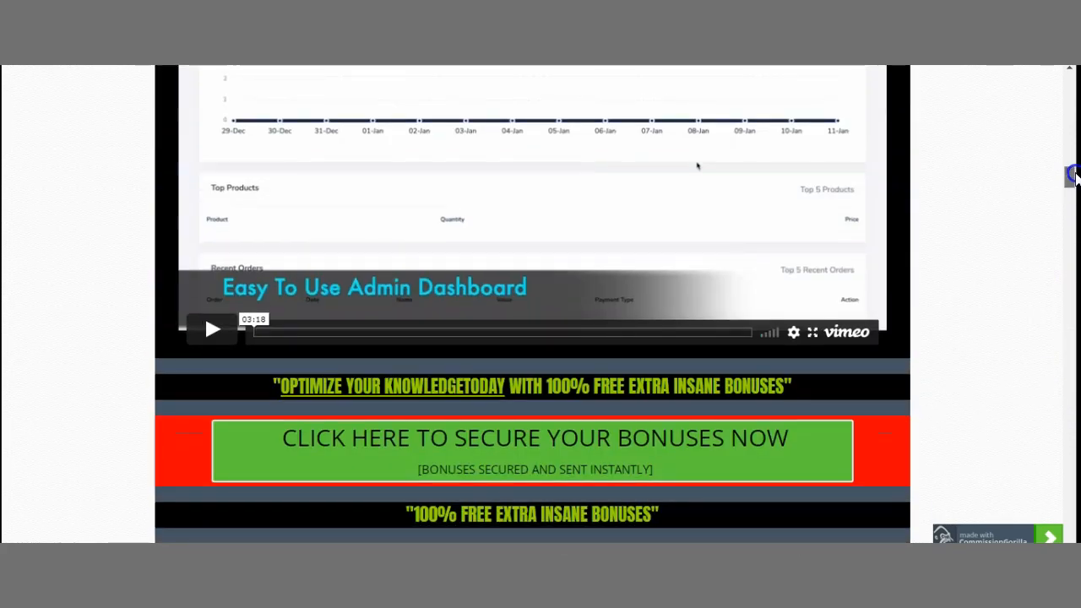
pyautogui.scroll(-3)
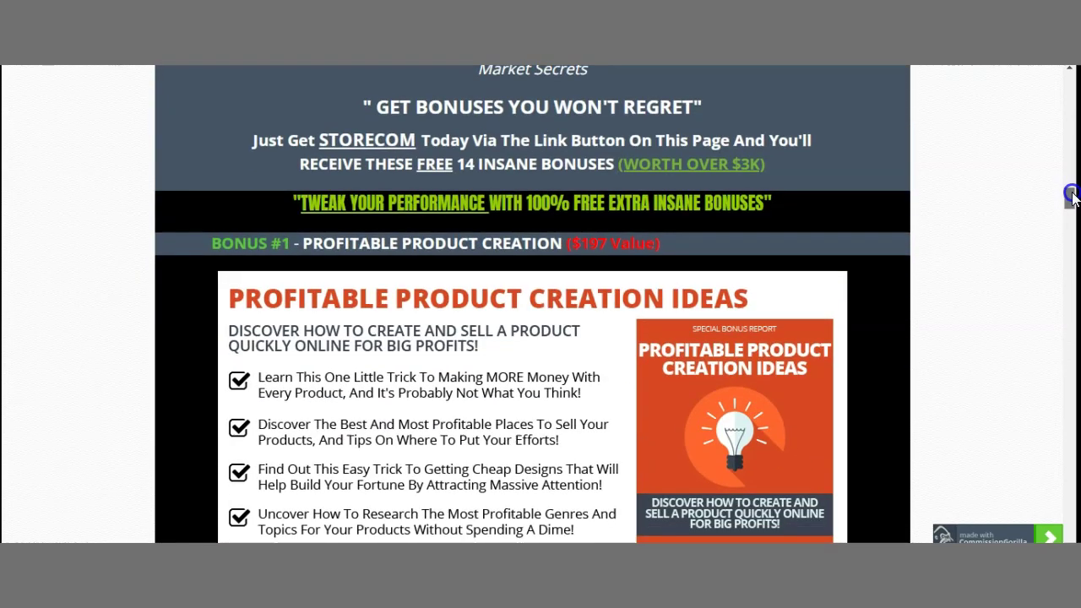
pyautogui.scroll(-3)
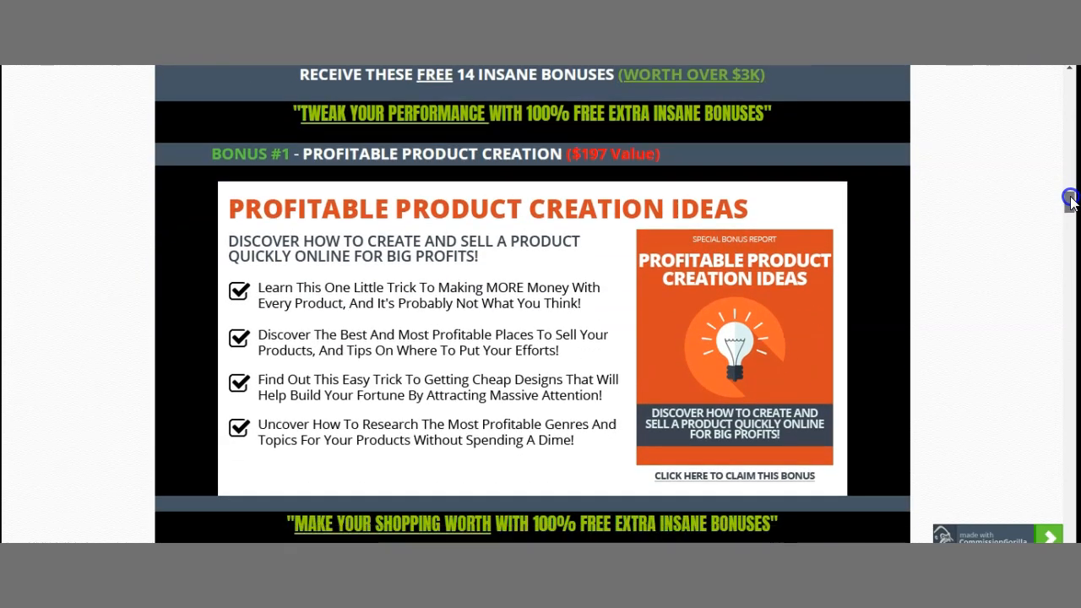
pyautogui.scroll(-3)
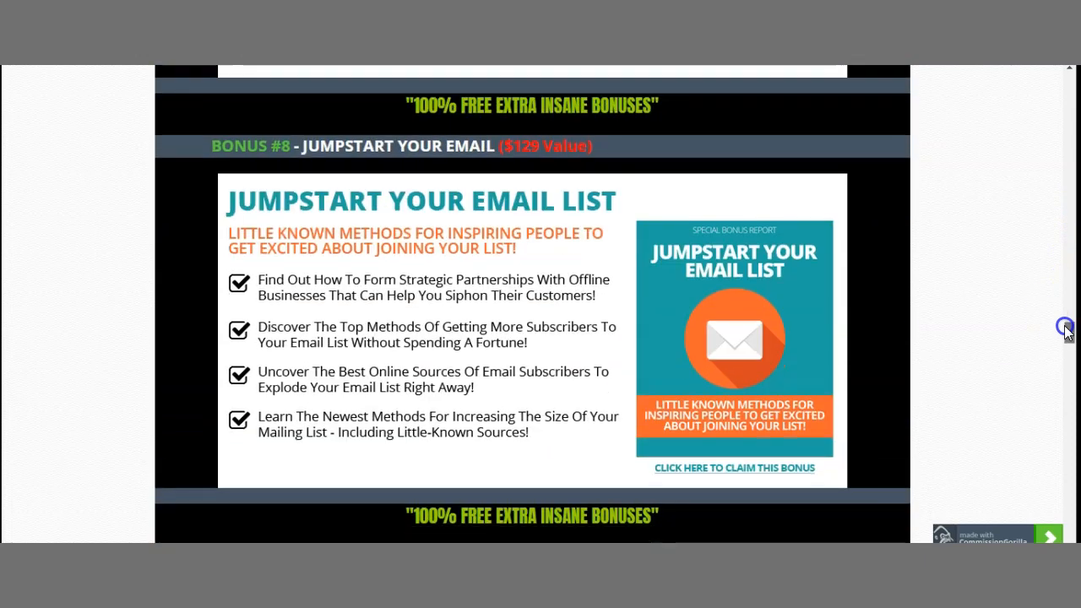
pyautogui.scroll(-3)
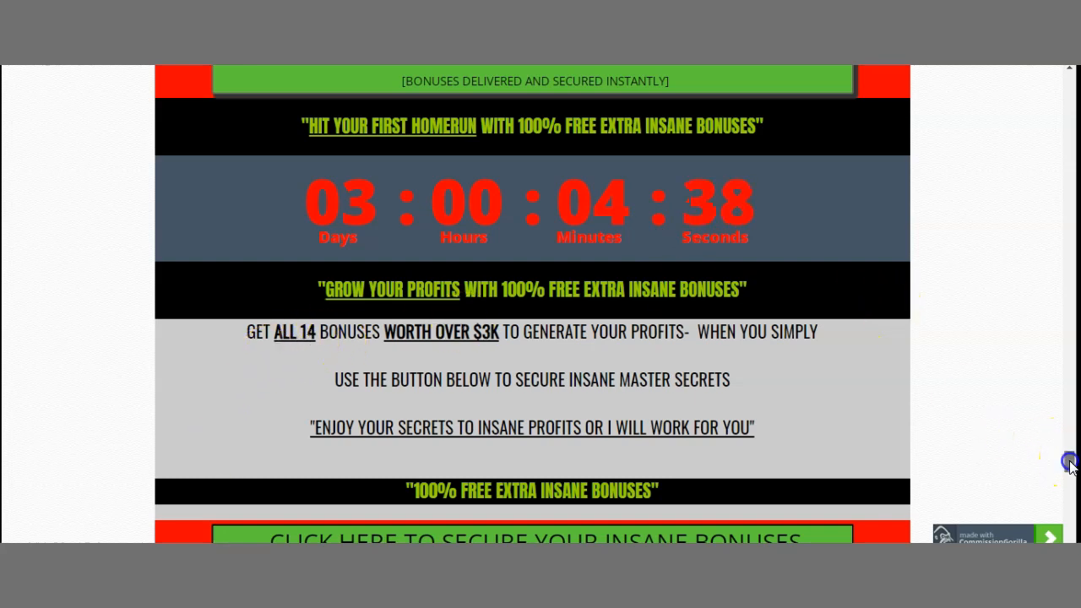
pyautogui.scroll(3)
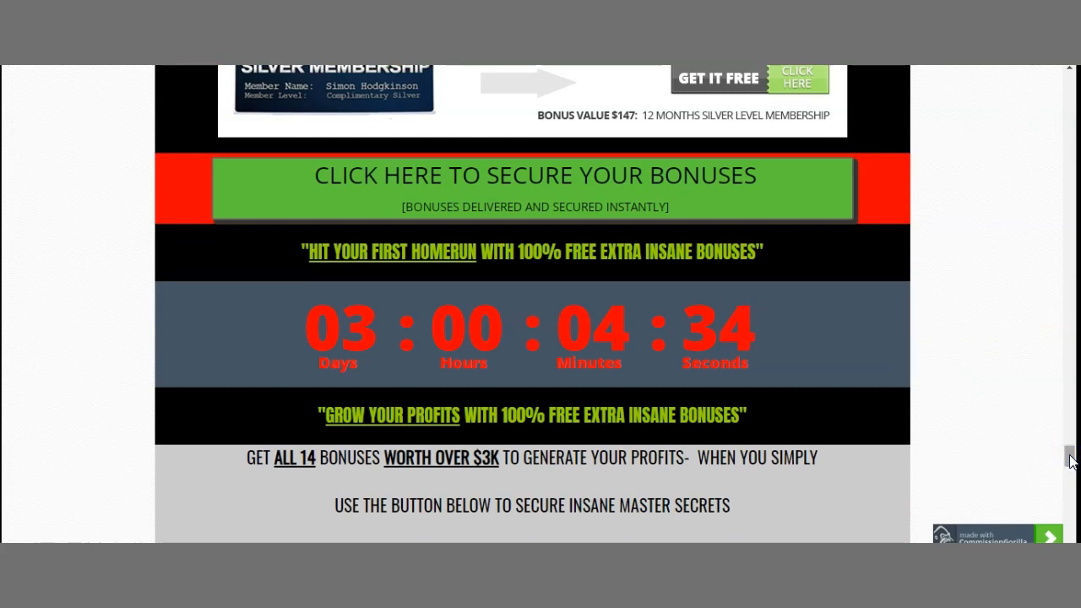
pyautogui.scroll(3)
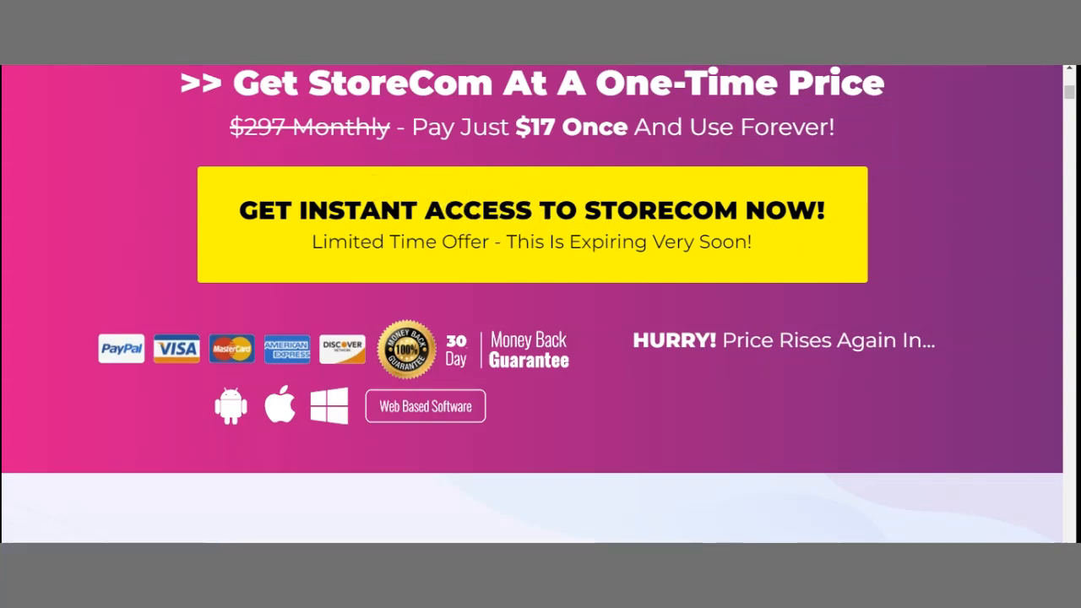
# Scroll past the bonus bundle banner to the Instant Bonus Delivery section and OTO prices
pyautogui.scroll(-3)
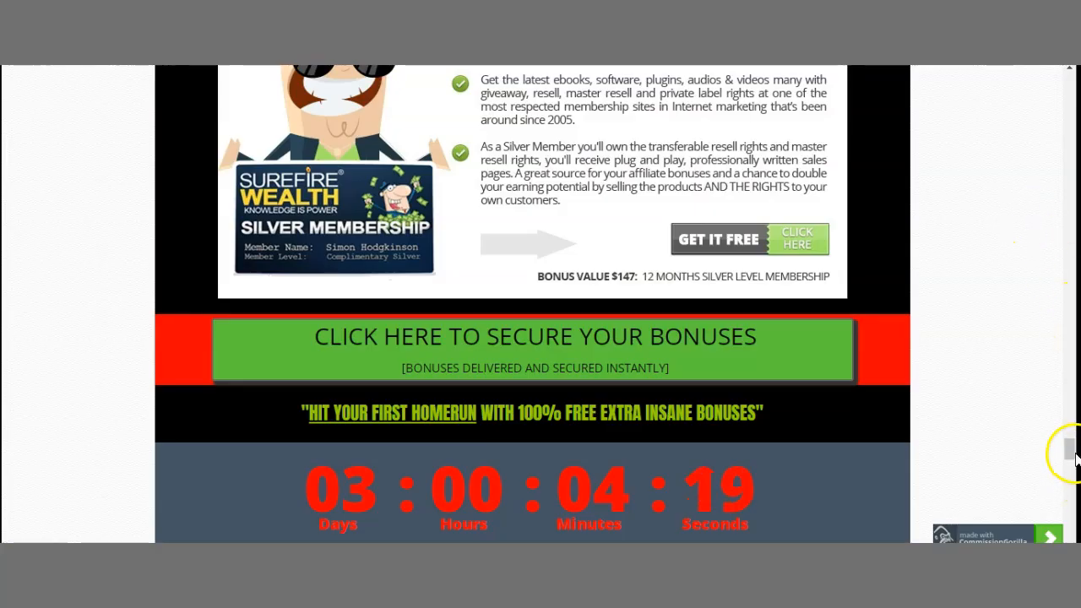
pyautogui.scroll(-3)
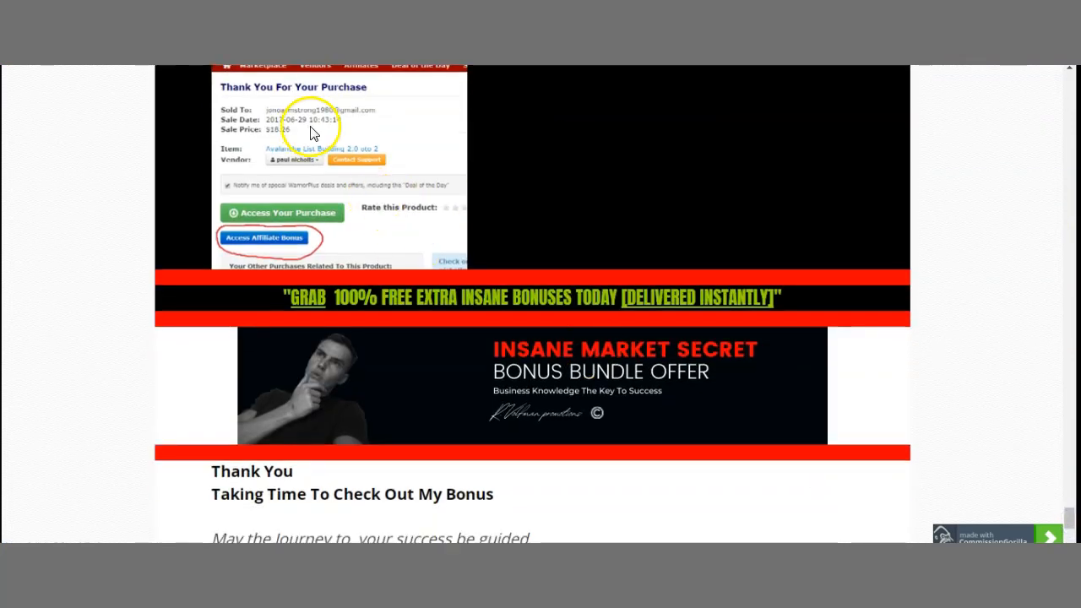
pyautogui.moveTo(314, 160)
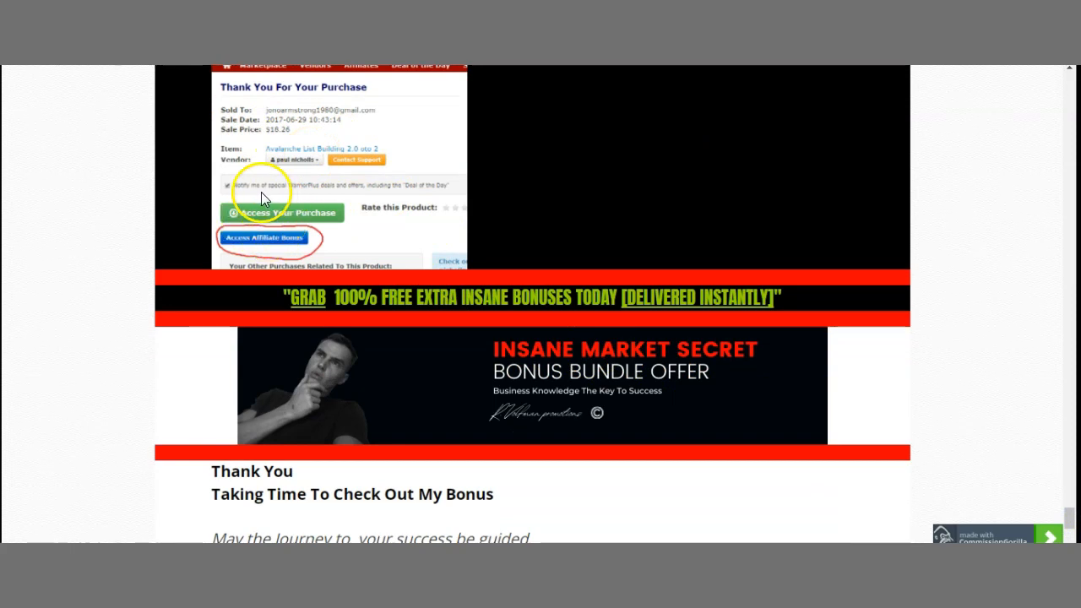
pyautogui.moveTo(268, 186)
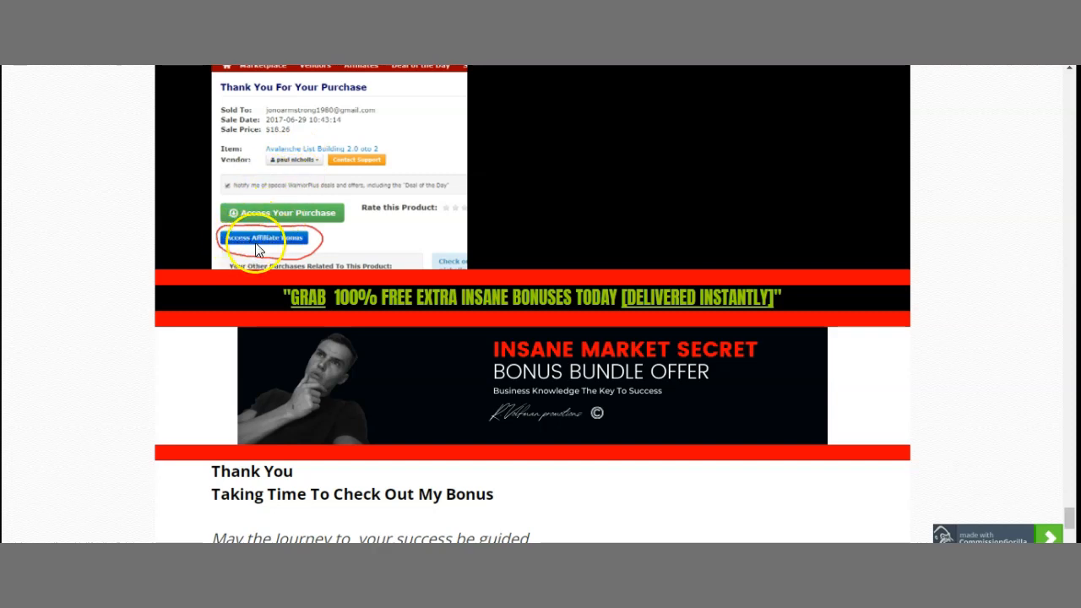
pyautogui.moveTo(996, 481)
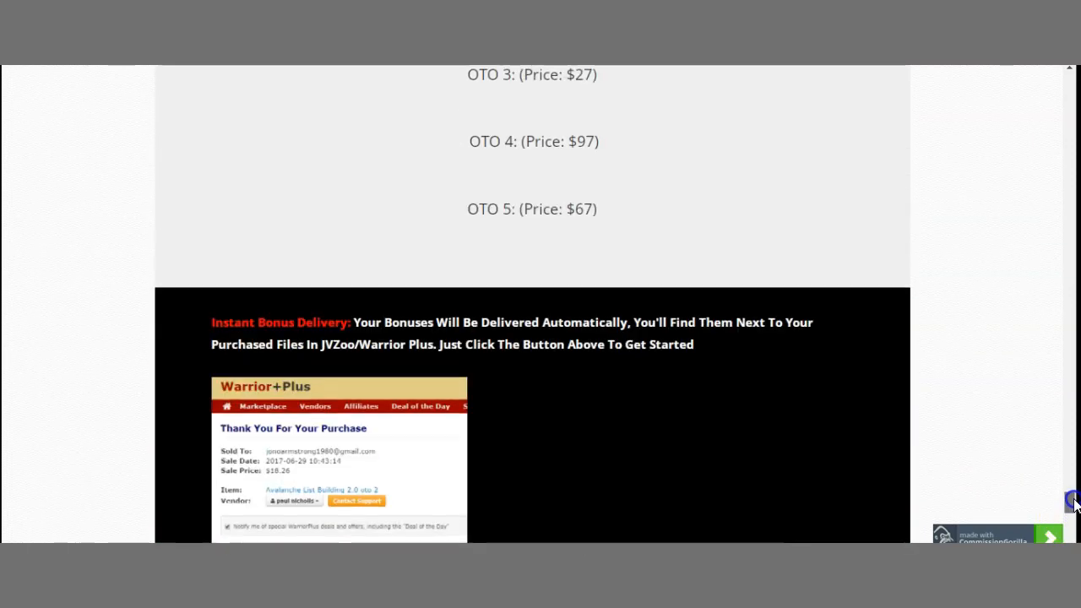
# Scroll up to the 'Upgrades Available' heading listing OTO 1–5 prices and six StorEcom offers
pyautogui.scroll(3)
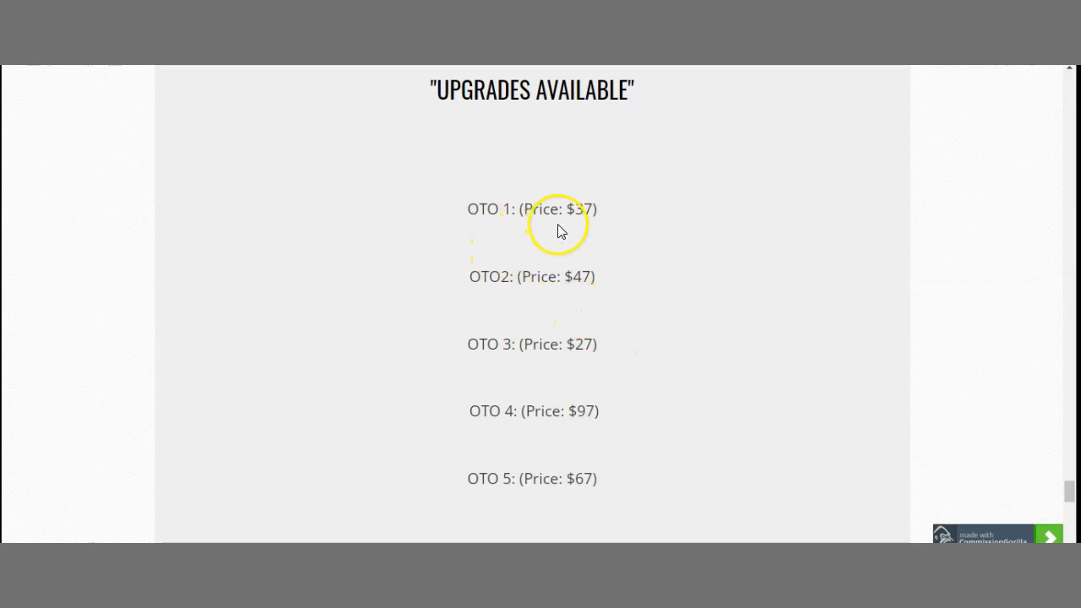
pyautogui.moveTo(561, 251)
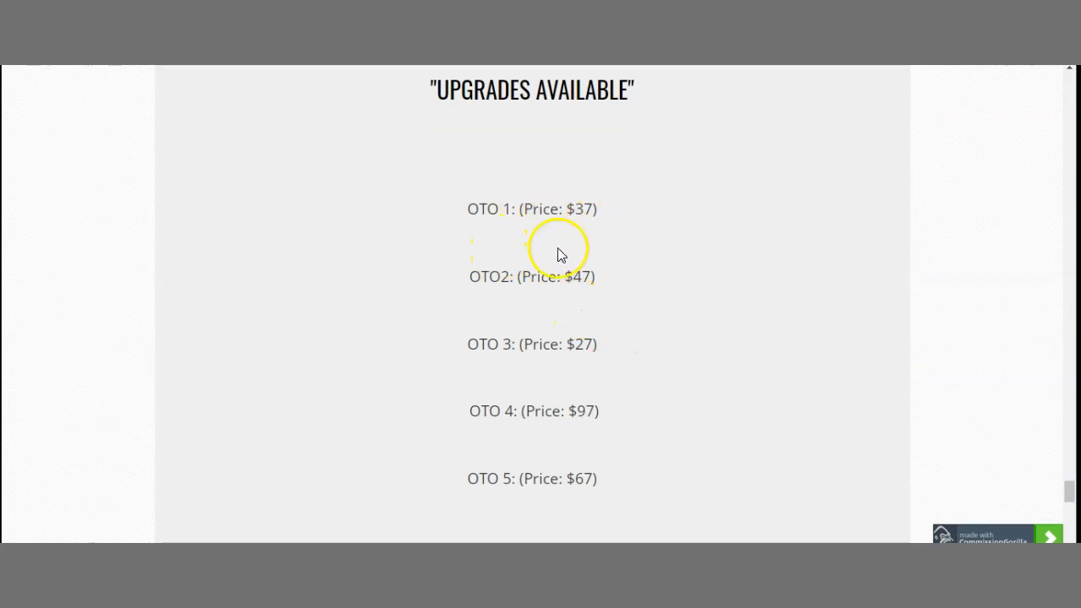
pyautogui.moveTo(434, 396)
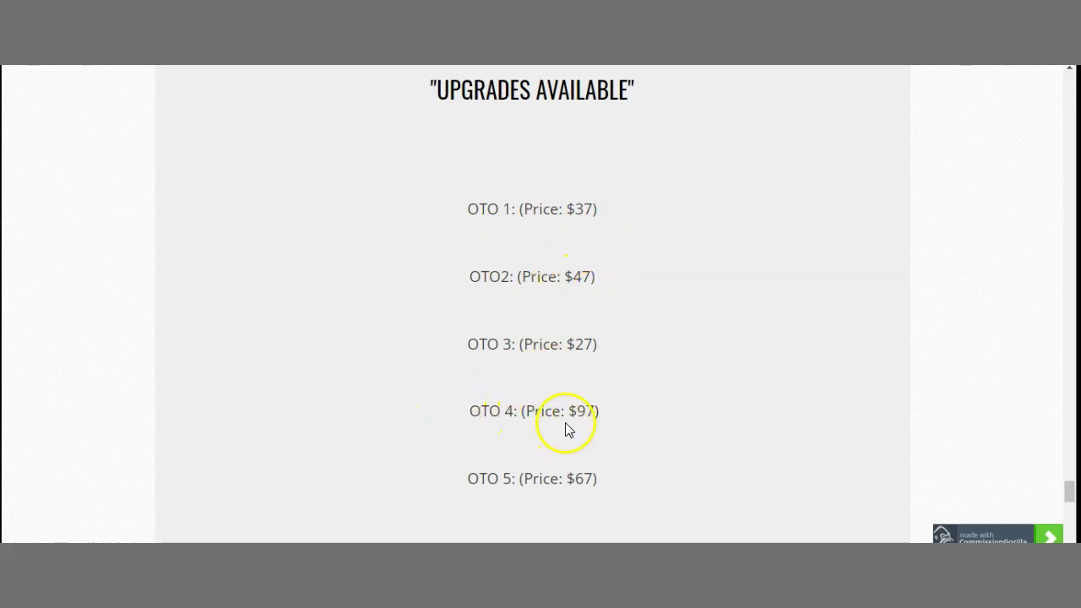
pyautogui.moveTo(636, 460)
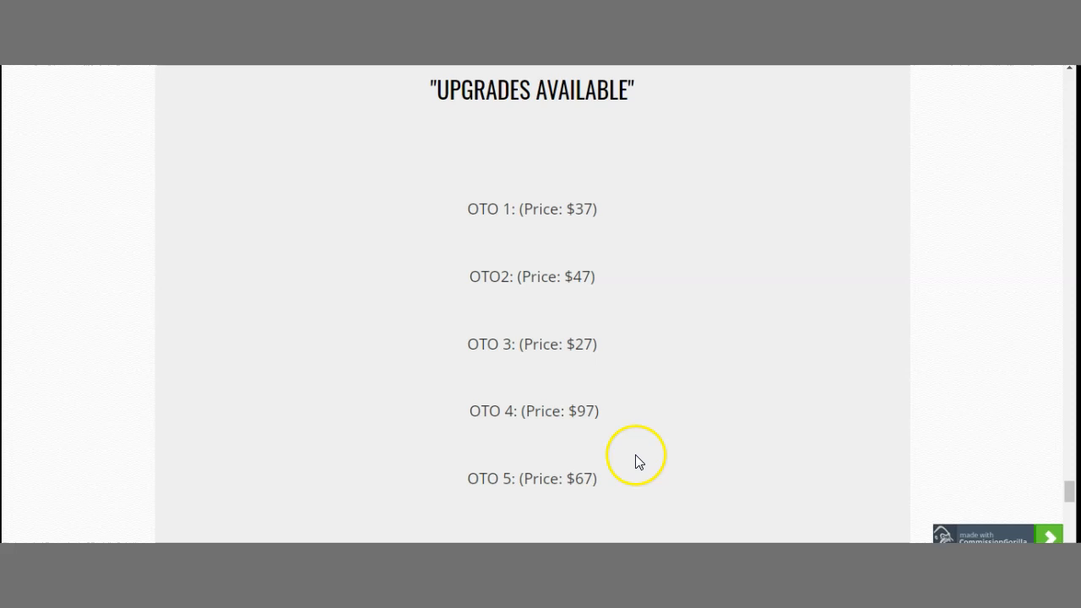
pyautogui.moveTo(1073, 494)
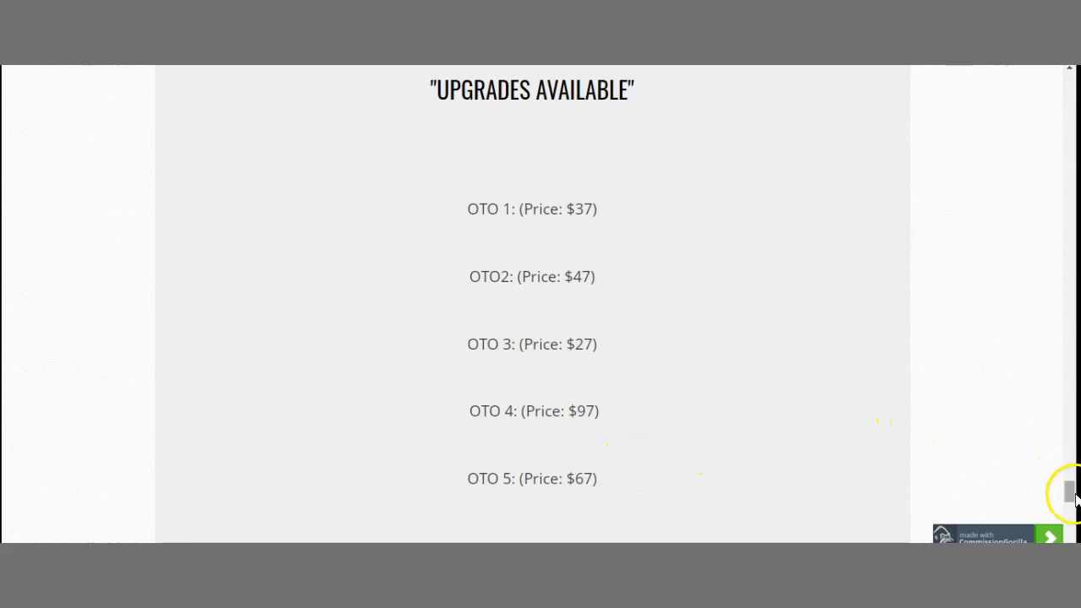
pyautogui.scroll(3)
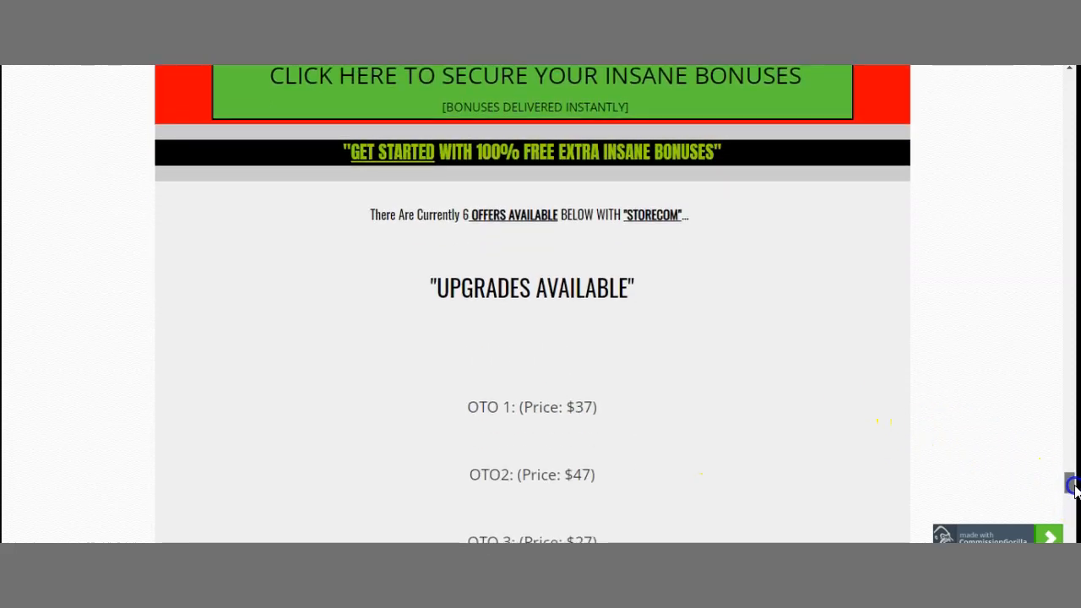
pyautogui.scroll(-3)
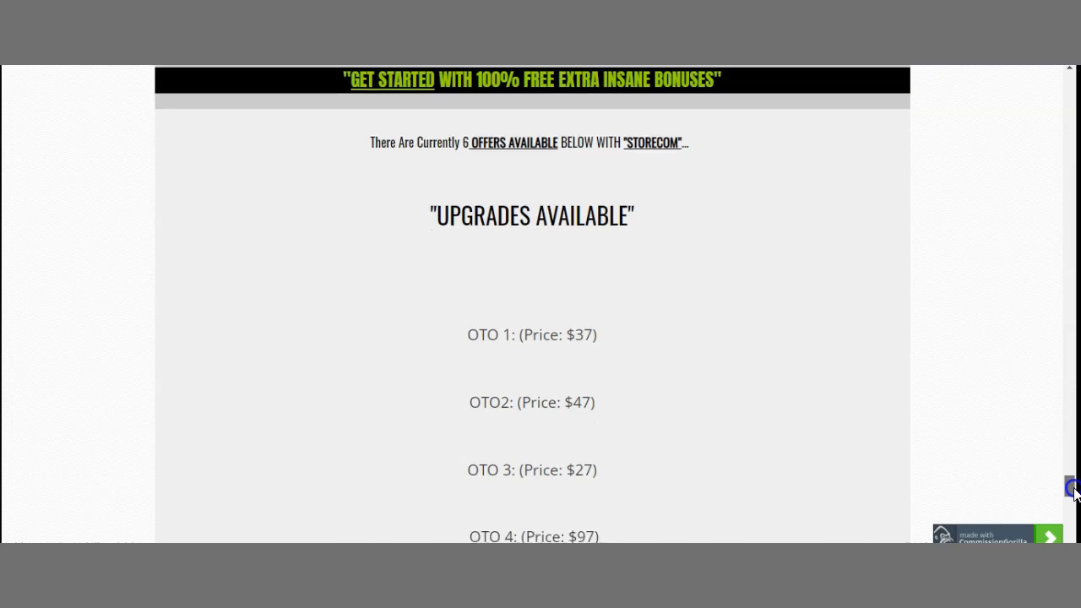